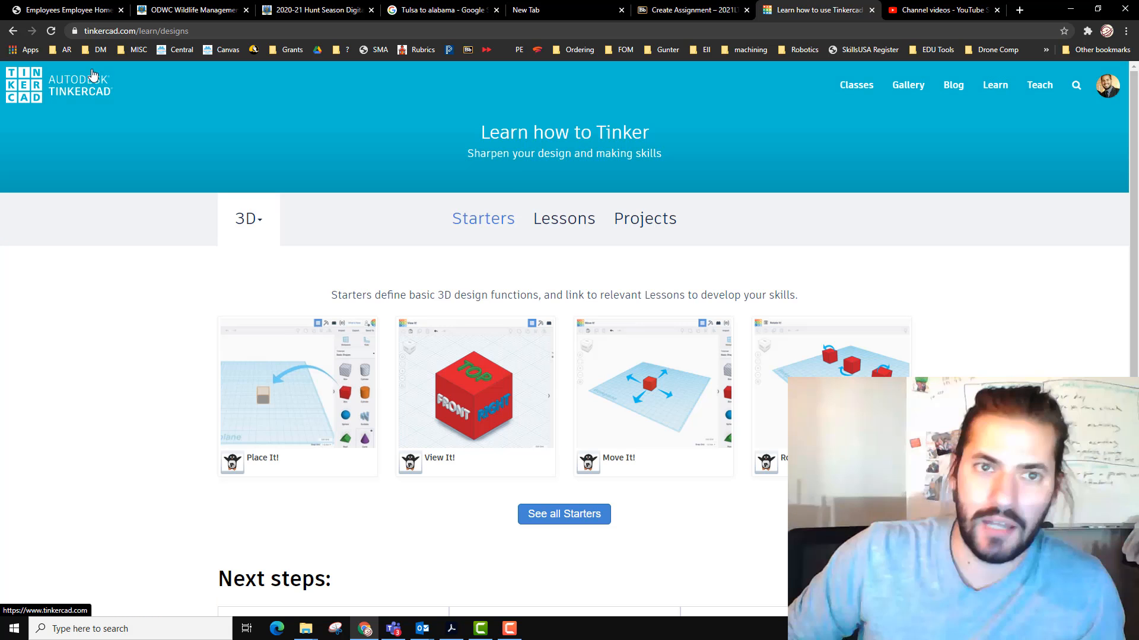
Step: Launch the 'Build a Tinkercad House' lesson from the projects page into the design editor
left_click(644, 218)
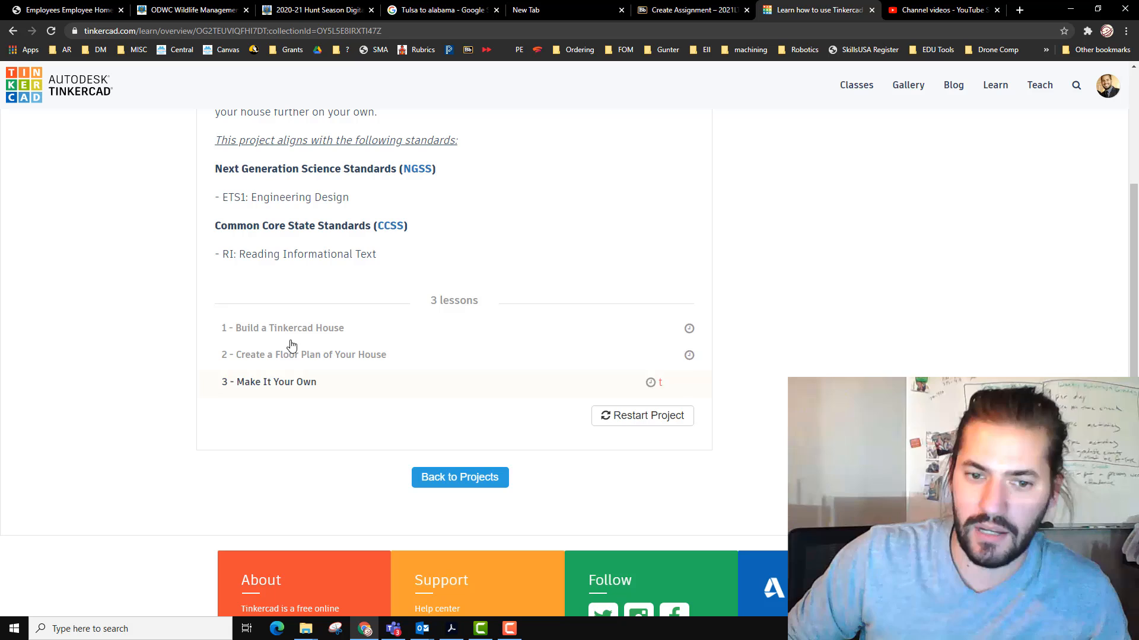
left_click(287, 328)
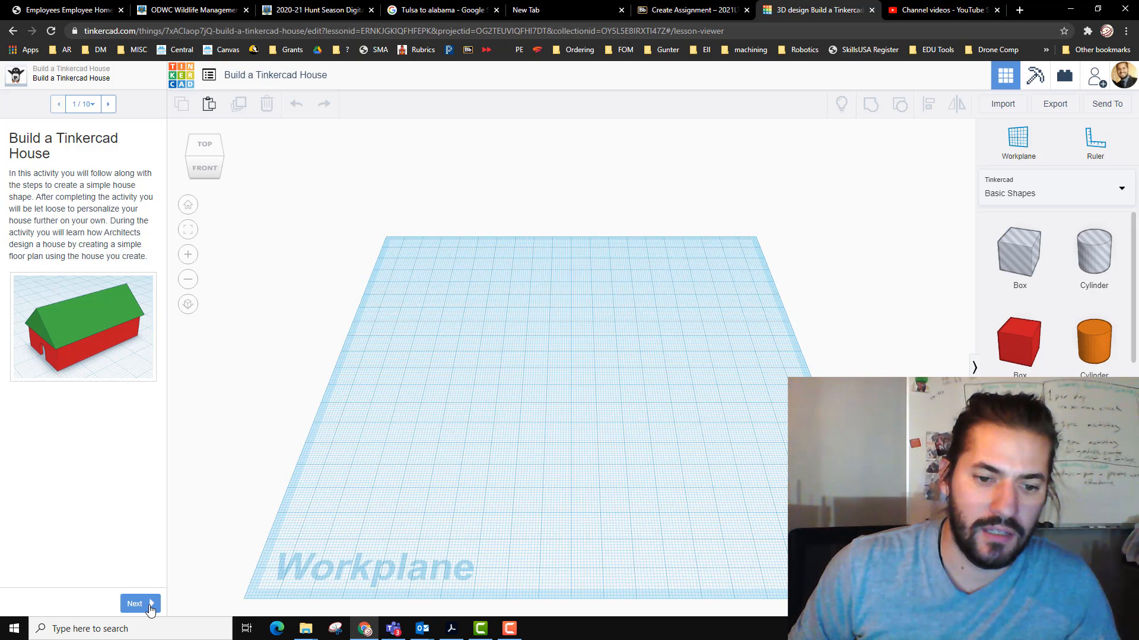
Step: Advance the lesson to step 3, 'Create the Outer Shape of the House'
left_click(134, 603)
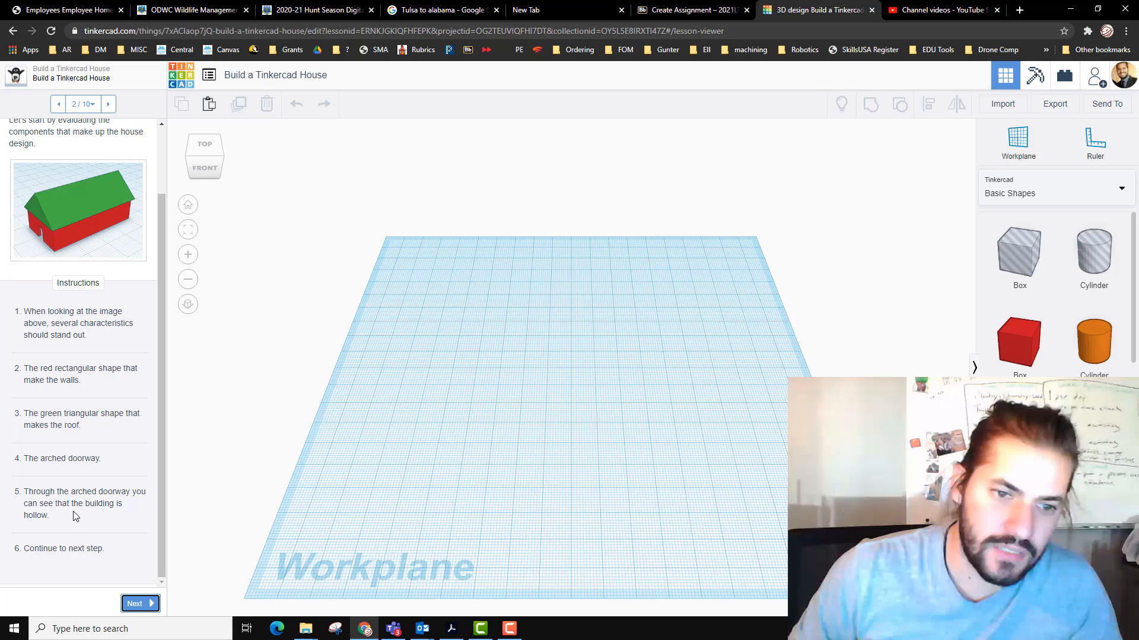
mouse_move(93, 448)
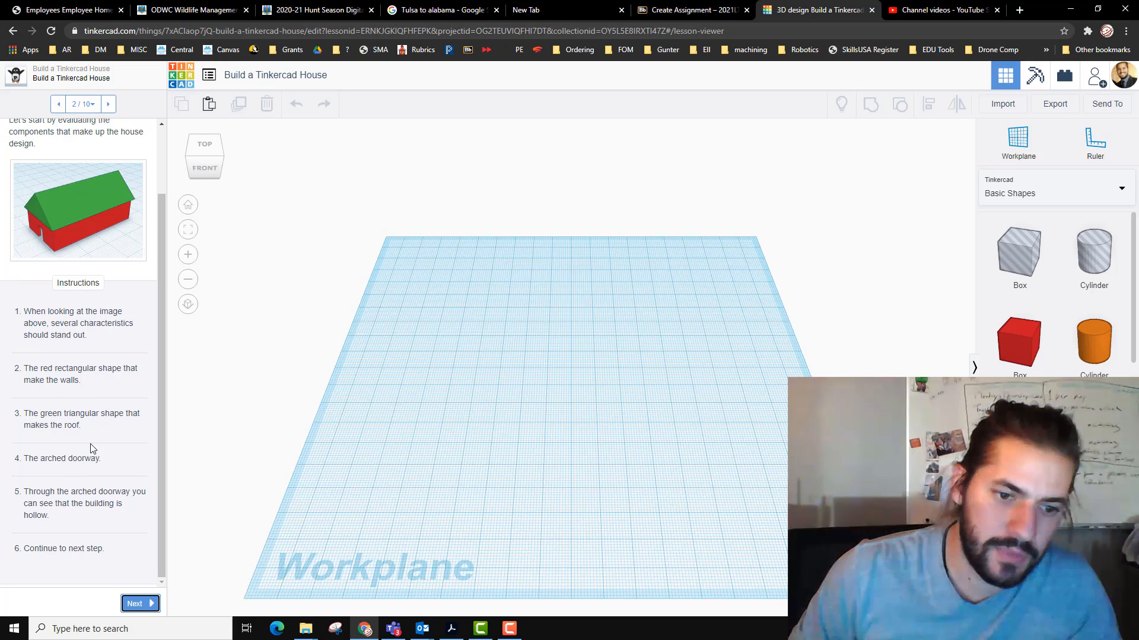
left_click(139, 604)
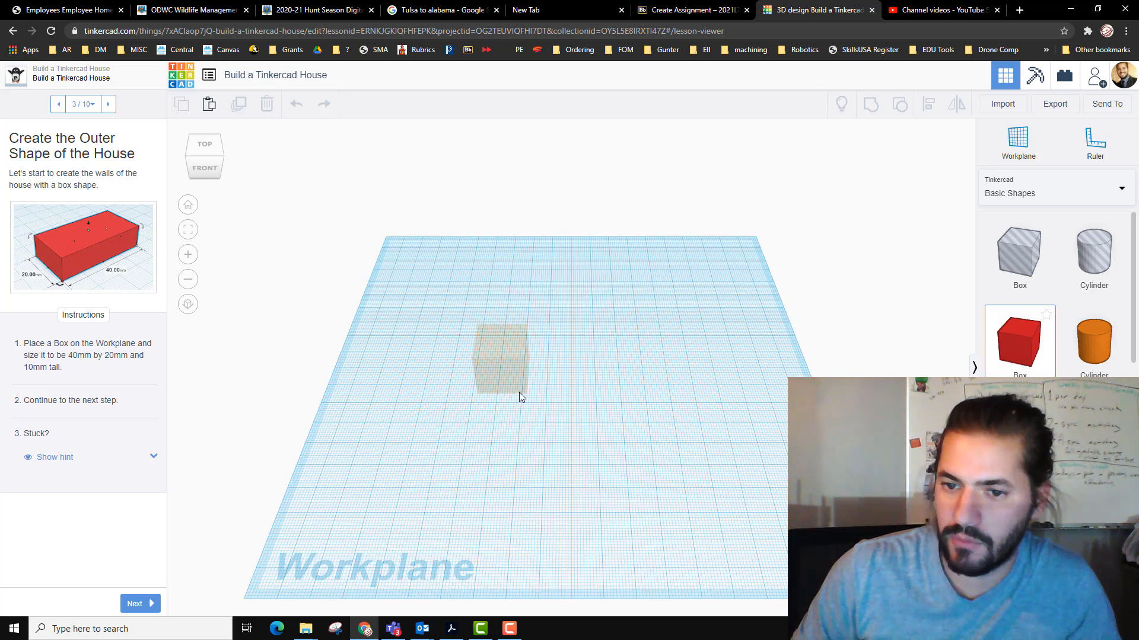
Step: Place a red box on the workplane with length 40 by 20, check the dimensions hint, and reach step 4
left_click(500, 360)
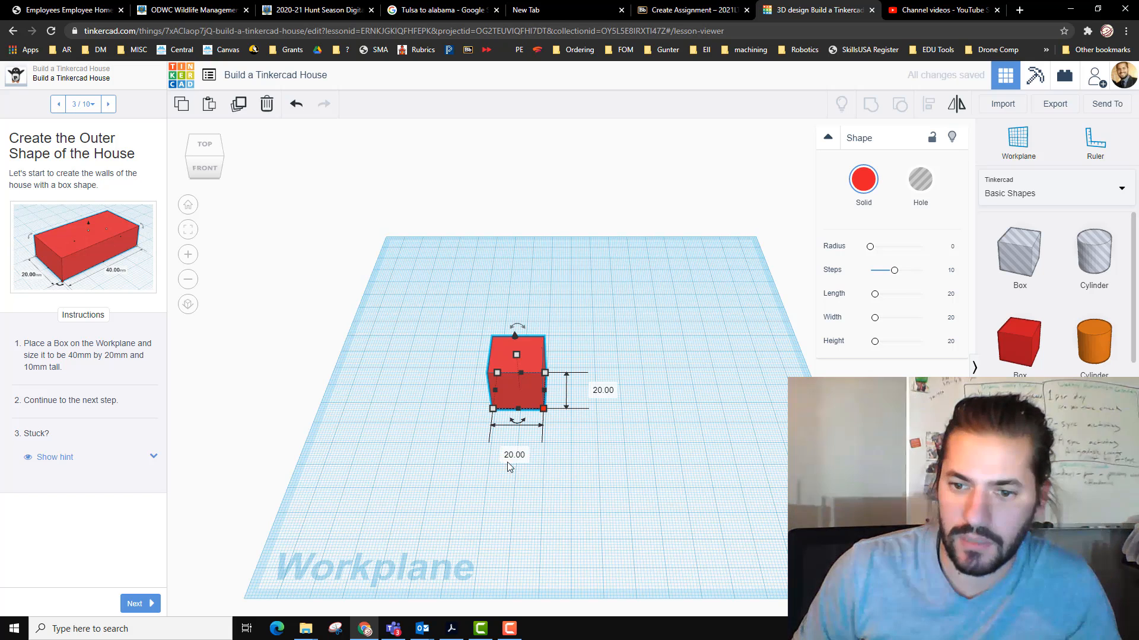
type("40")
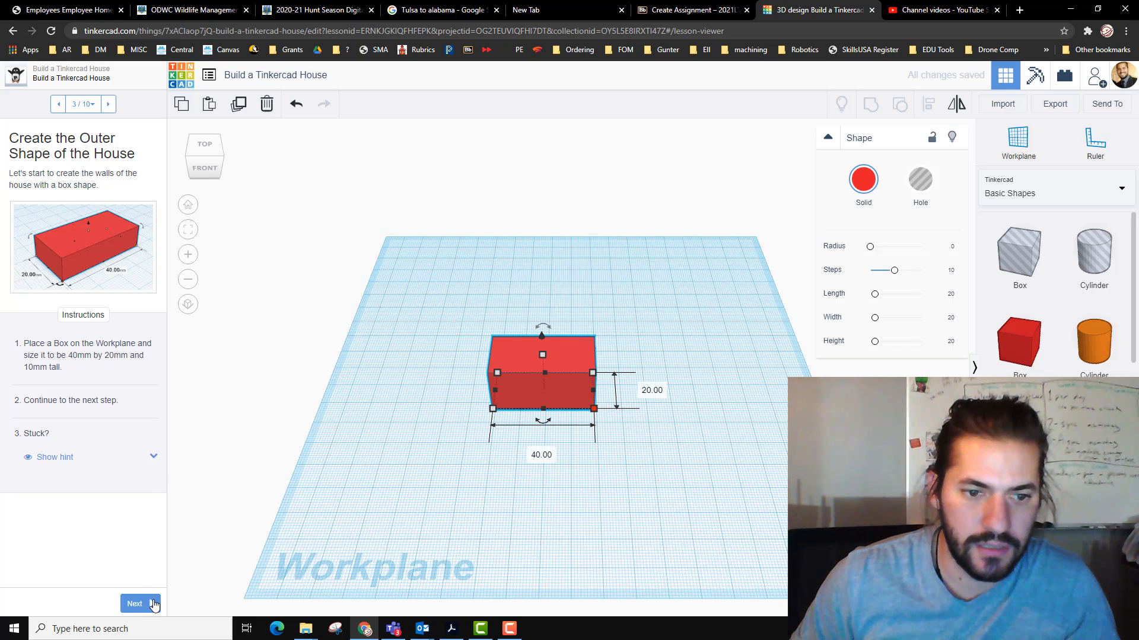
left_click(55, 457)
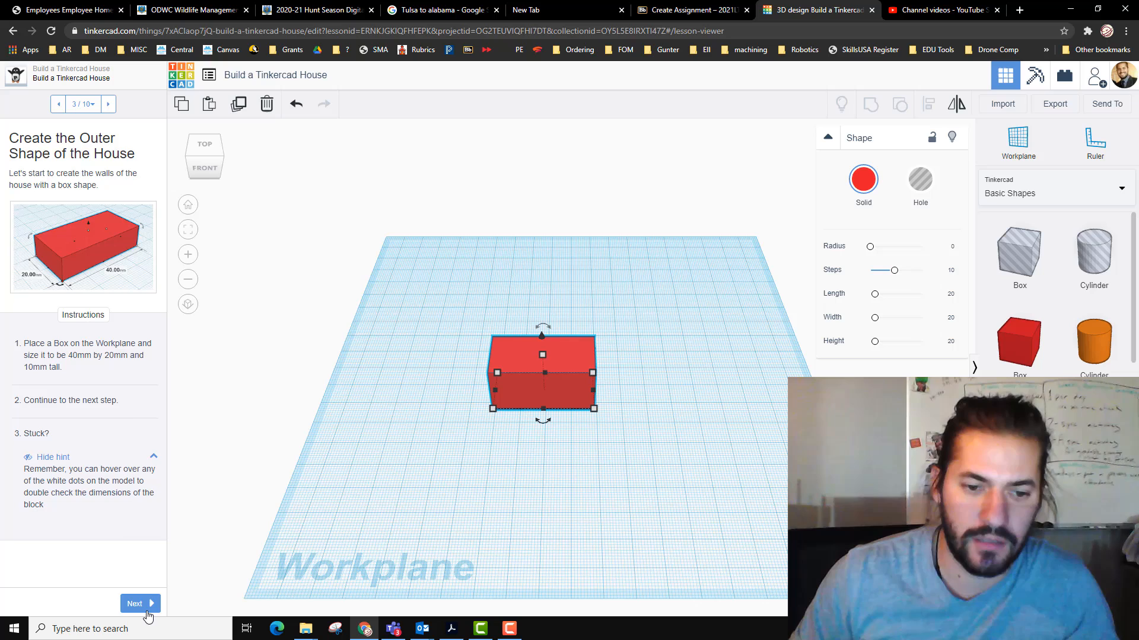
left_click(135, 604)
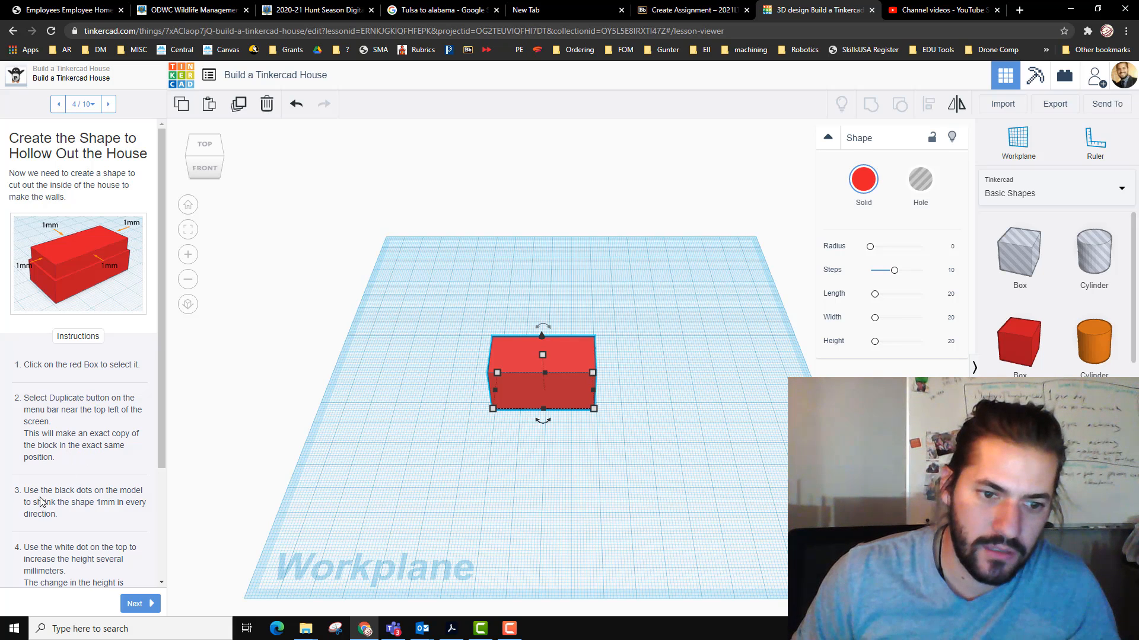
mouse_move(40, 505)
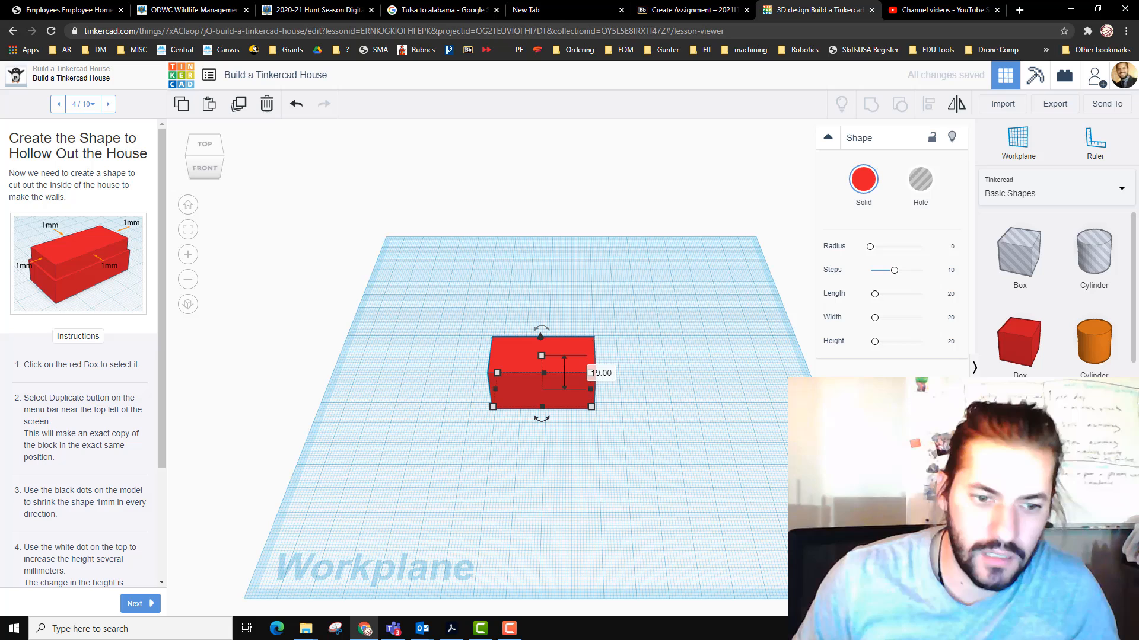
mouse_move(497, 396)
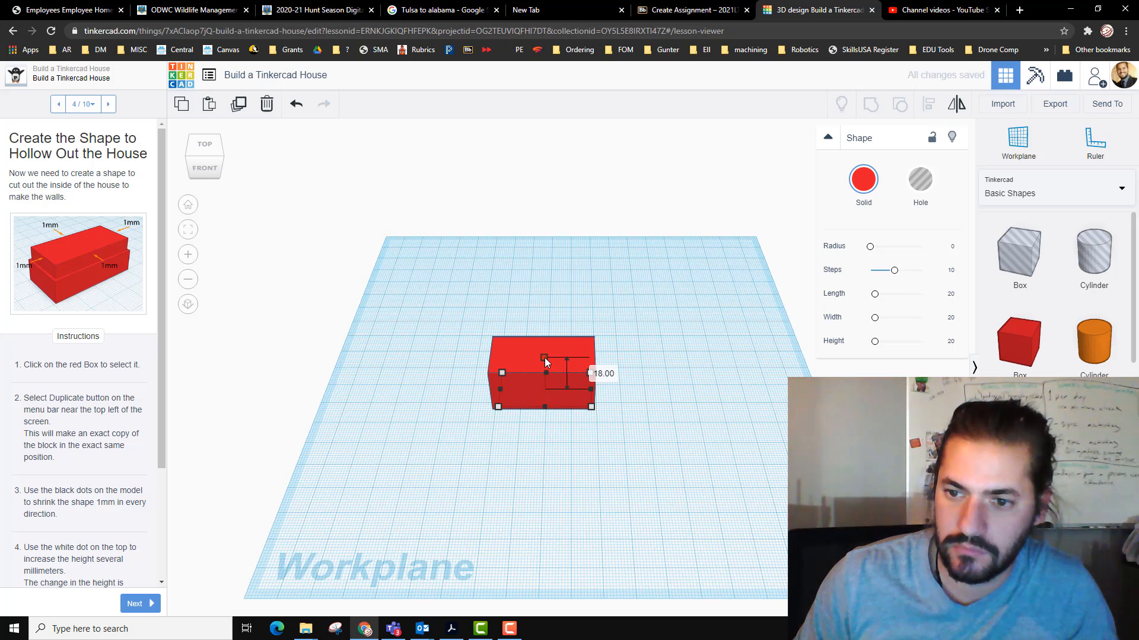
Step: Shrink the duplicate box 1 mm per side, raise it above the walls, and reach step 5
left_click(541, 374)
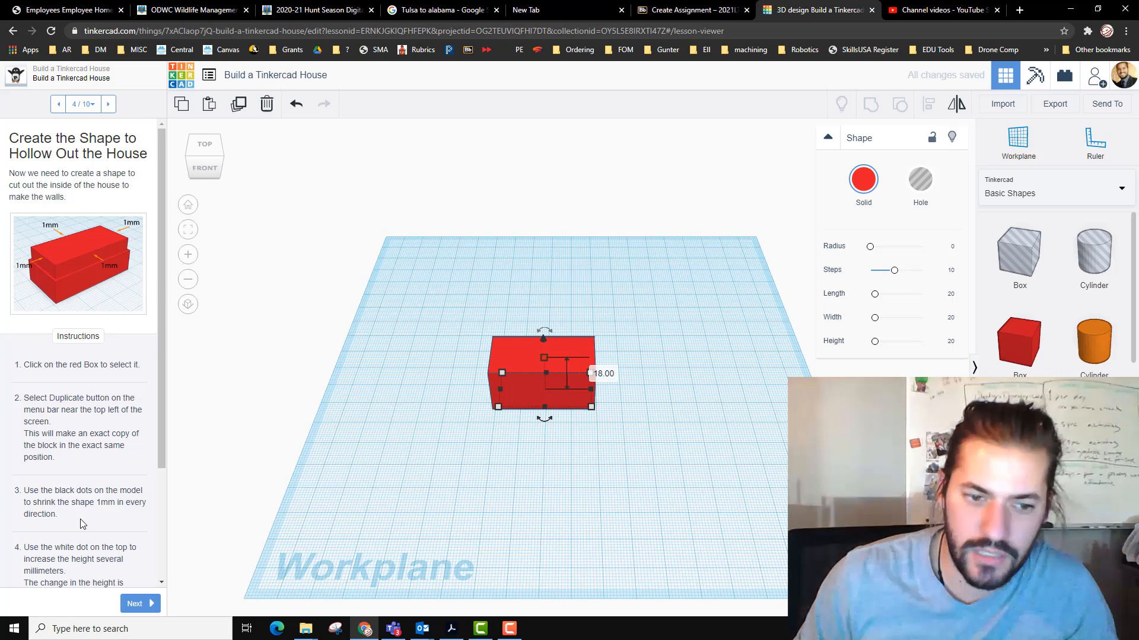
scroll("down", 3)
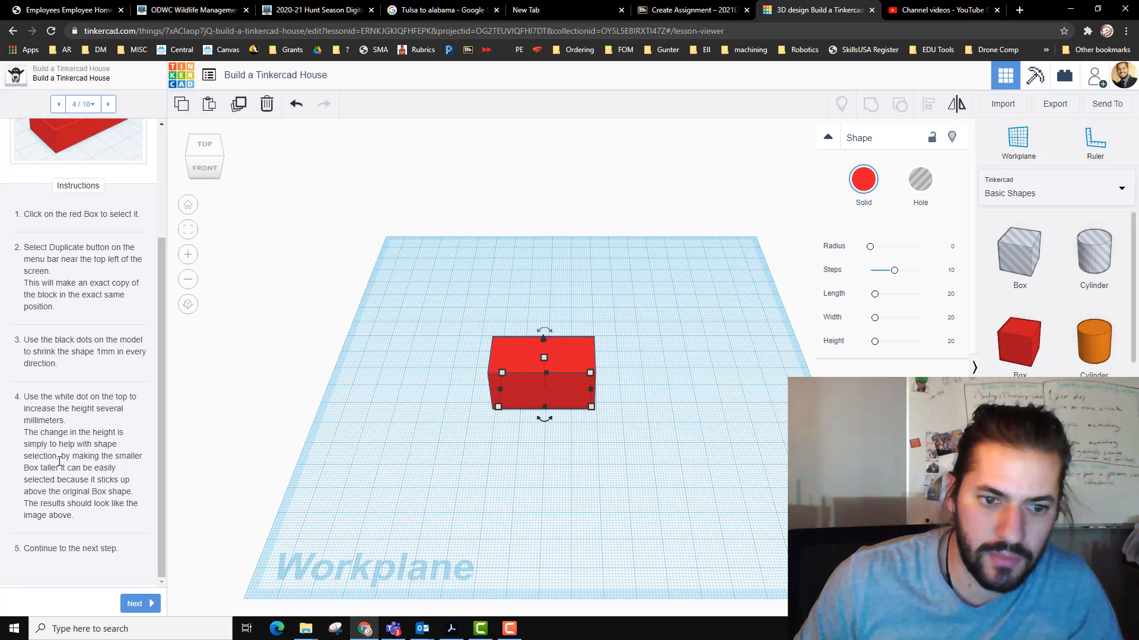
left_click_drag(543, 338, 543, 345)
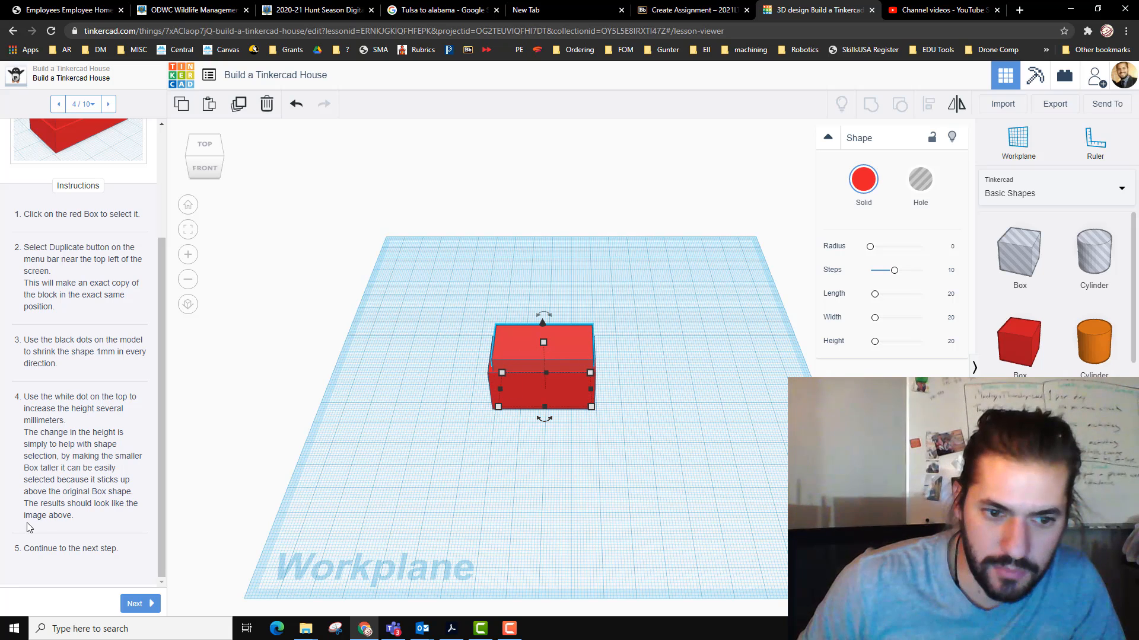
left_click(137, 603)
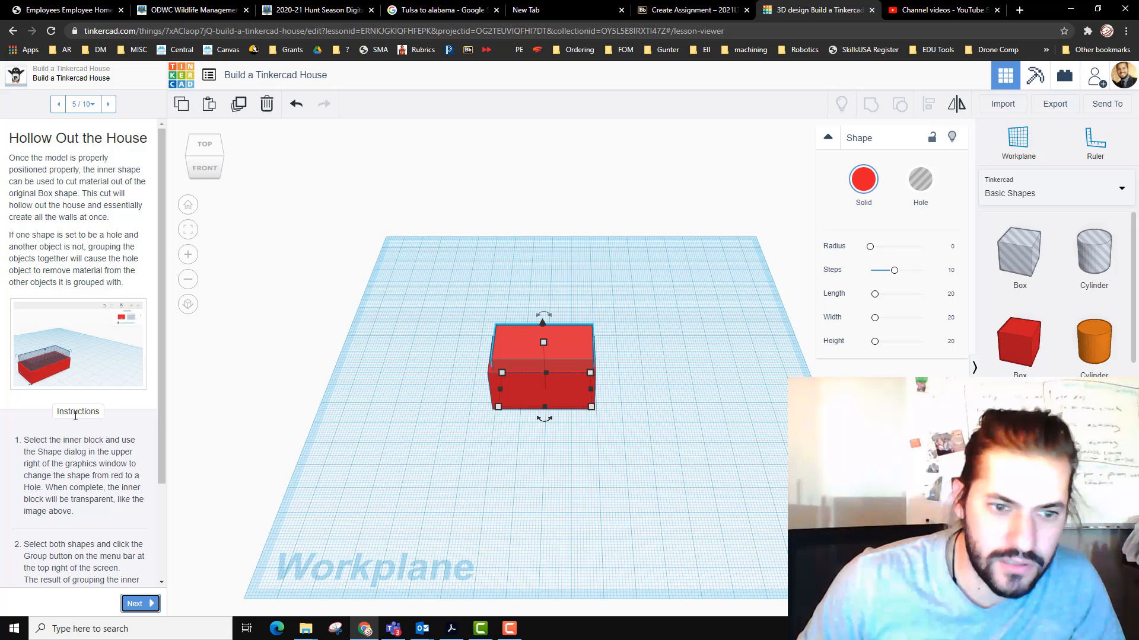
Step: Turn the inner box into a hole and view the hollow red shell from above
scroll("down", 3)
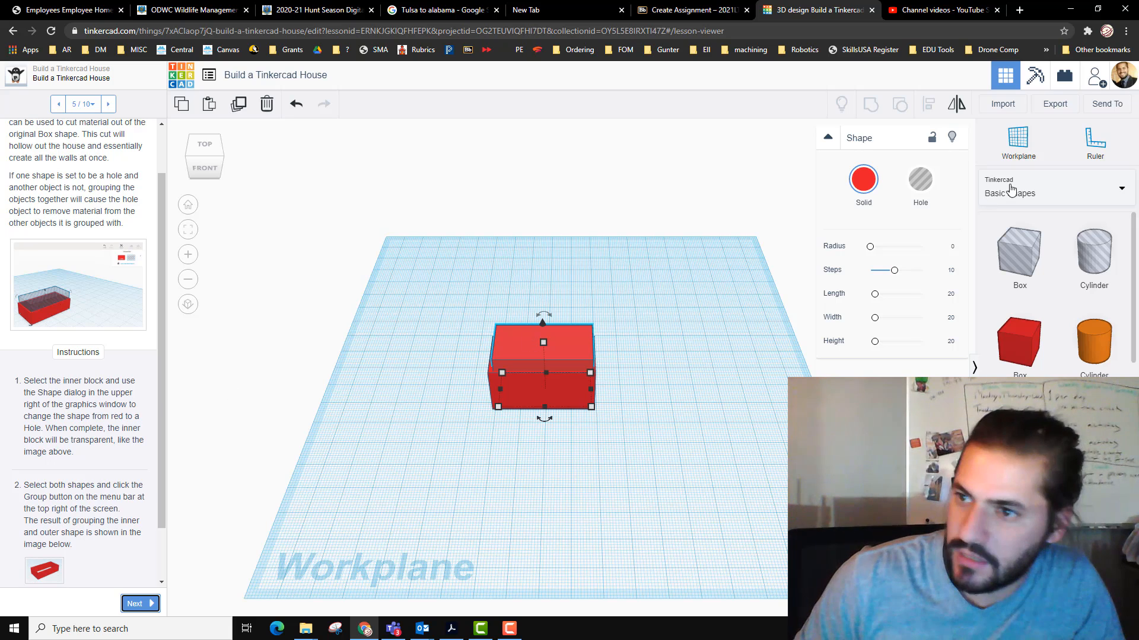
left_click(920, 179)
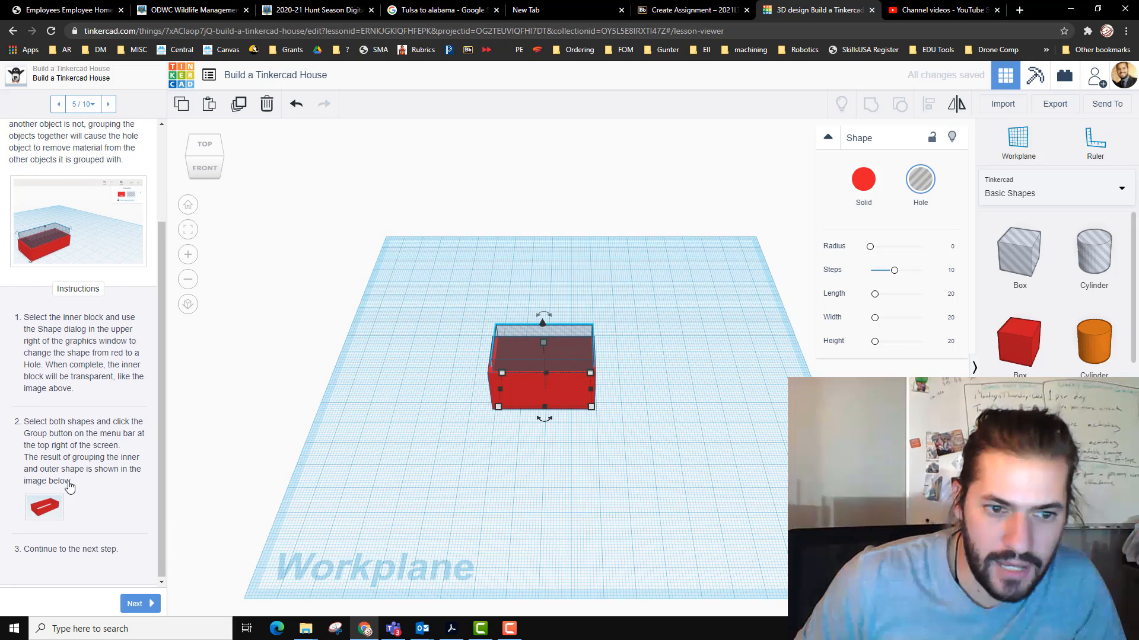
left_click_drag(421, 258, 683, 487)
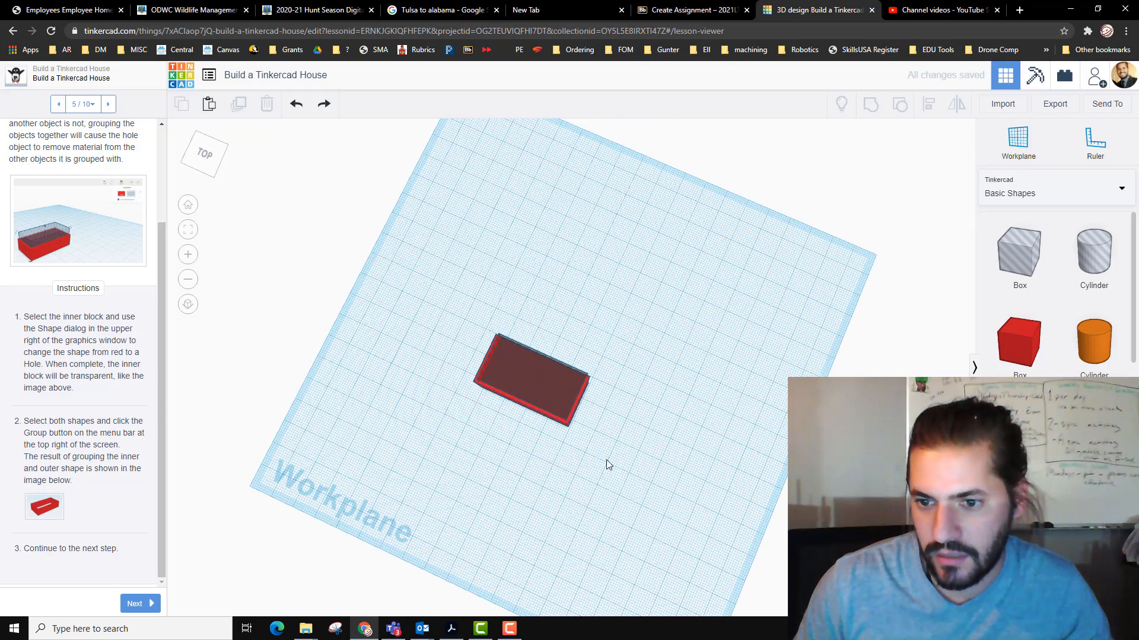
Step: Group the hole with the outer box into hollow walls, compare via undo/redo, and reach step 6
left_click(530, 377)
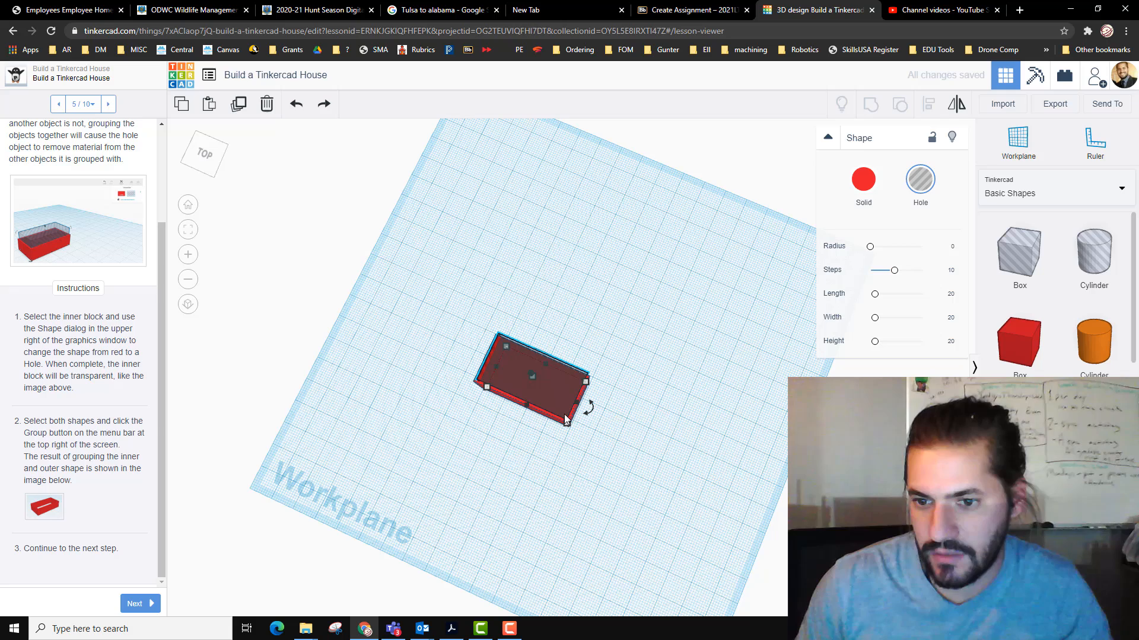
left_click(862, 180)
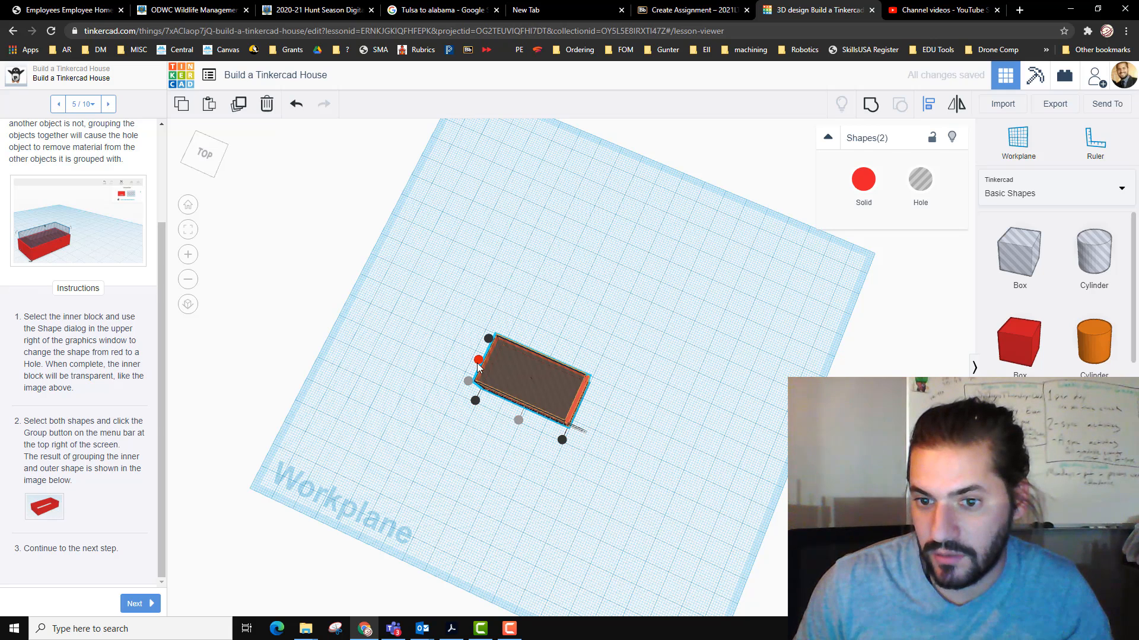
left_click(459, 323)
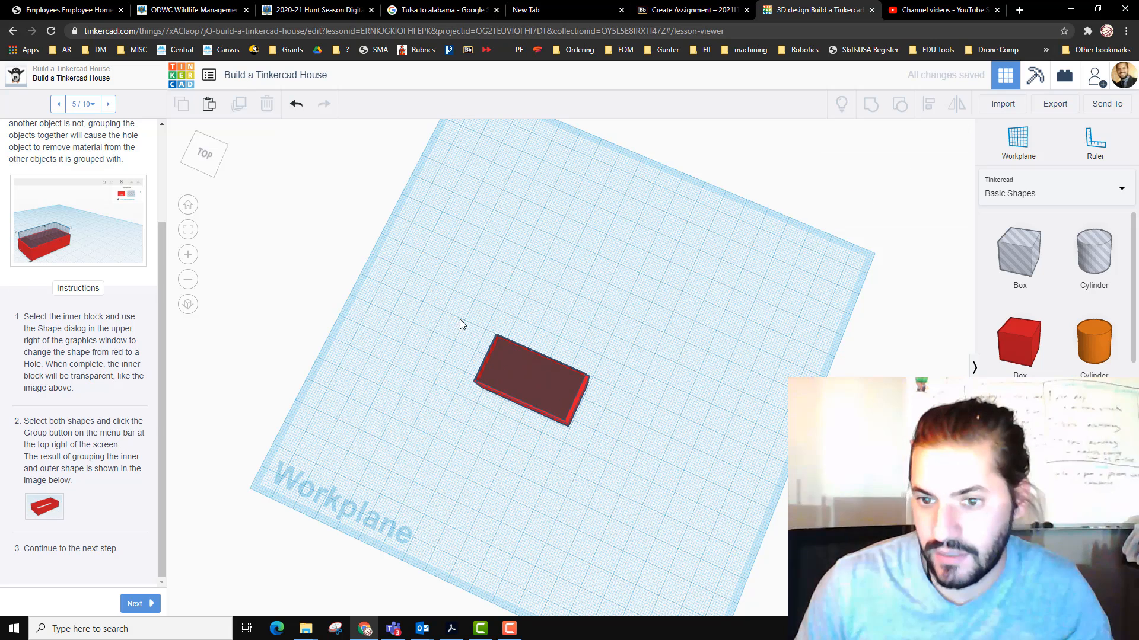
left_click(530, 379)
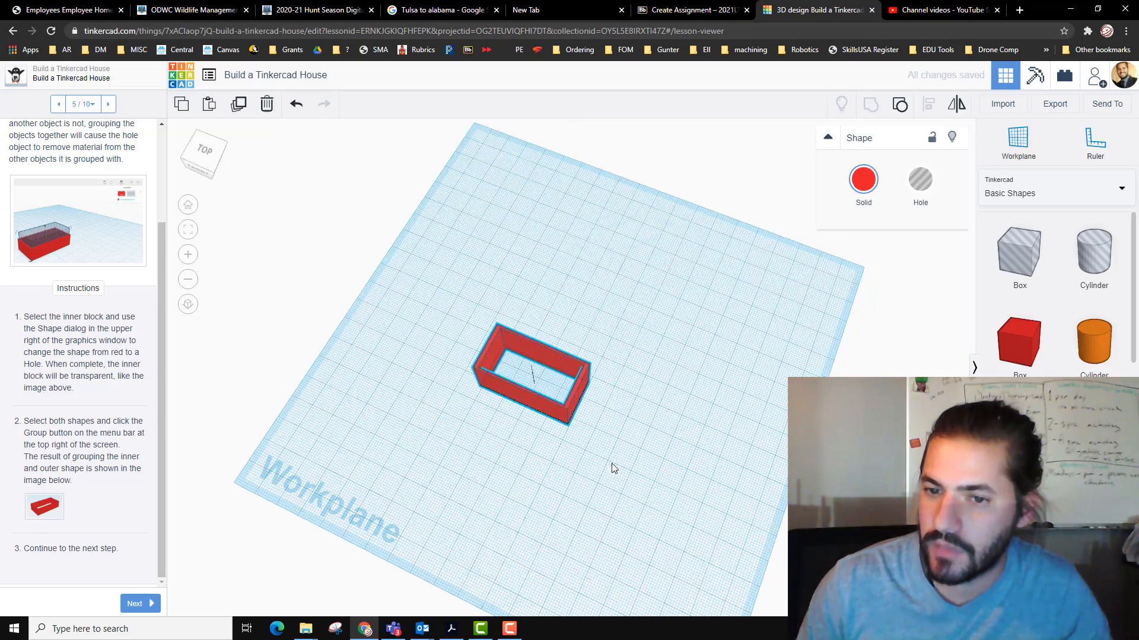
left_click(531, 370)
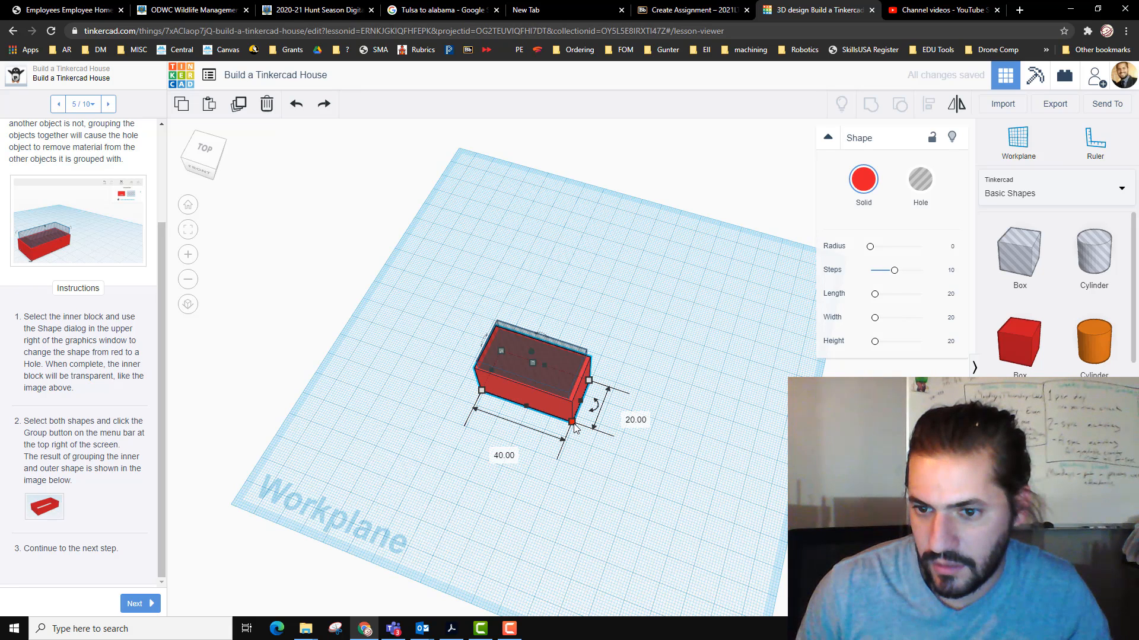
left_click(920, 179)
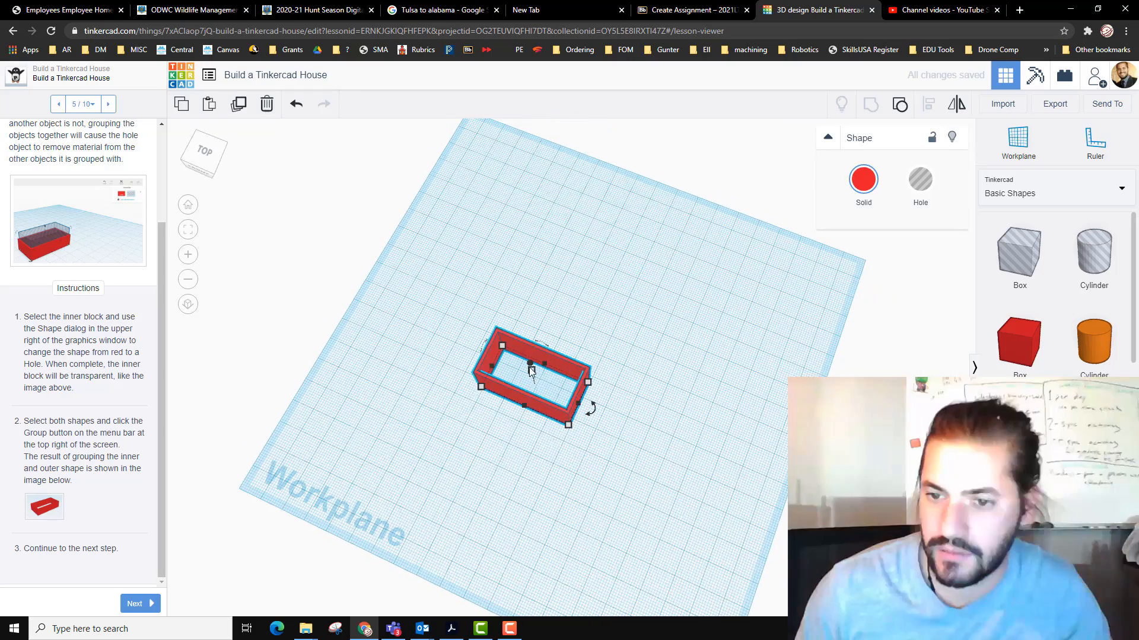
left_click(140, 604)
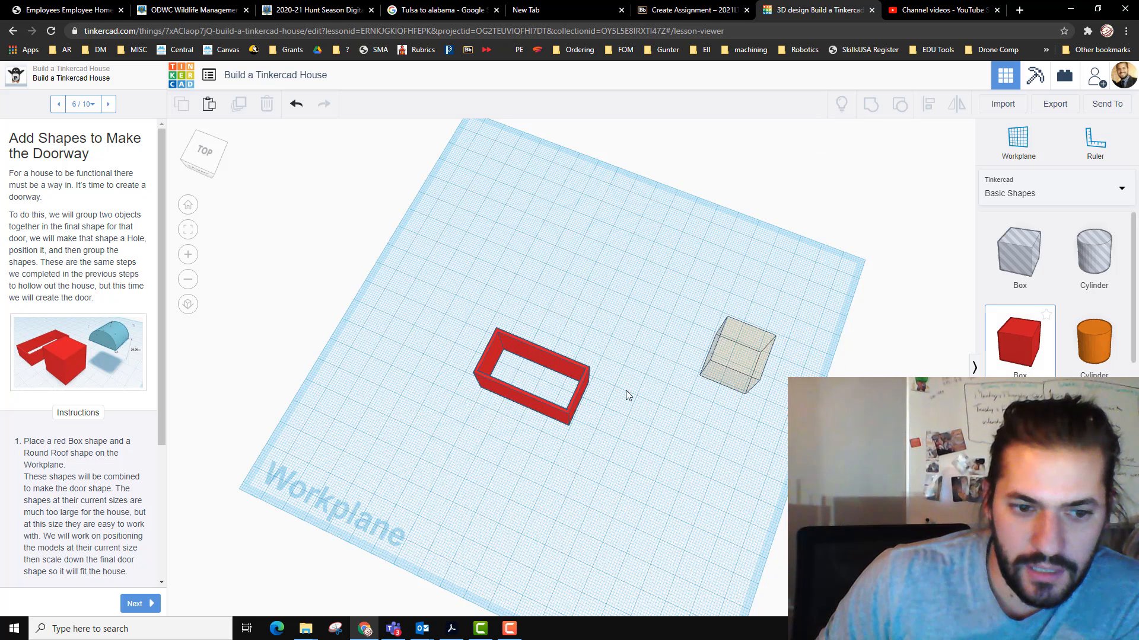
Step: Add a small red box with a blue round roof raised 20 mm on top of it, reaching step 7
left_click(735, 355)
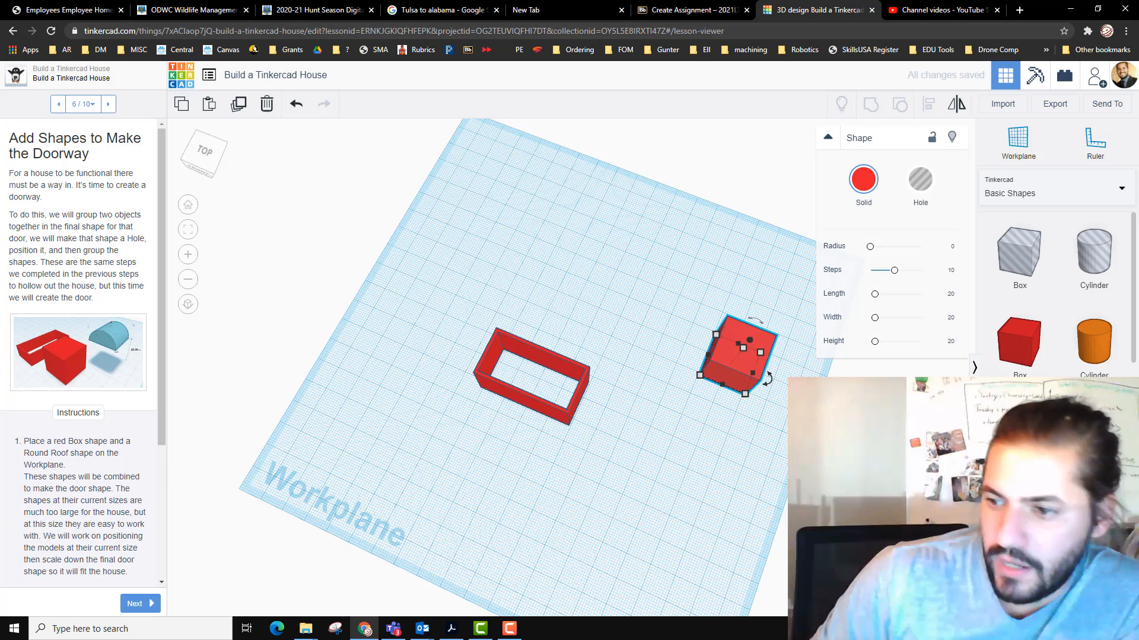
scroll("down", 3)
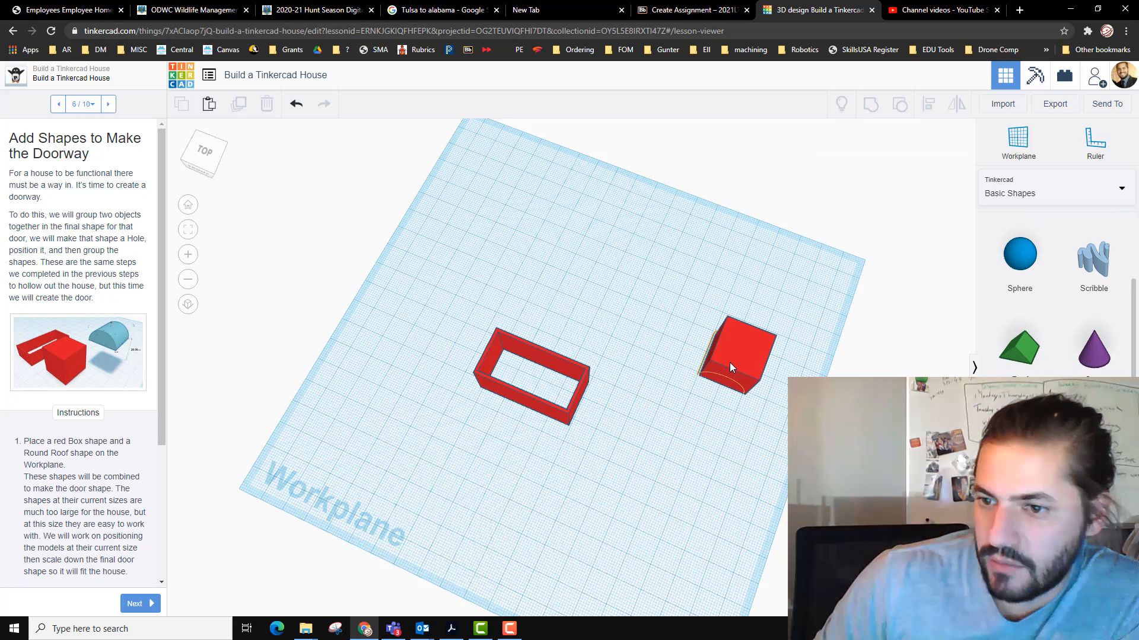
left_click(733, 355)
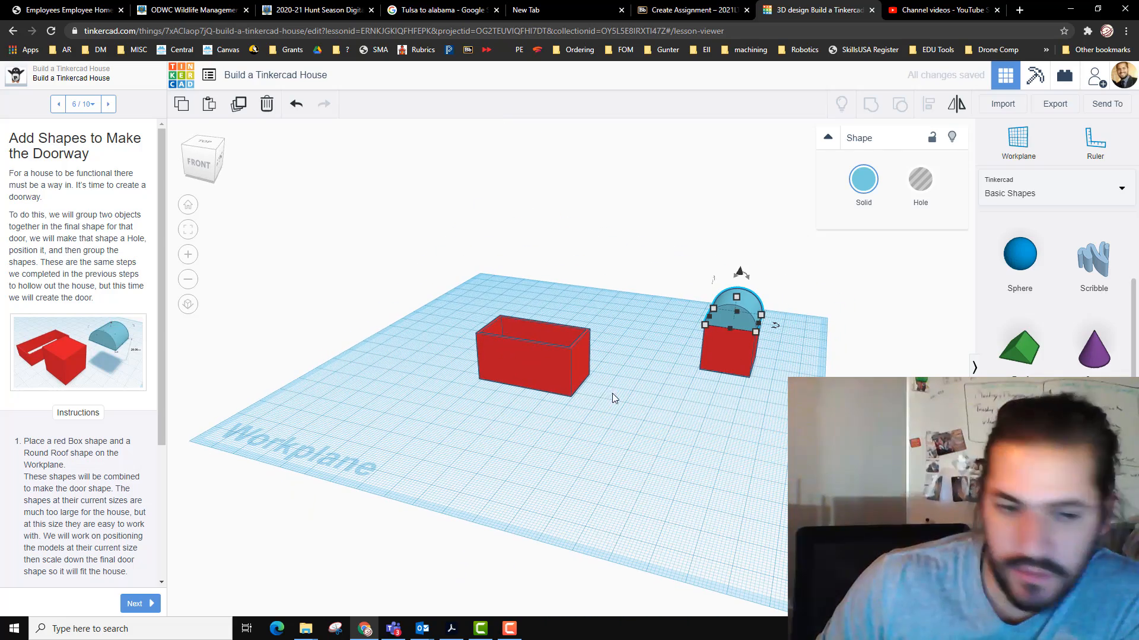
scroll("down", 3)
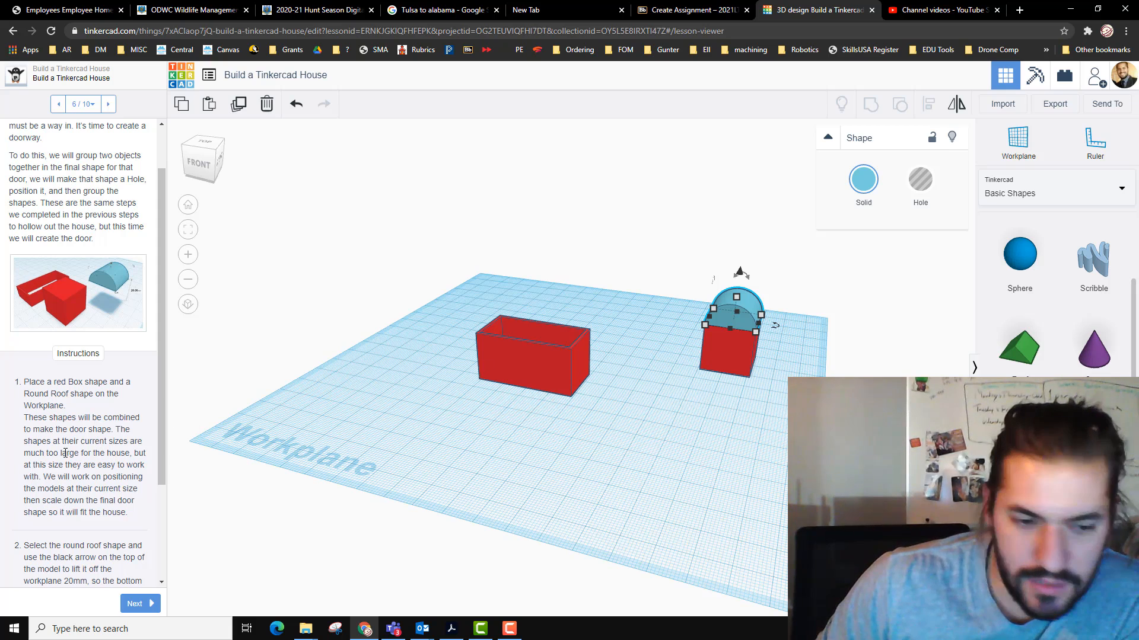
scroll("down", 3)
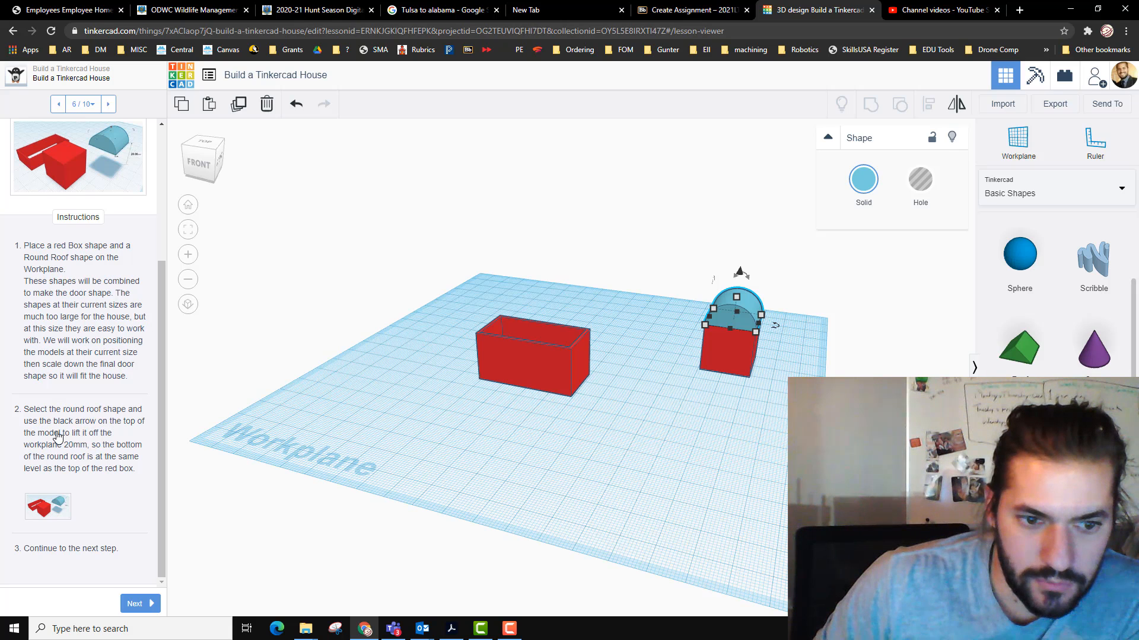
mouse_move(100, 439)
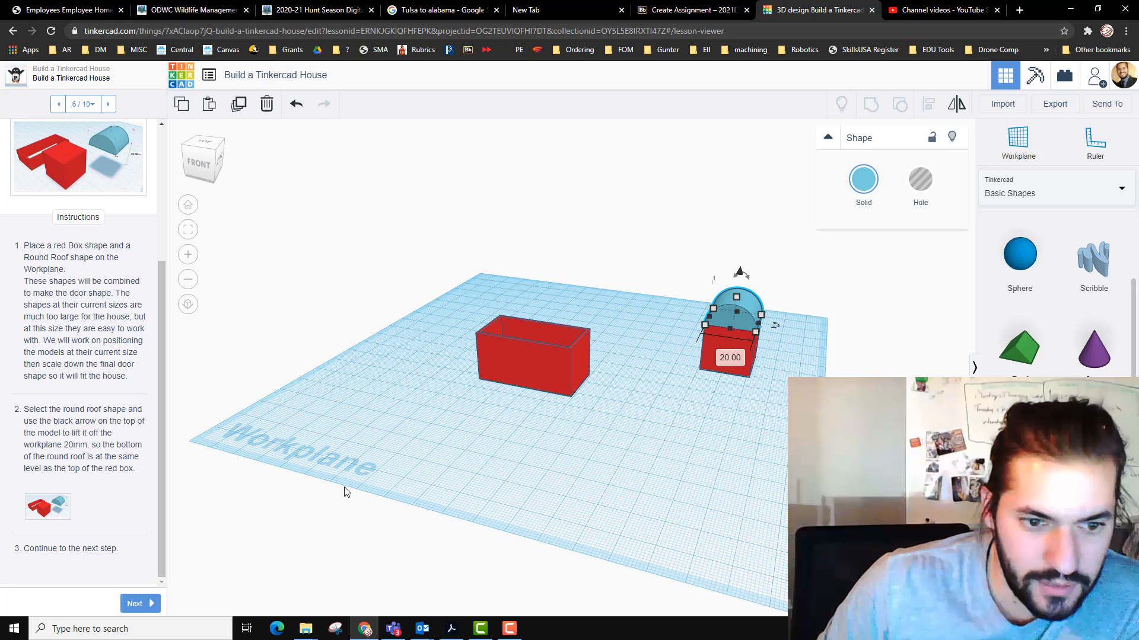
left_click(134, 603)
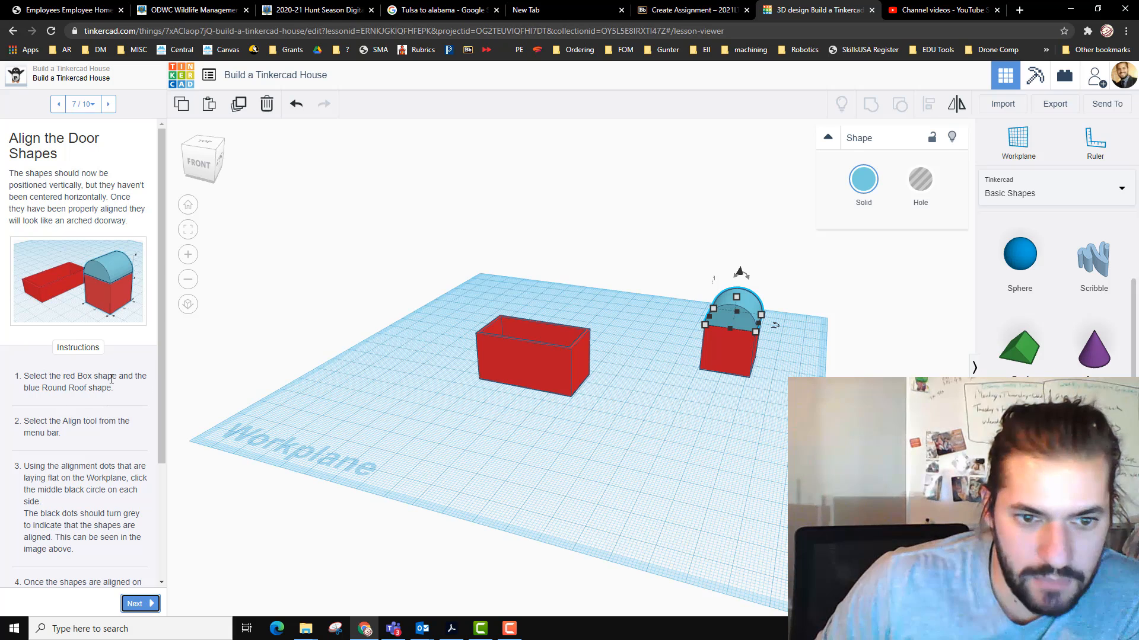
mouse_move(665, 447)
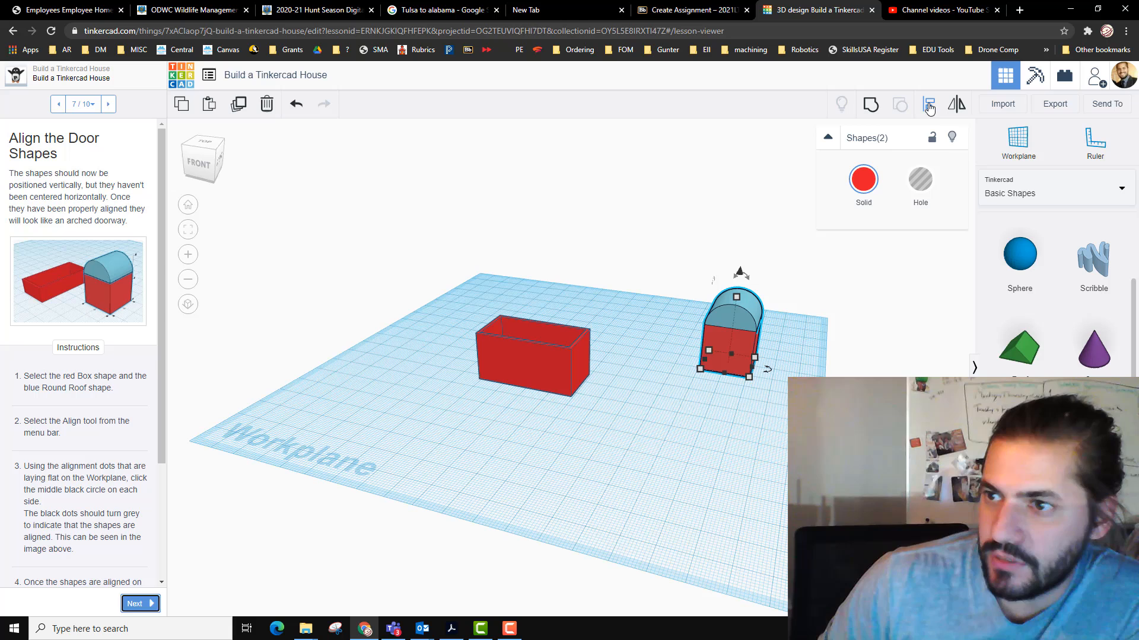
Step: Align the round roof centred over the box, group them into an arched door, set it as a hole, and reach step 8
left_click(927, 104)
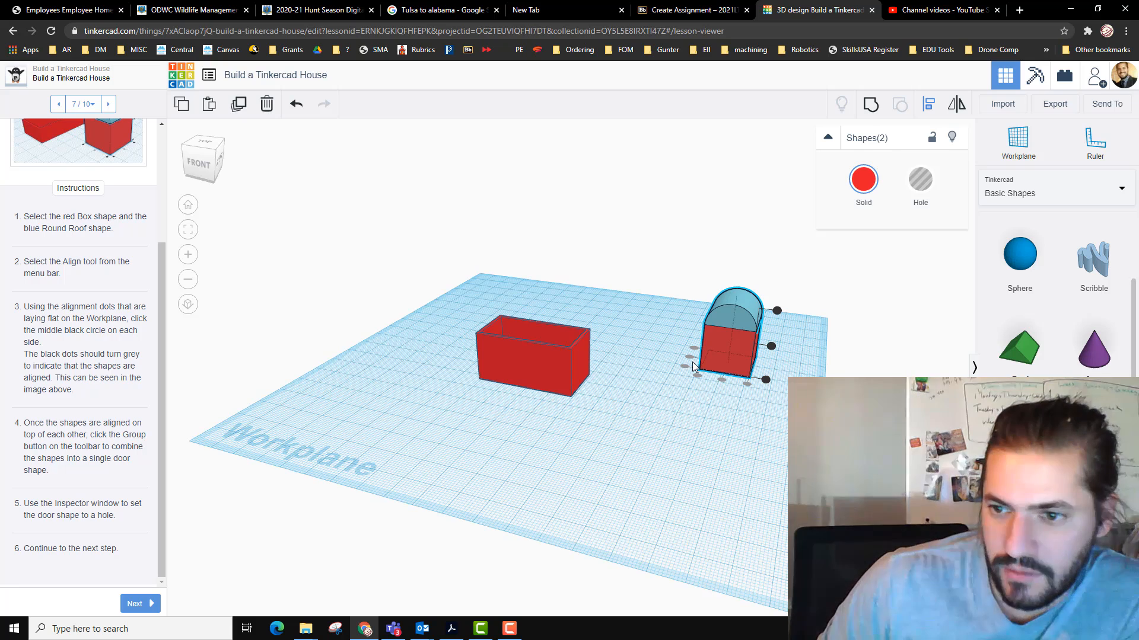
mouse_move(44, 427)
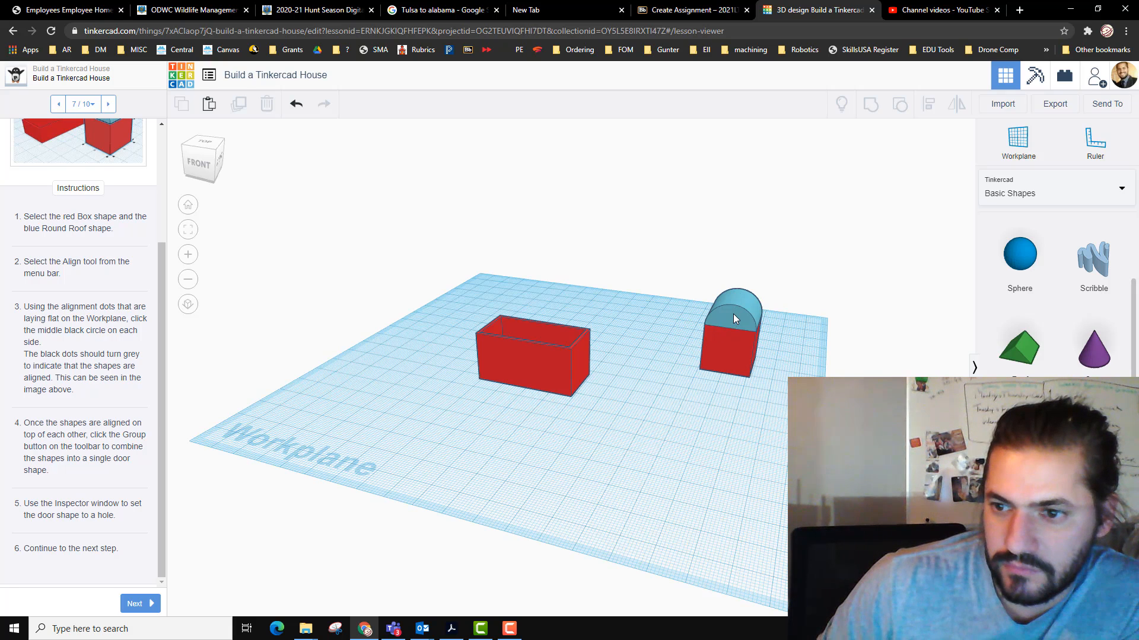
left_click(735, 297)
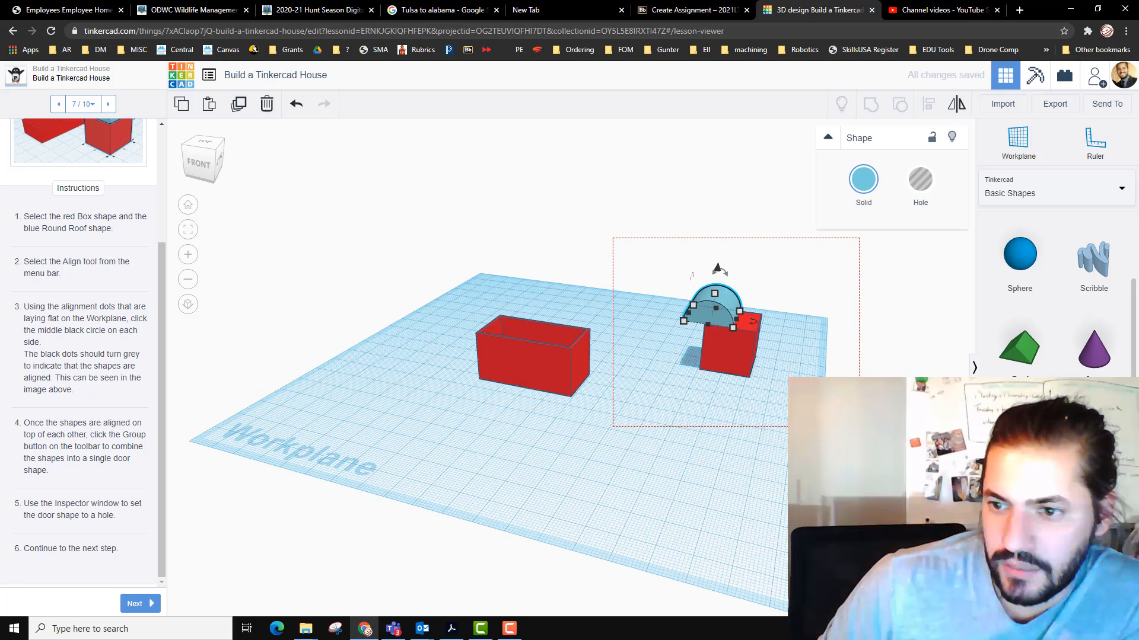
left_click(928, 104)
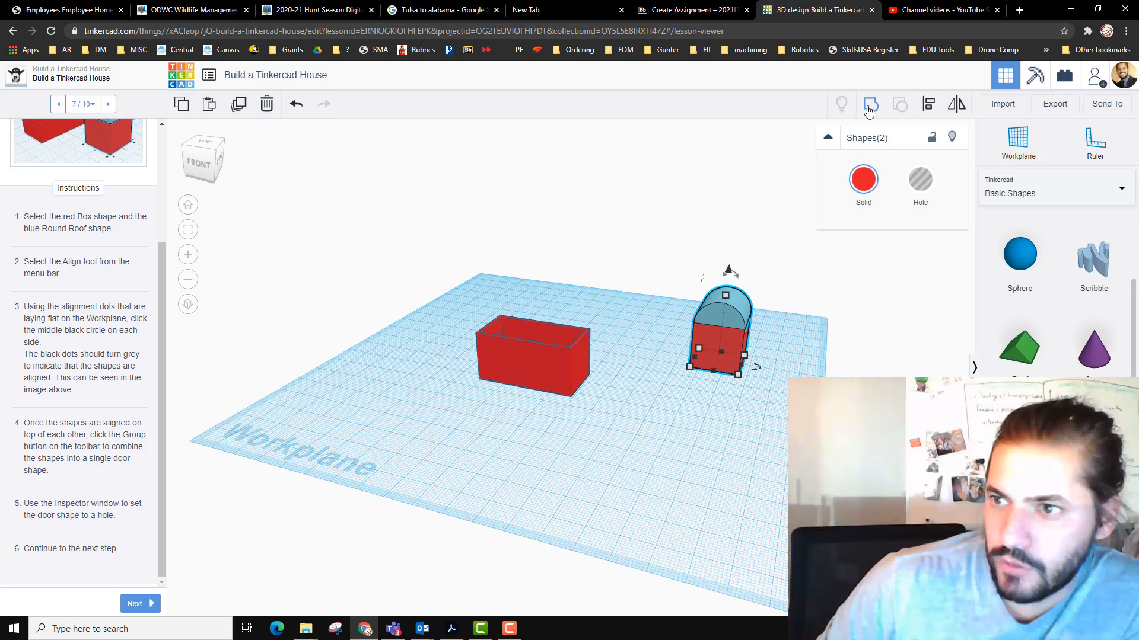
left_click(869, 104)
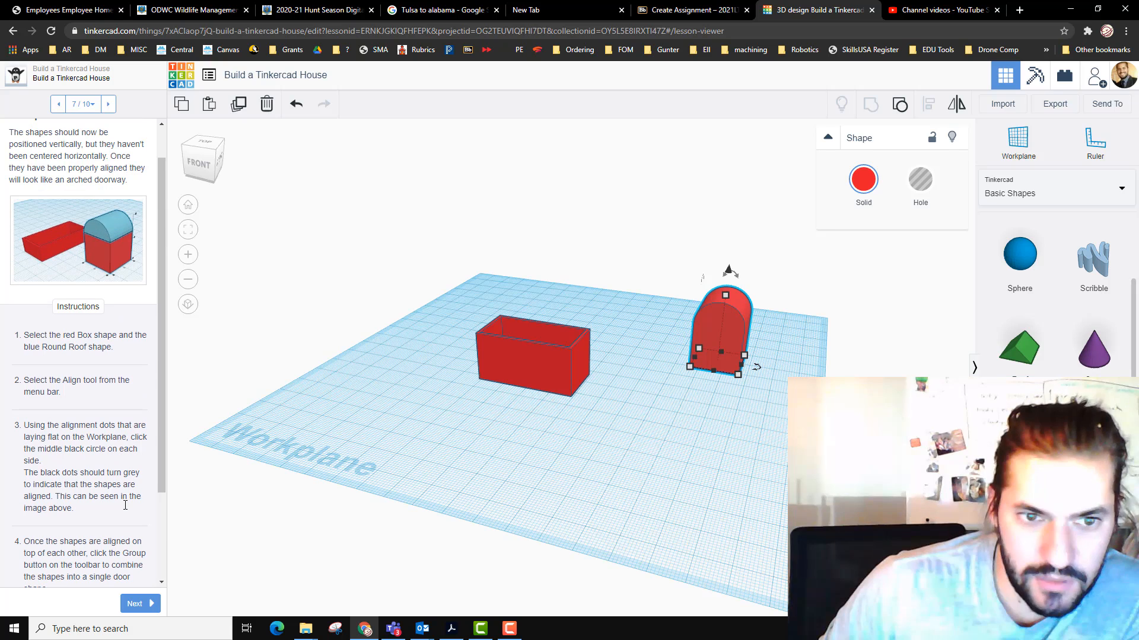
left_click(920, 179)
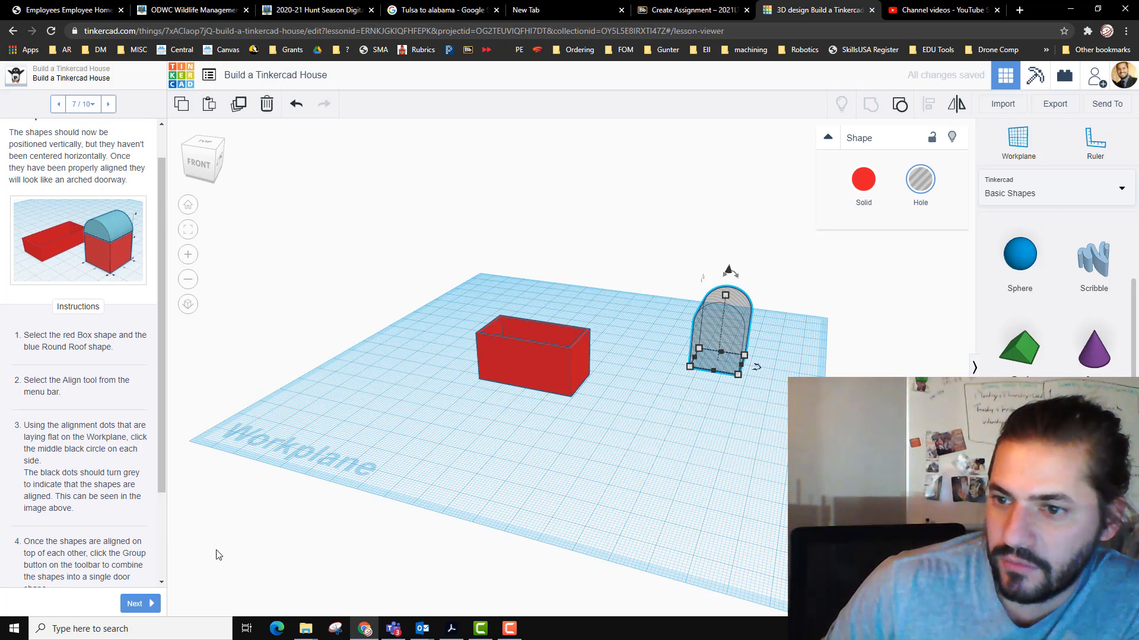
left_click(134, 603)
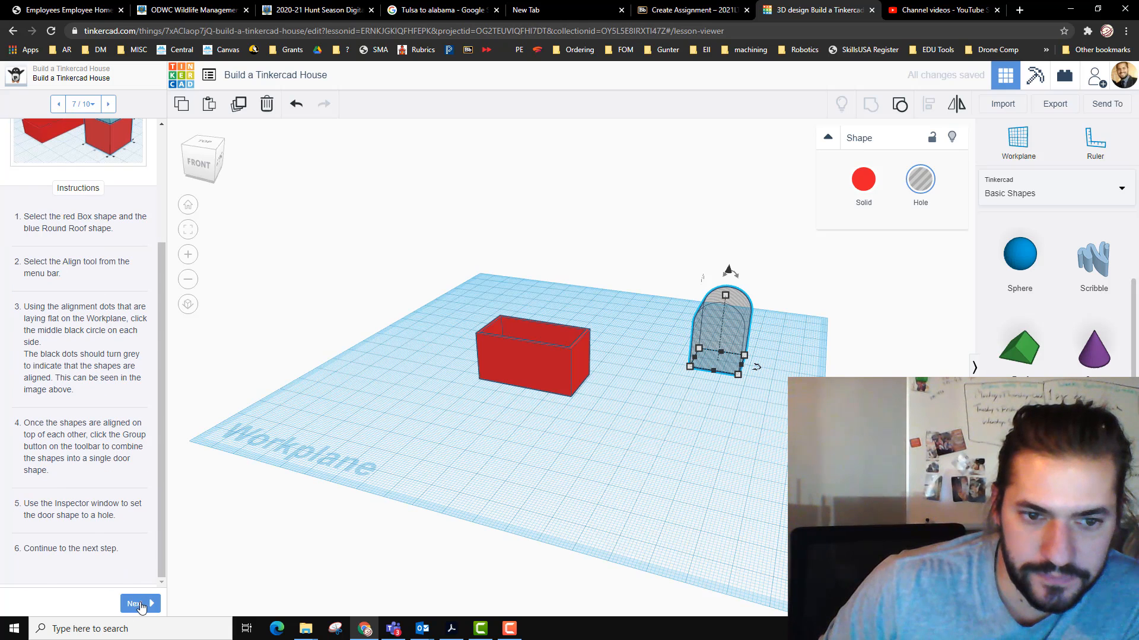
left_click(136, 604)
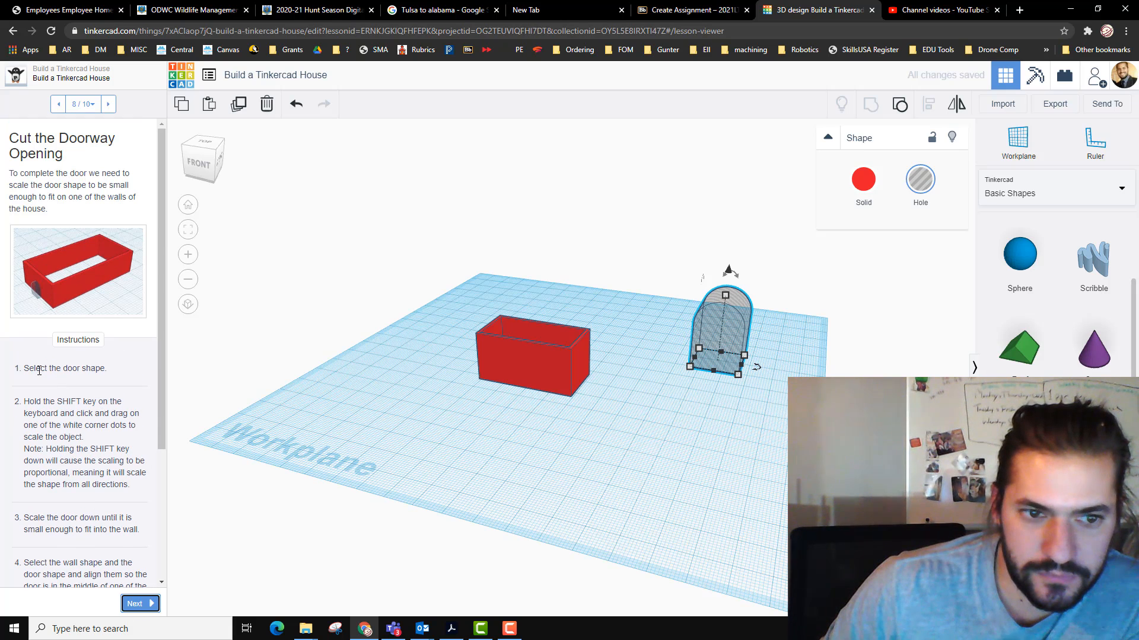
mouse_move(735, 334)
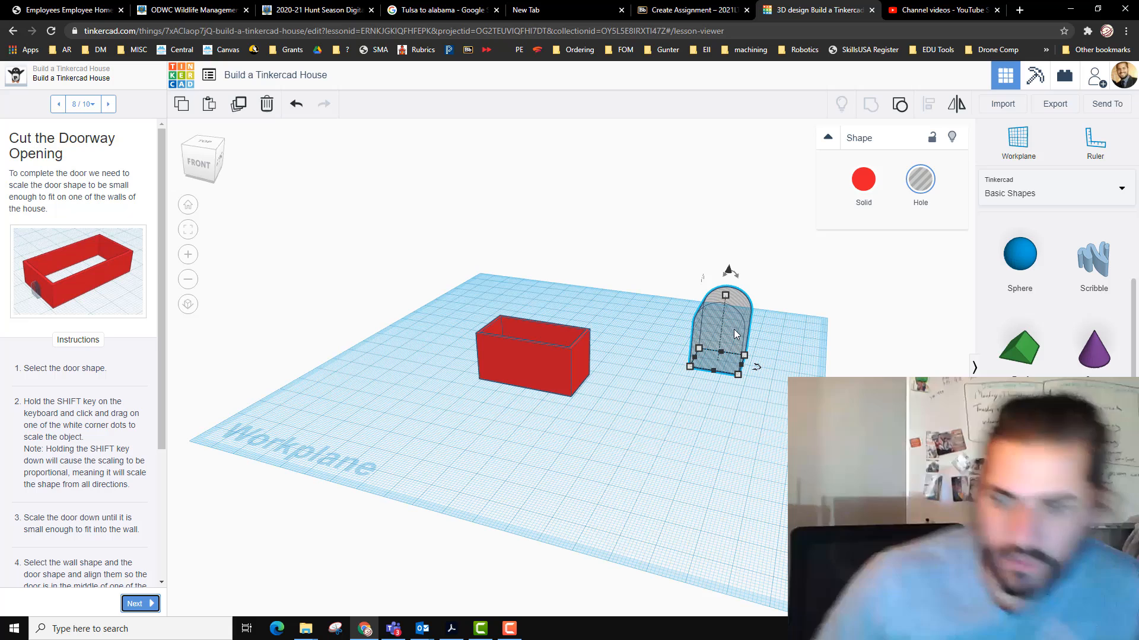
Step: Move, rotate and proportionally shrink the arched door hole to sit in one short wall of the house
left_click_drag(722, 335, 602, 356)
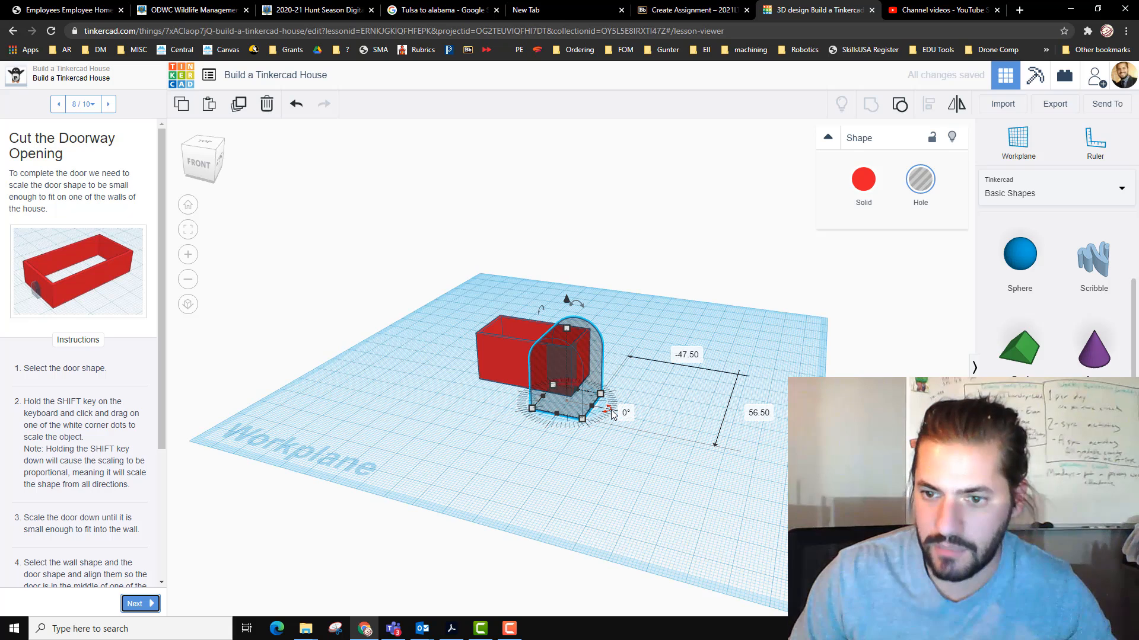
left_click_drag(608, 413, 601, 403)
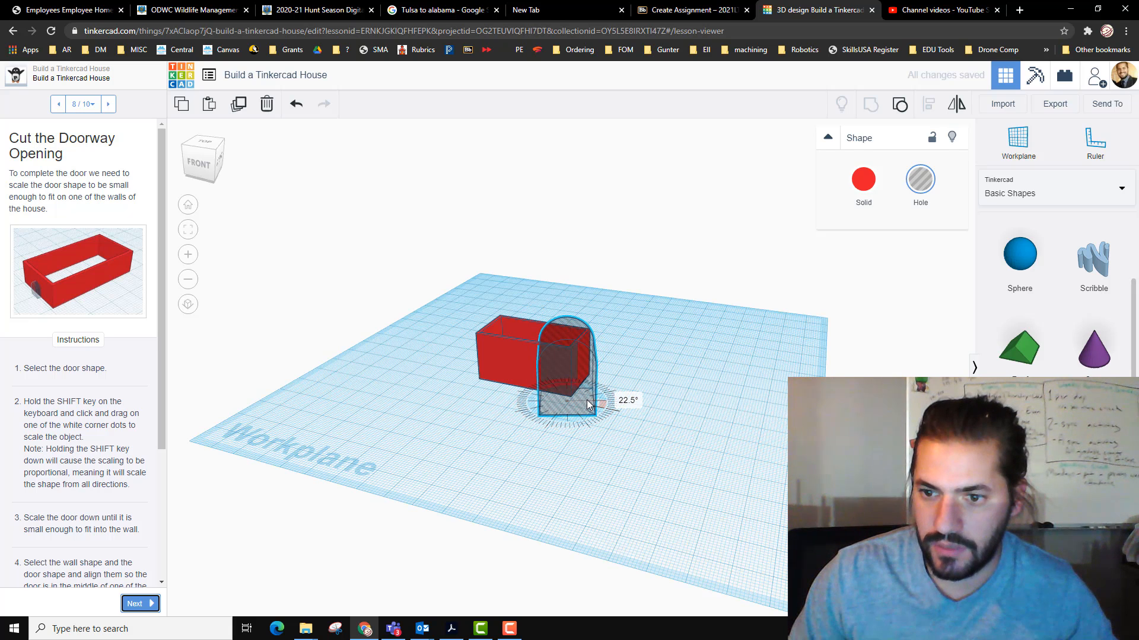
left_click_drag(587, 405, 581, 397)
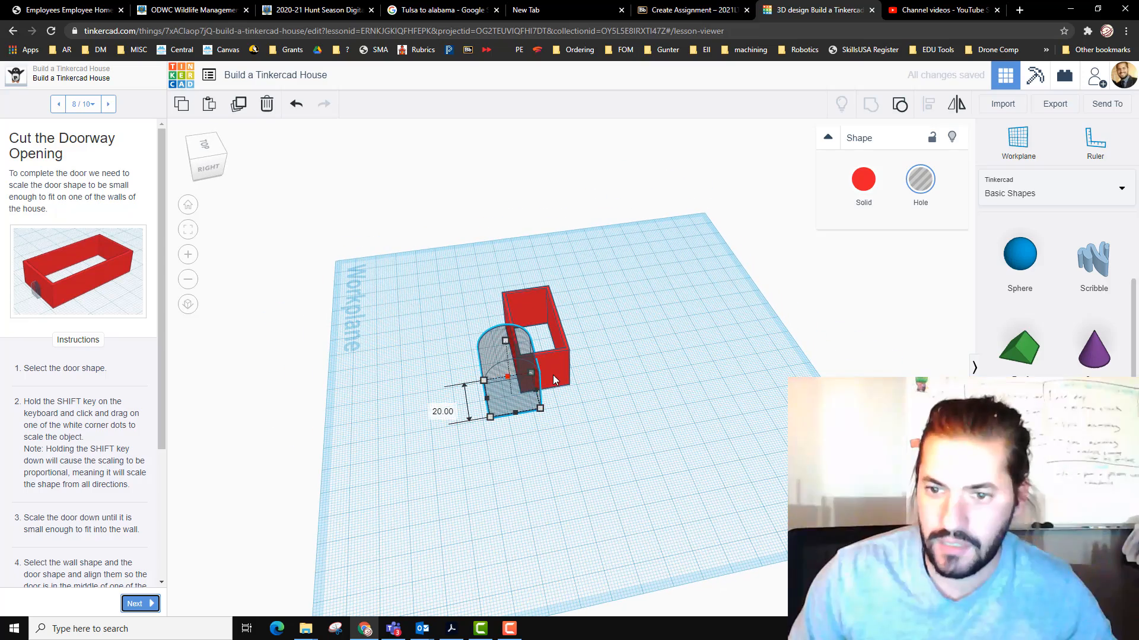
left_click_drag(489, 399, 552, 384)
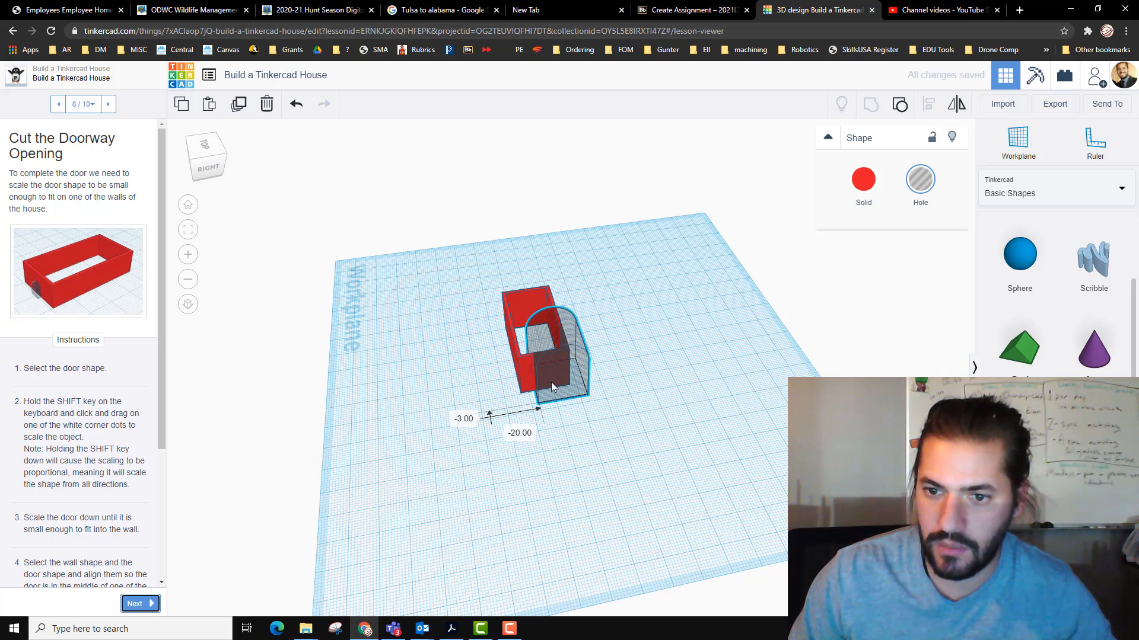
left_click_drag(578, 403, 577, 392)
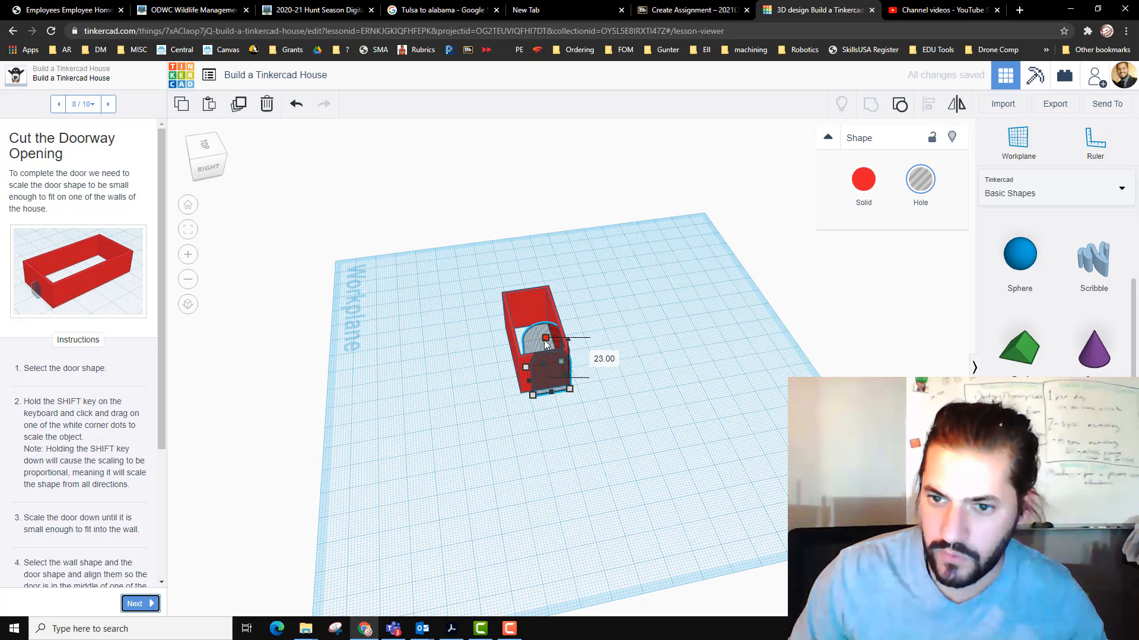
left_click_drag(543, 339, 552, 366)
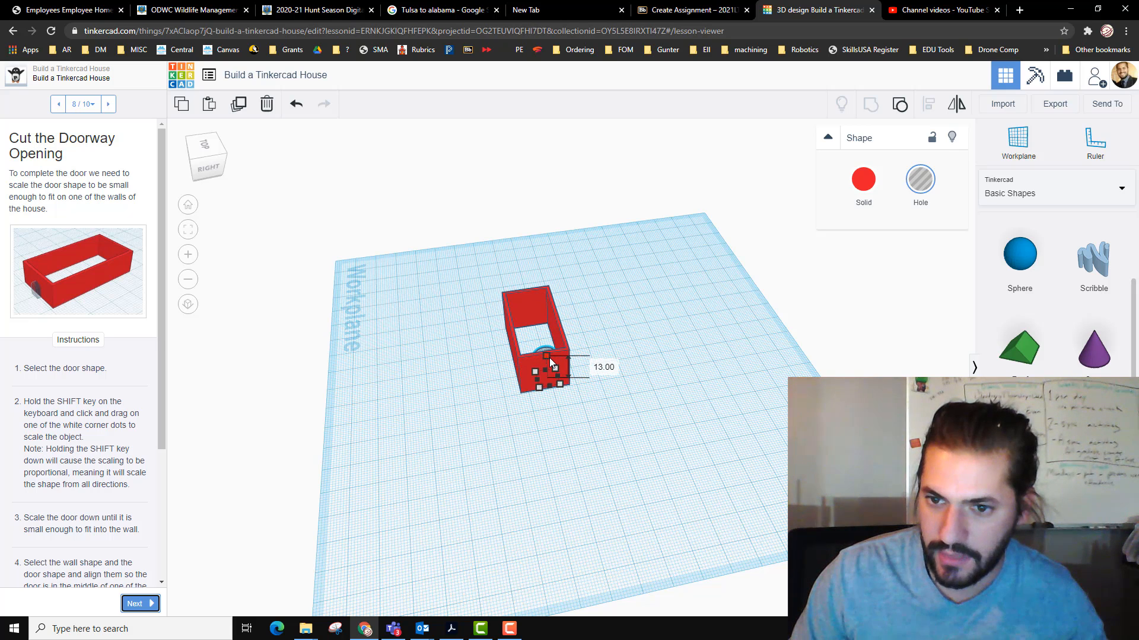
left_click_drag(552, 370, 548, 374)
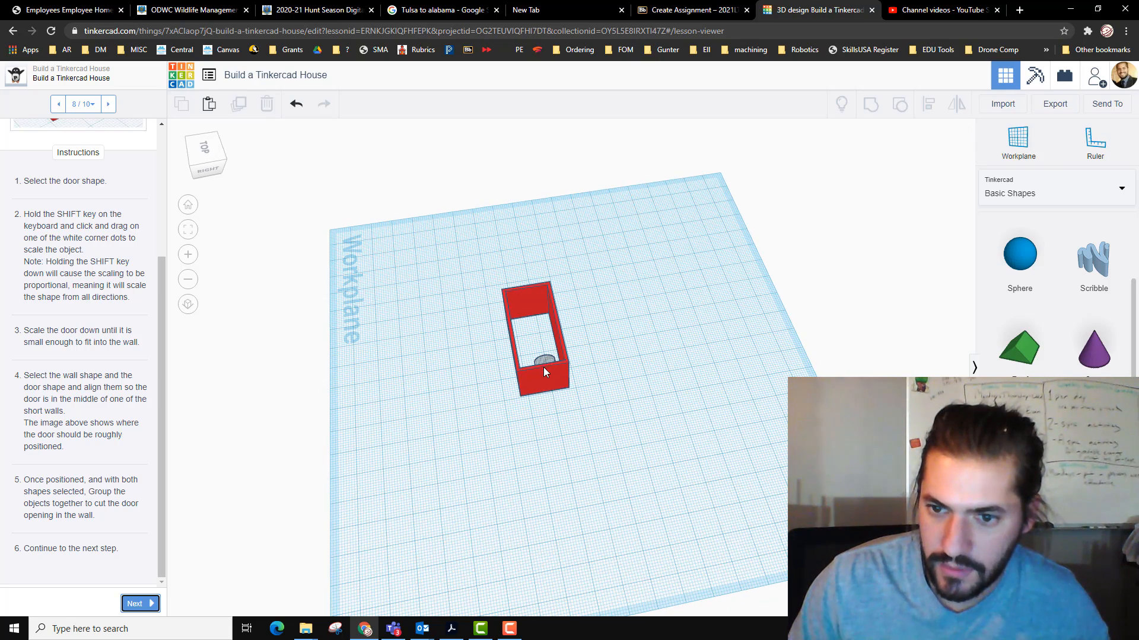
left_click(541, 363)
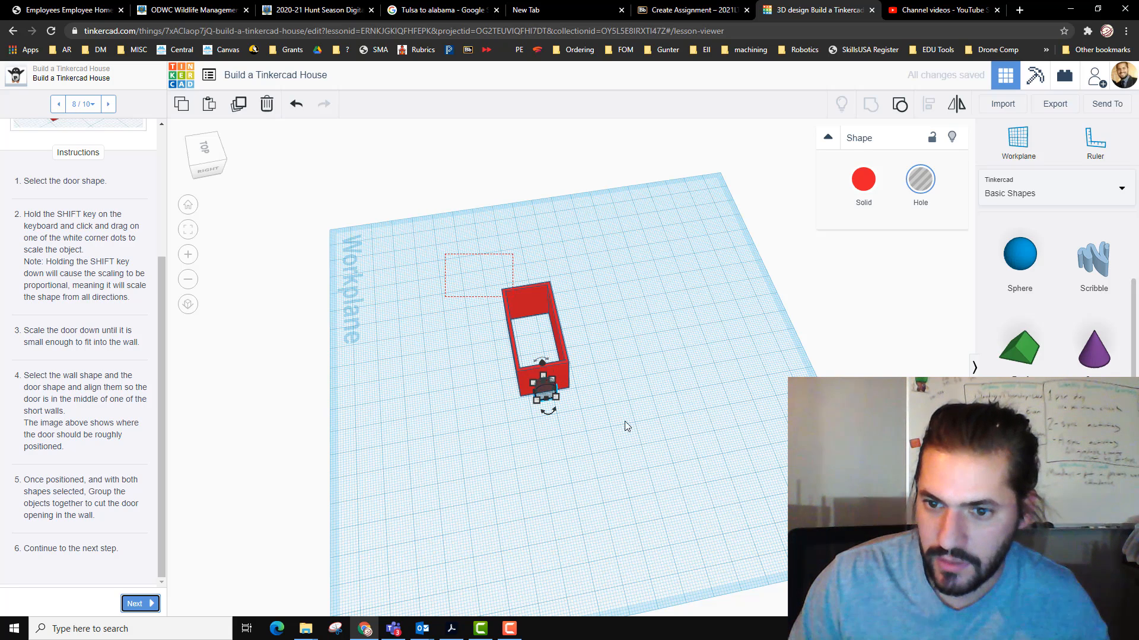
Step: Group the door hole with the walls to cut the arched doorway, and reach step 9, the roof
left_click(928, 104)
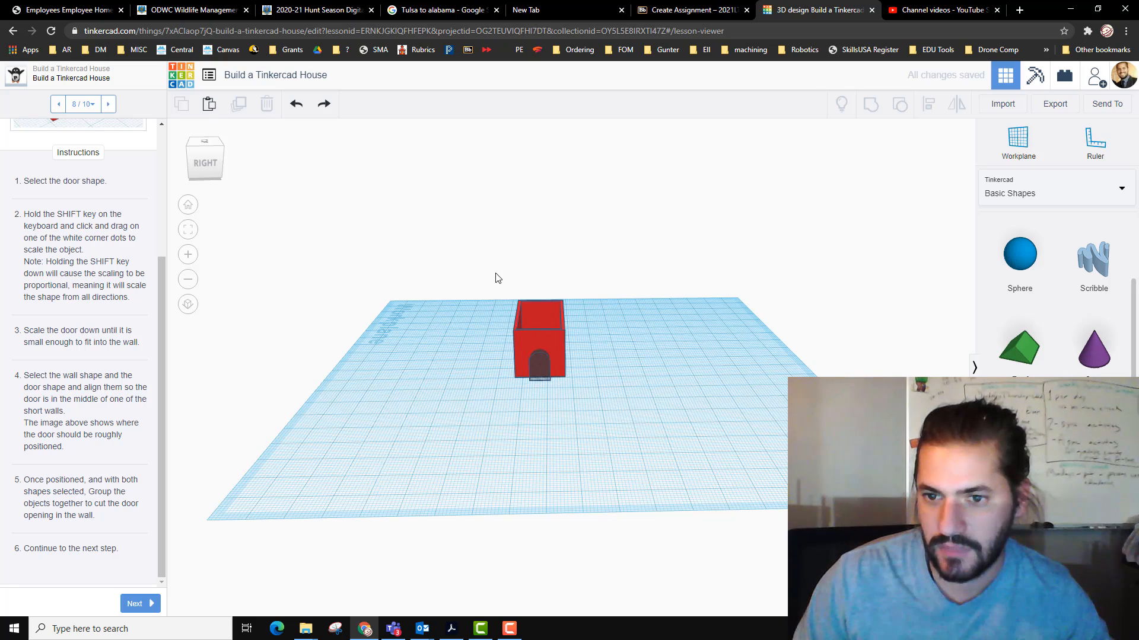
left_click(540, 342)
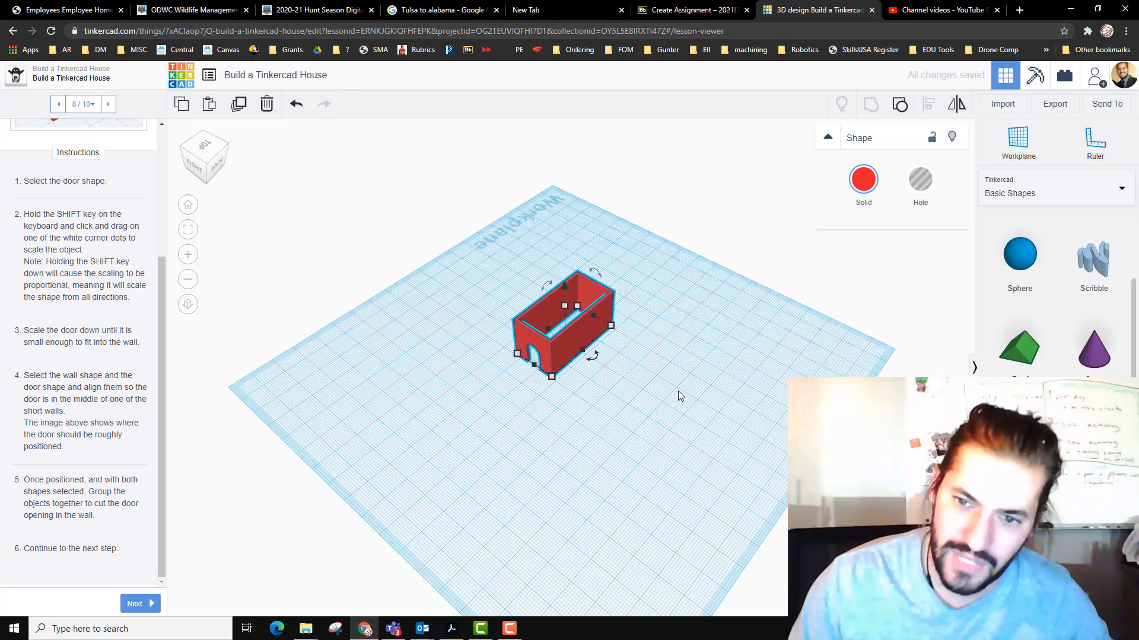
left_click(139, 604)
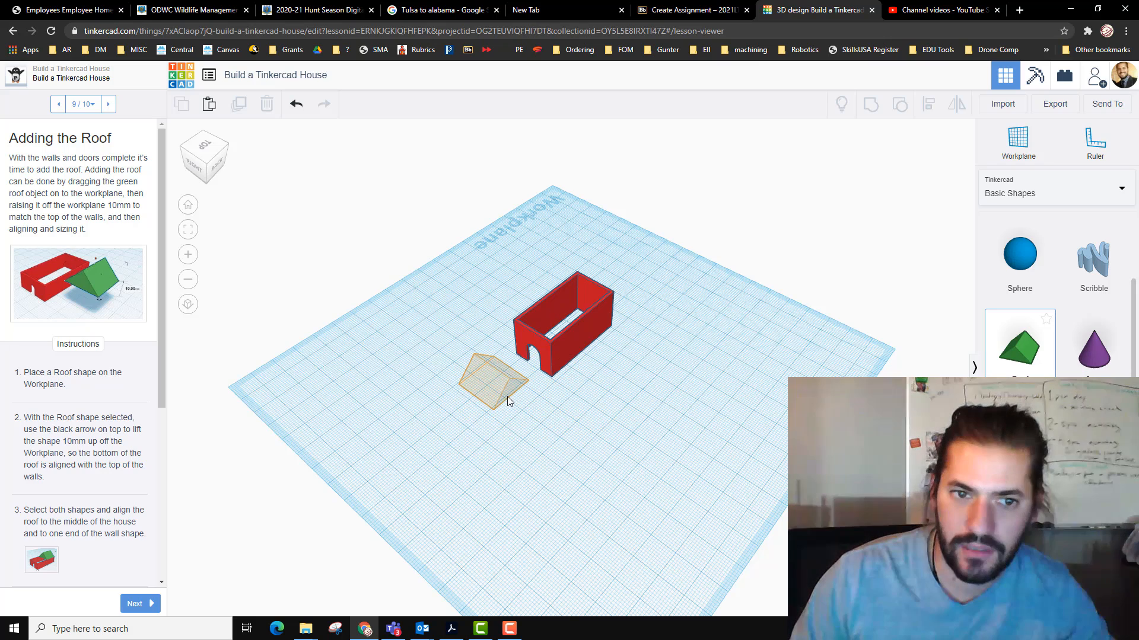
Step: Place a green Roof from Basic Shapes on the workplane and lift it above the surface
left_click(486, 381)
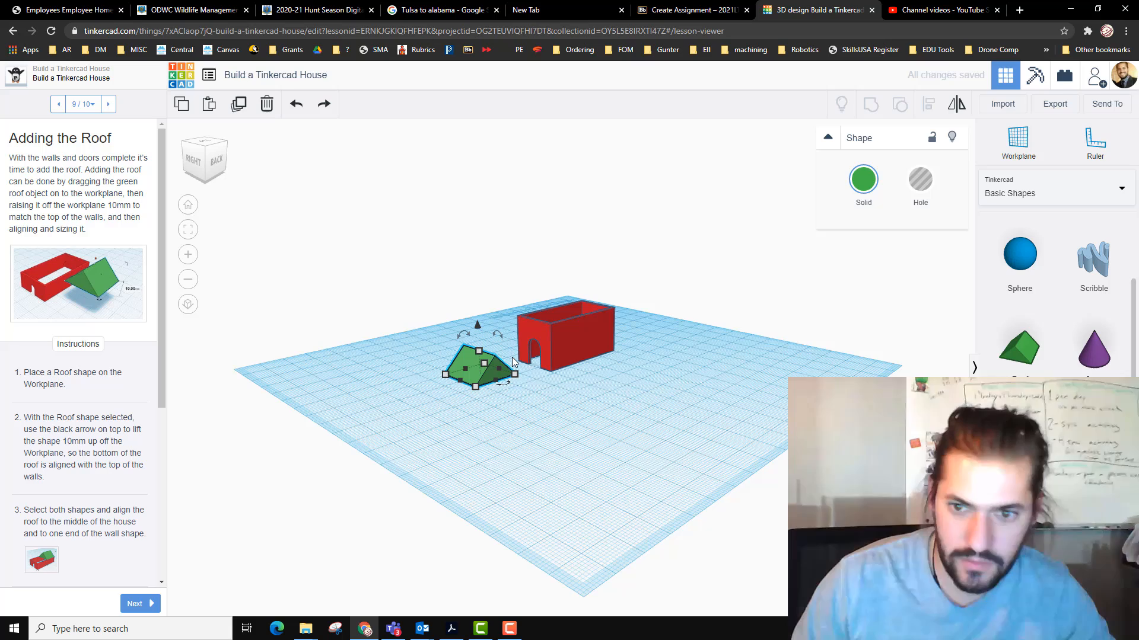
left_click_drag(497, 335, 523, 363)
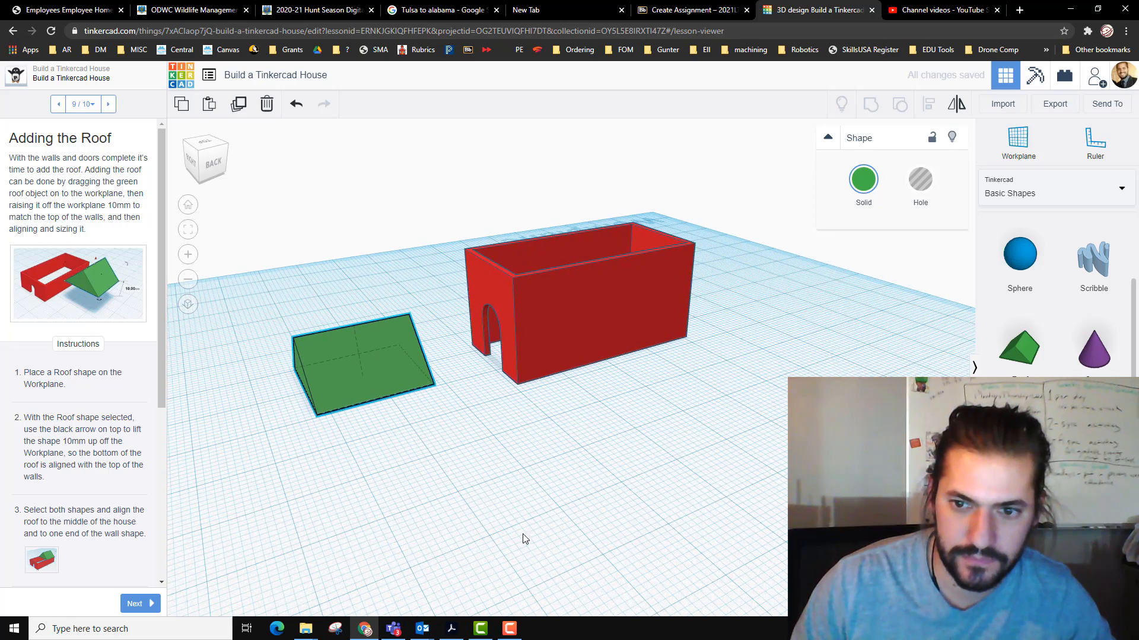
left_click(361, 360)
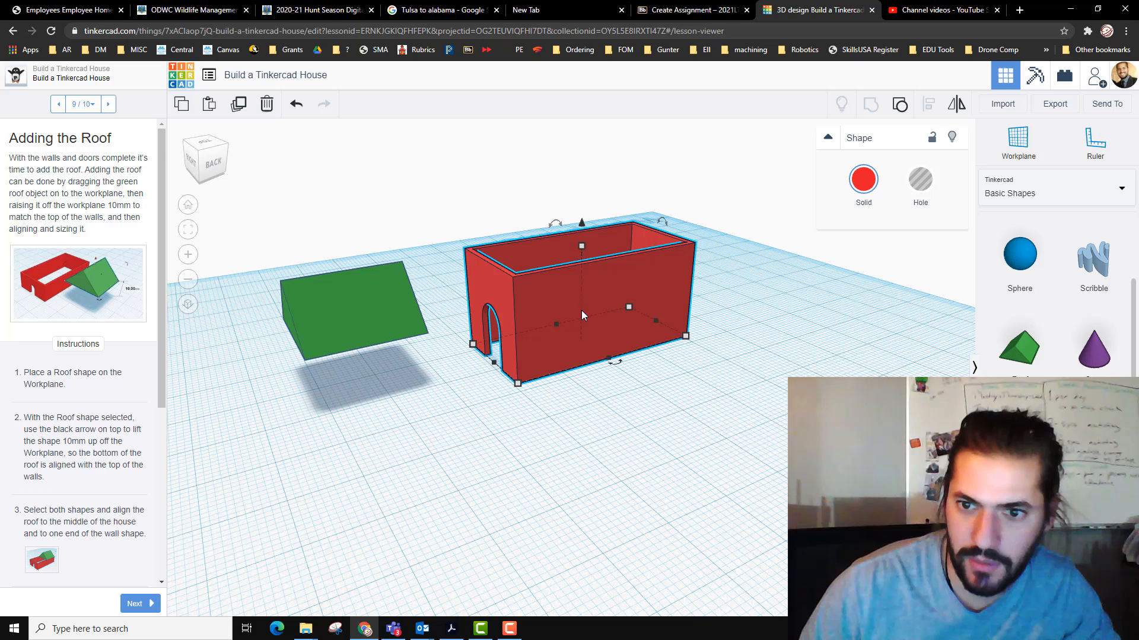
Step: Lower the red wall height, then move the green roof centred on top of the walls
left_click_drag(580, 223, 580, 260)
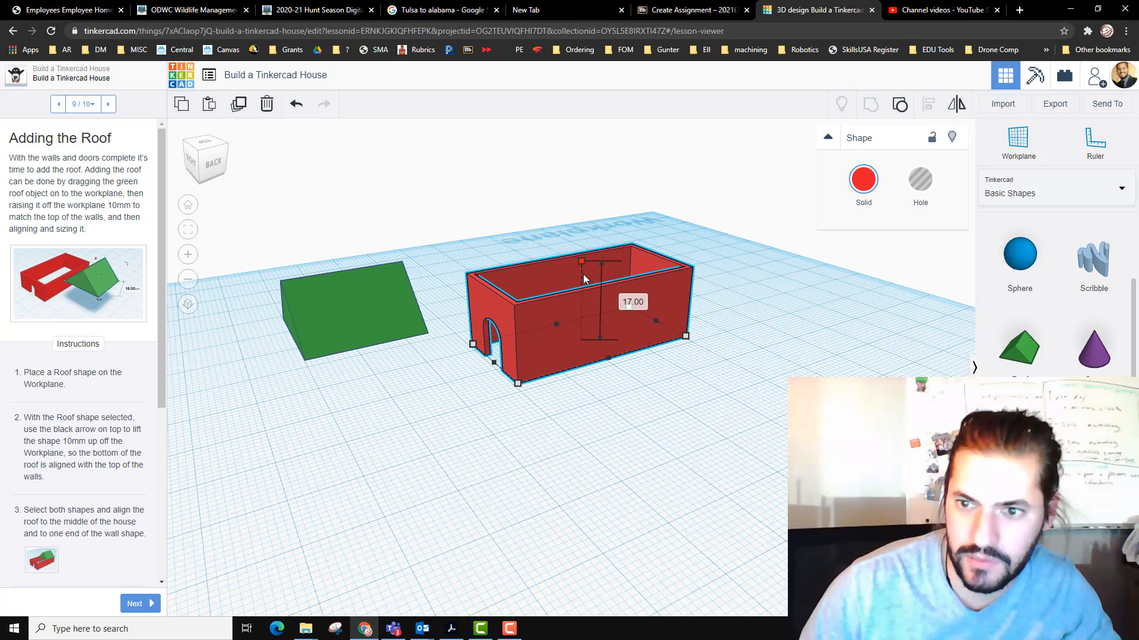
left_click_drag(581, 260, 581, 287)
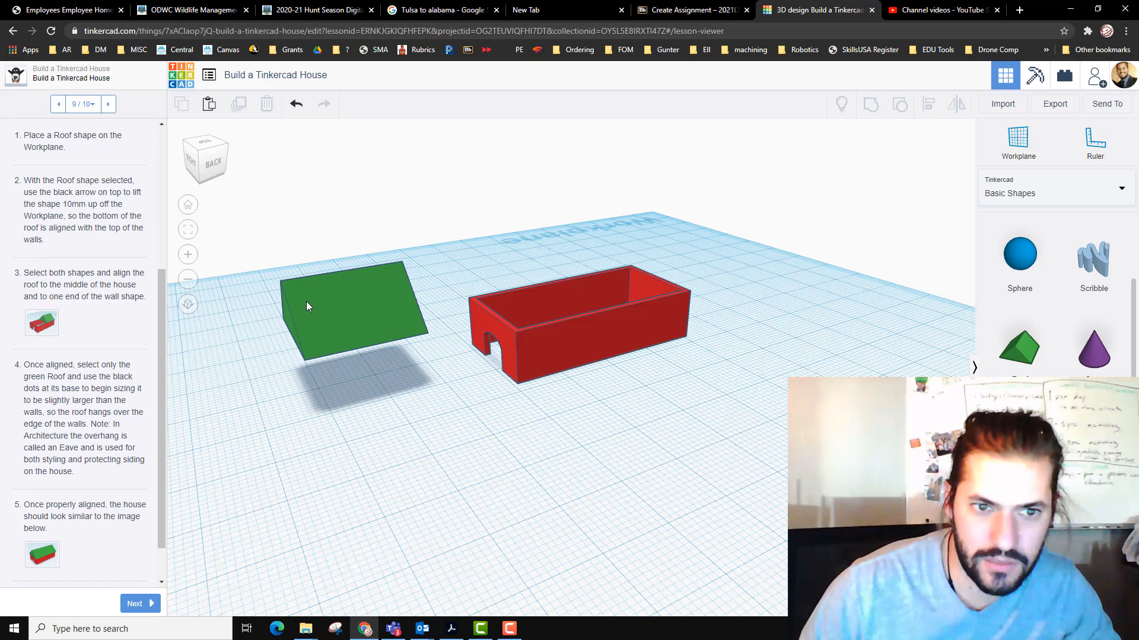
left_click(342, 312)
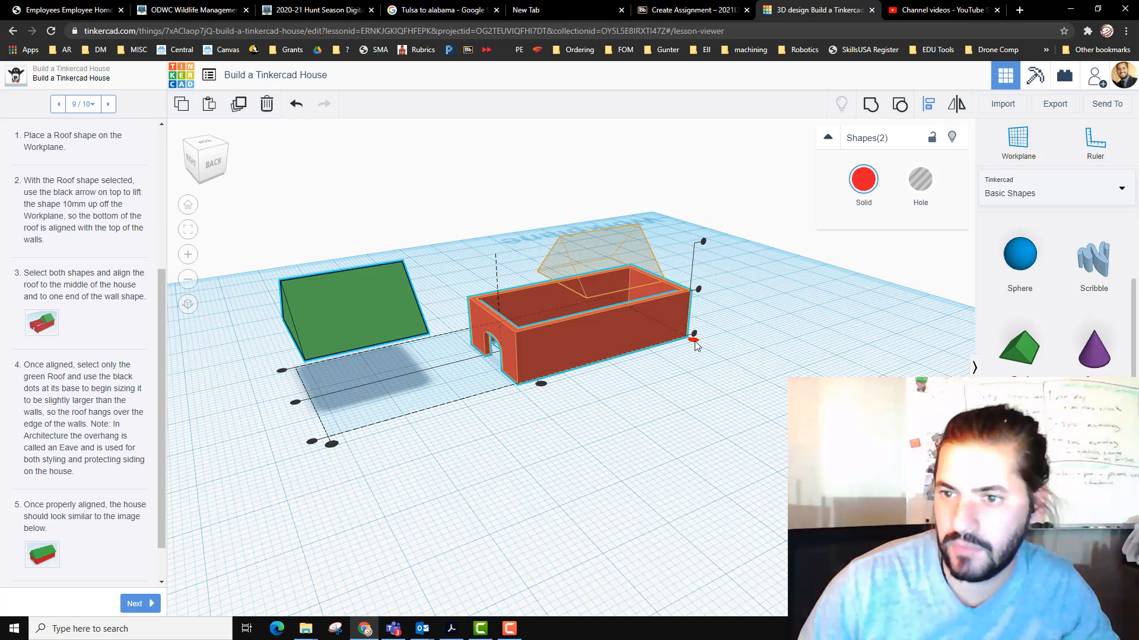
left_click_drag(356, 312, 602, 270)
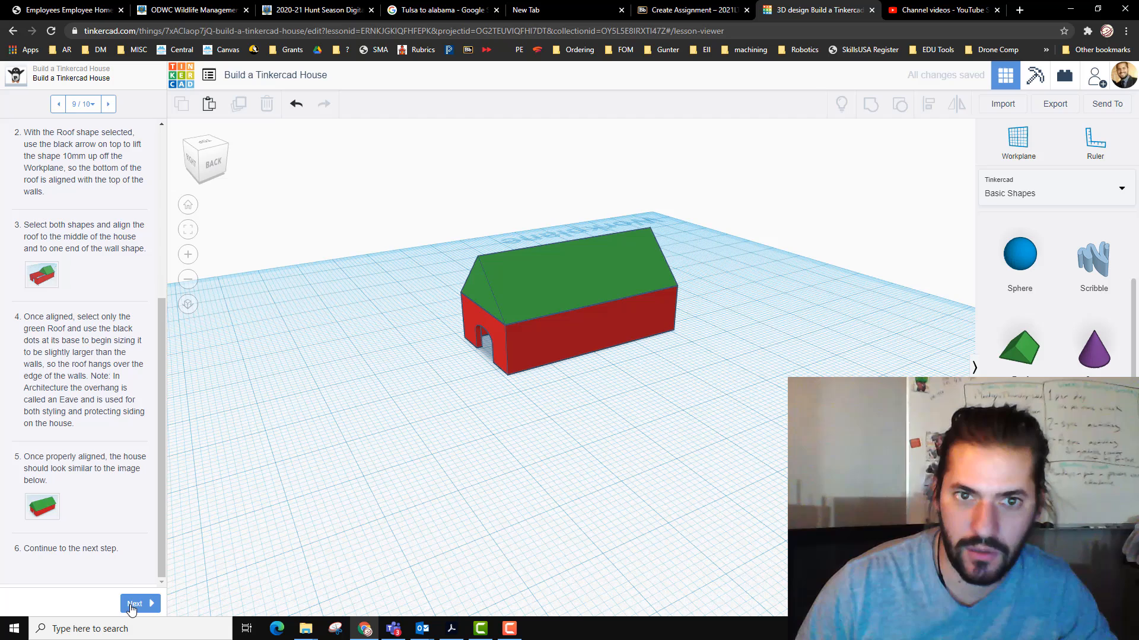
Step: Group the roof and walls keeping multicolor, then mark the house lesson Done
left_click(134, 603)
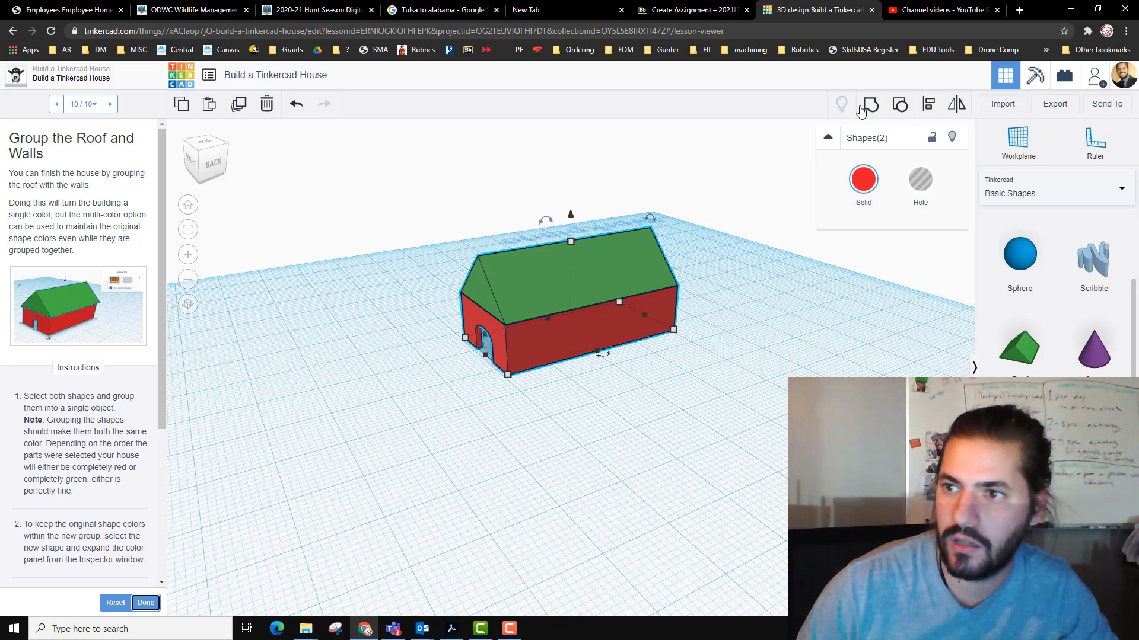
left_click(868, 104)
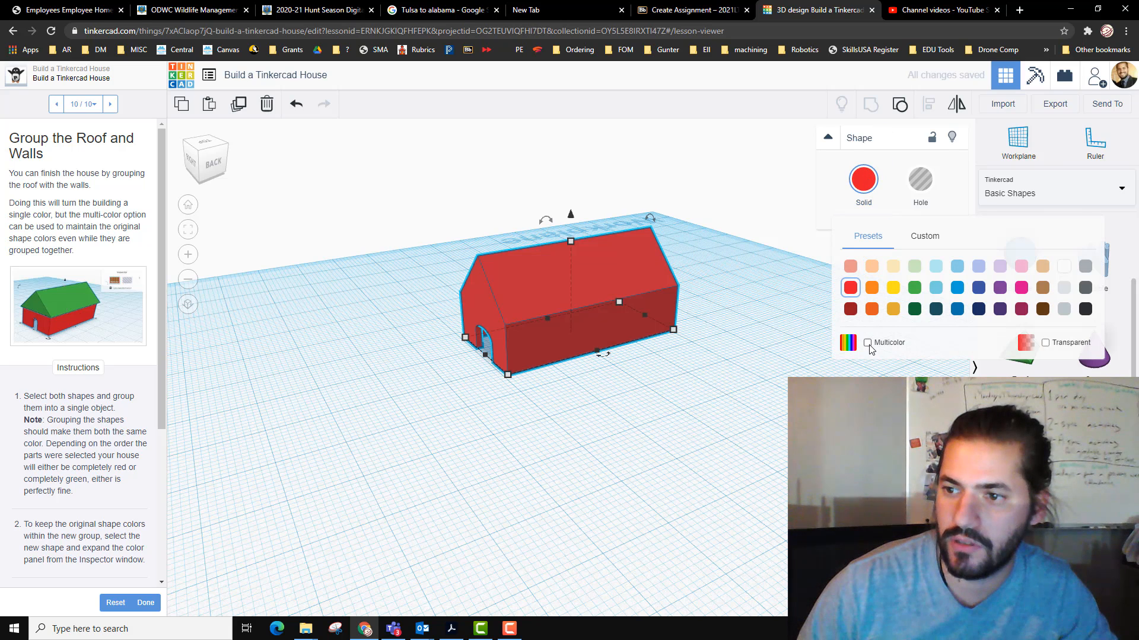
left_click(866, 342)
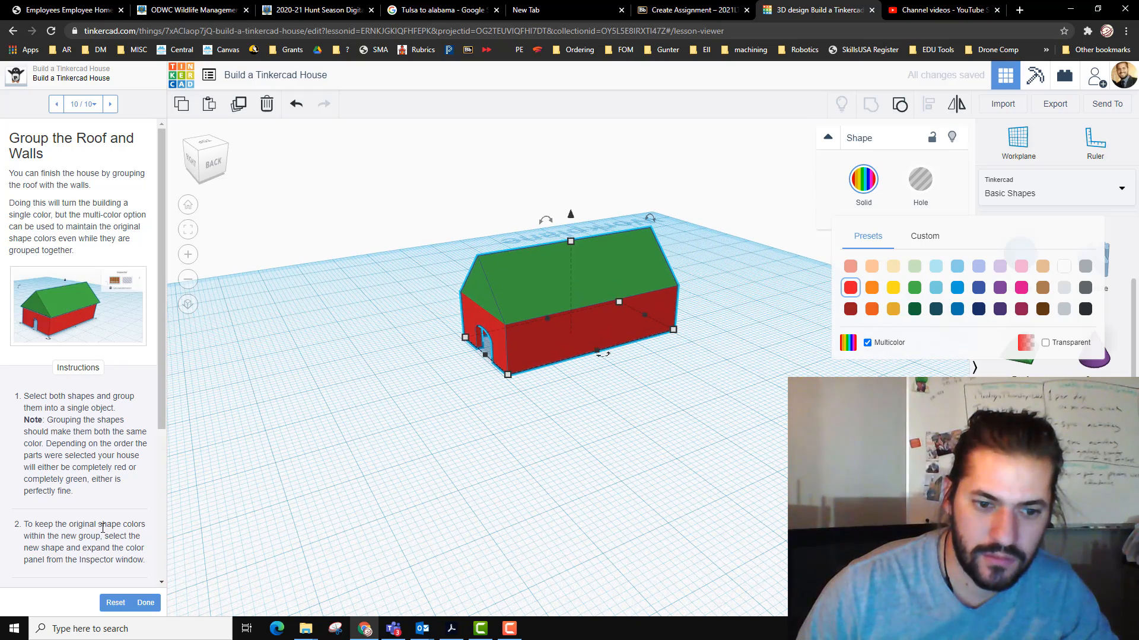
scroll("down", 3)
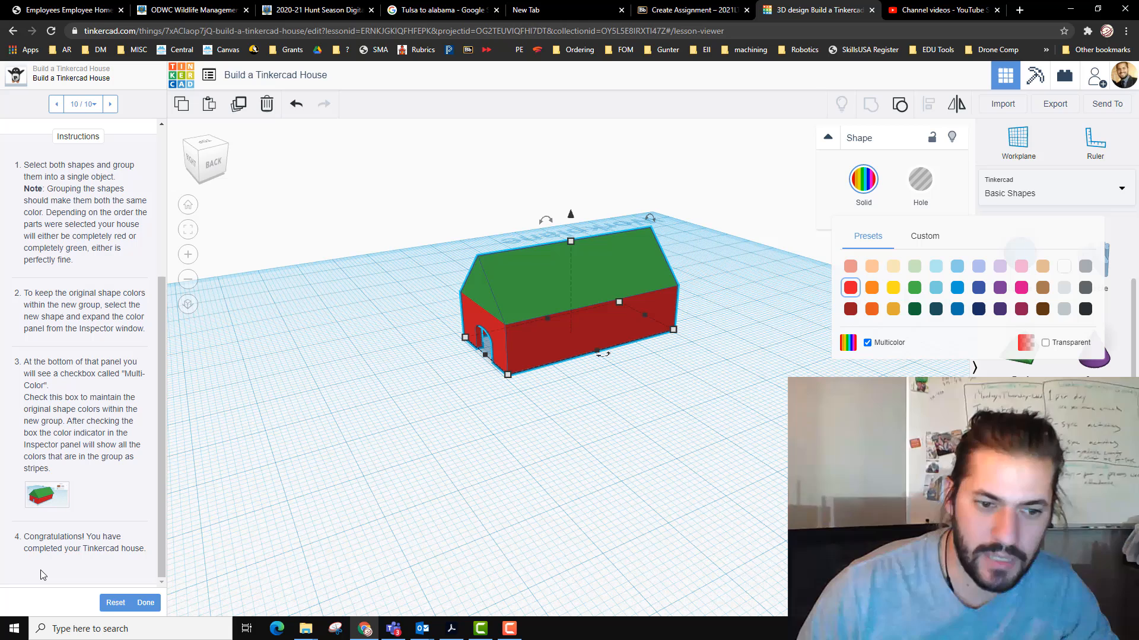
left_click(145, 602)
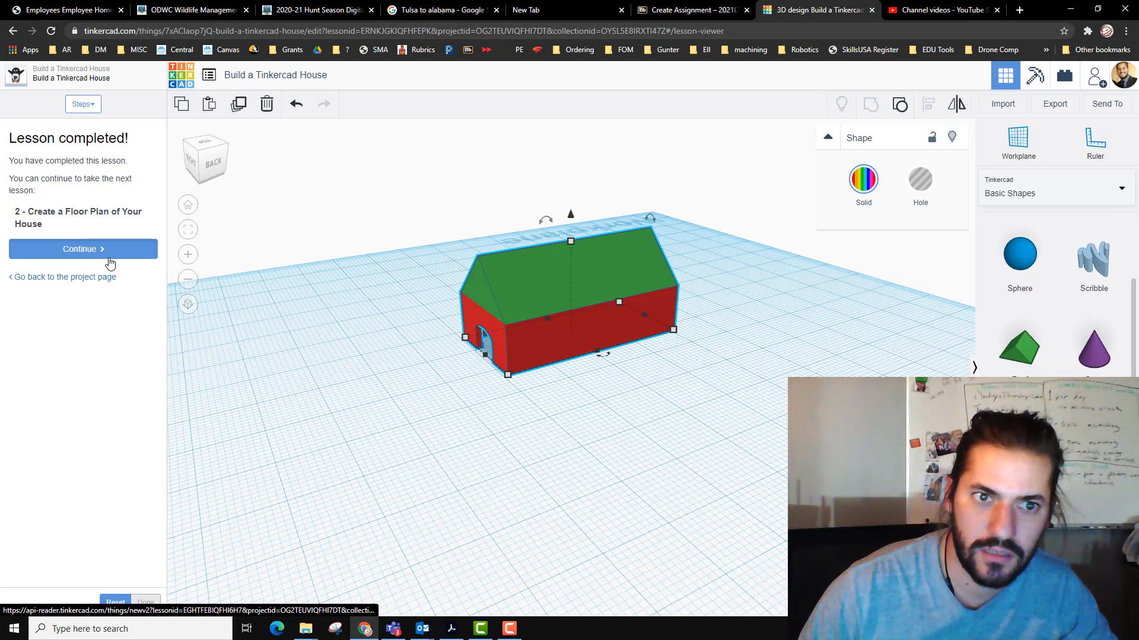
Step: Continue into the Create a Floor Plan lesson and advance to the What Is a Floor Plan? step
left_click(83, 249)
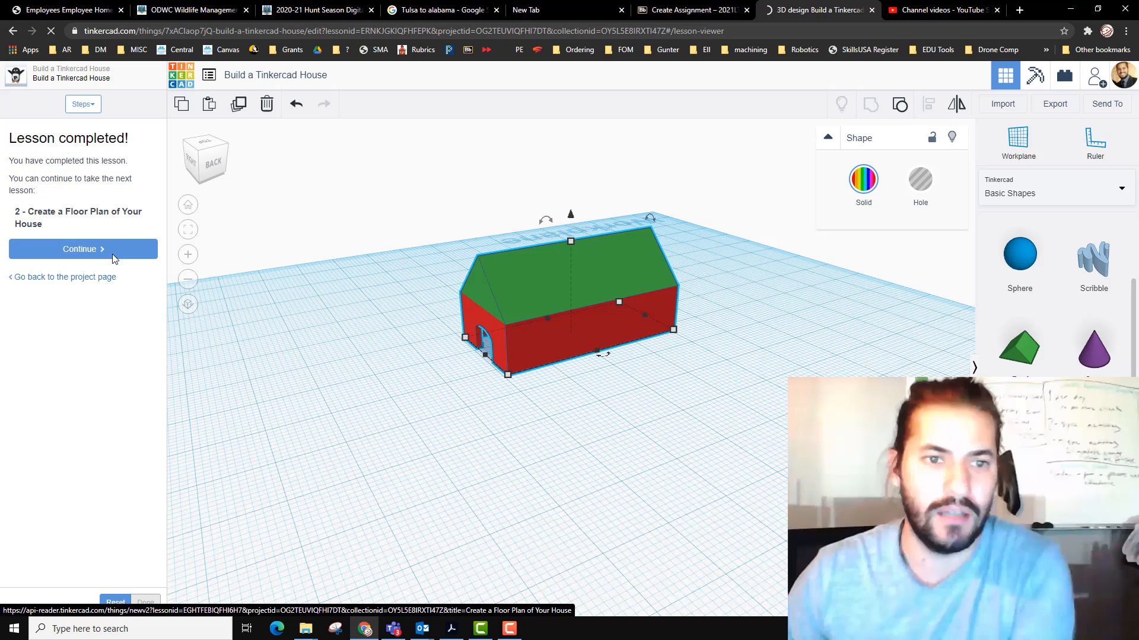
left_click(83, 249)
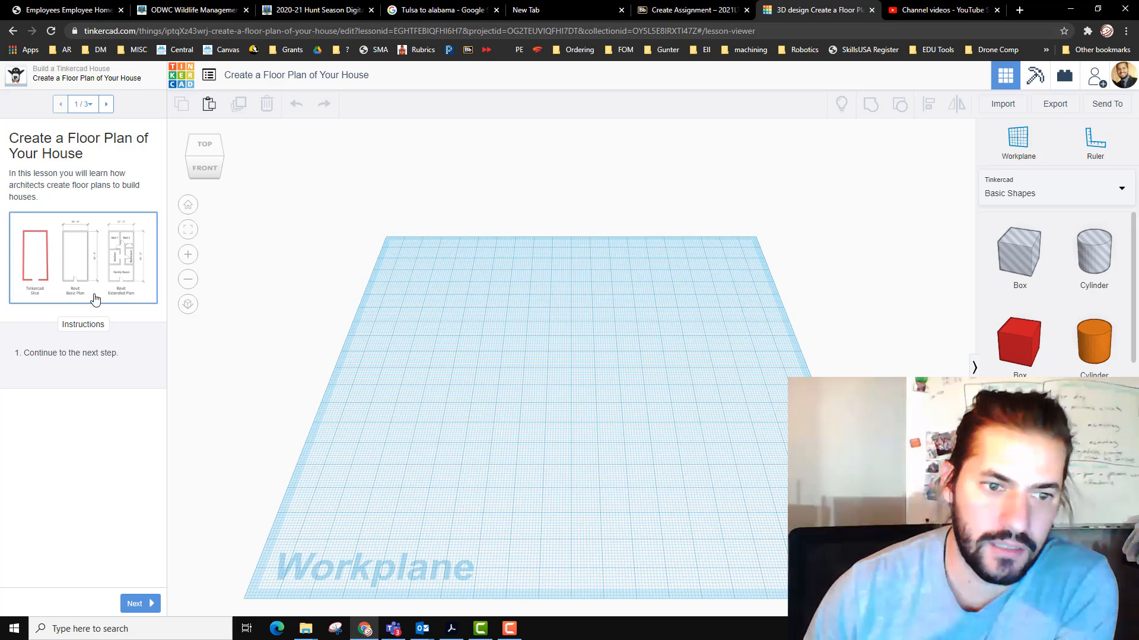
left_click(139, 604)
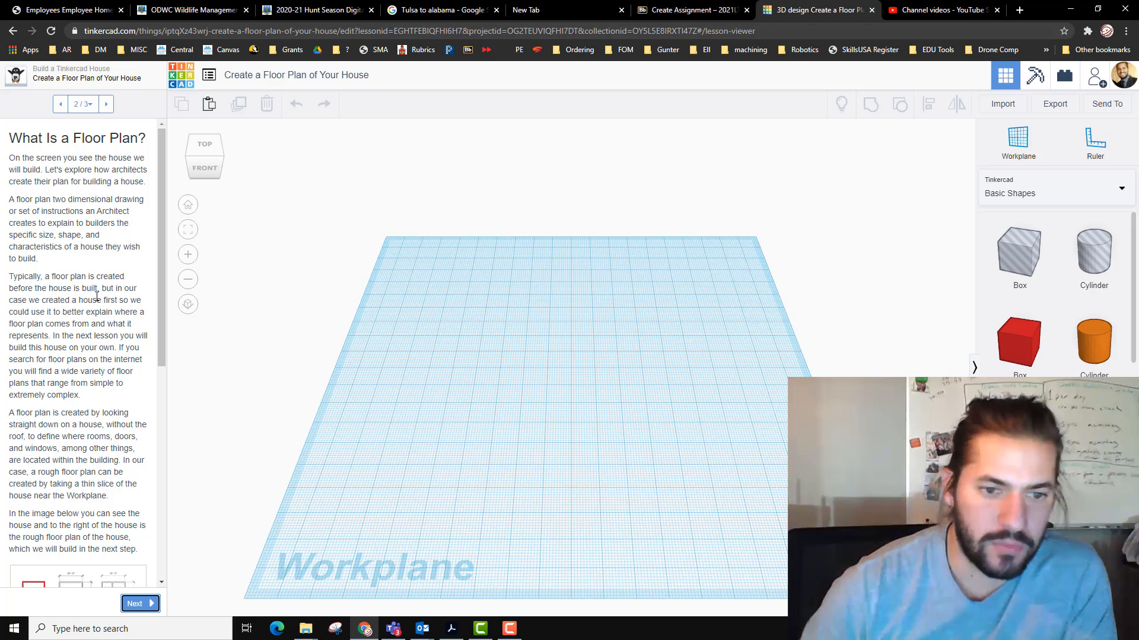
scroll("down", 3)
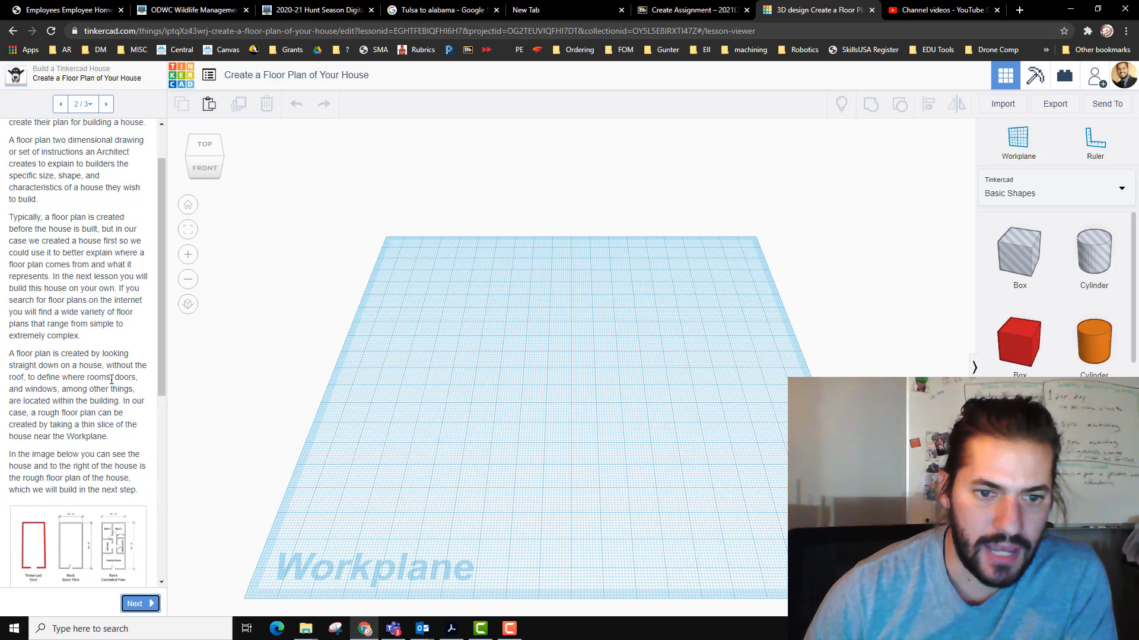
scroll("down", 3)
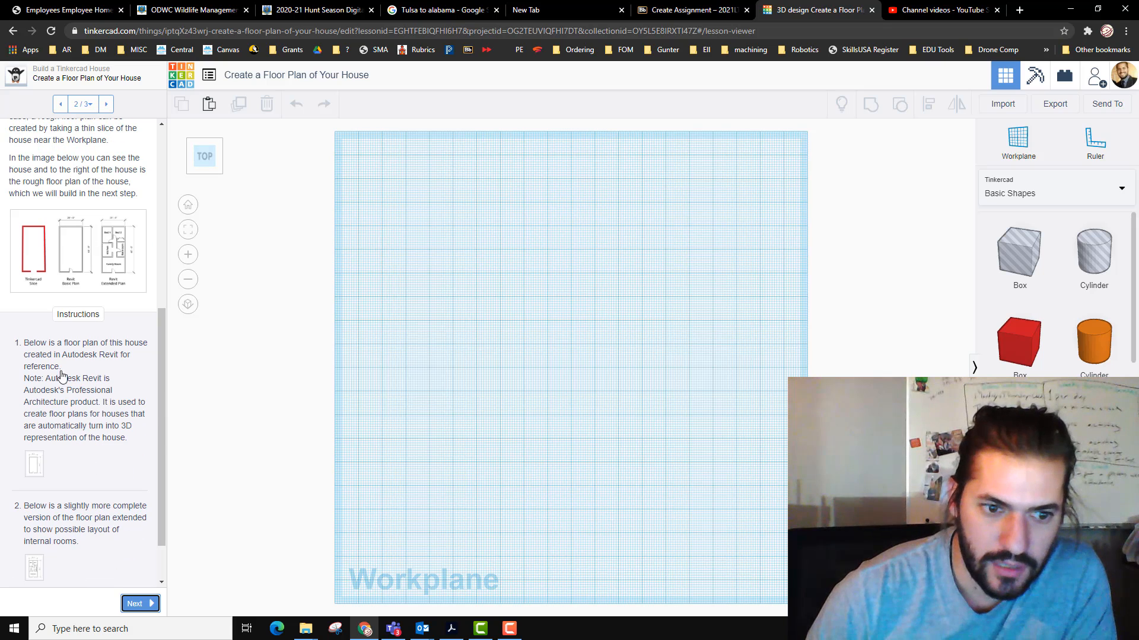
scroll("down", 3)
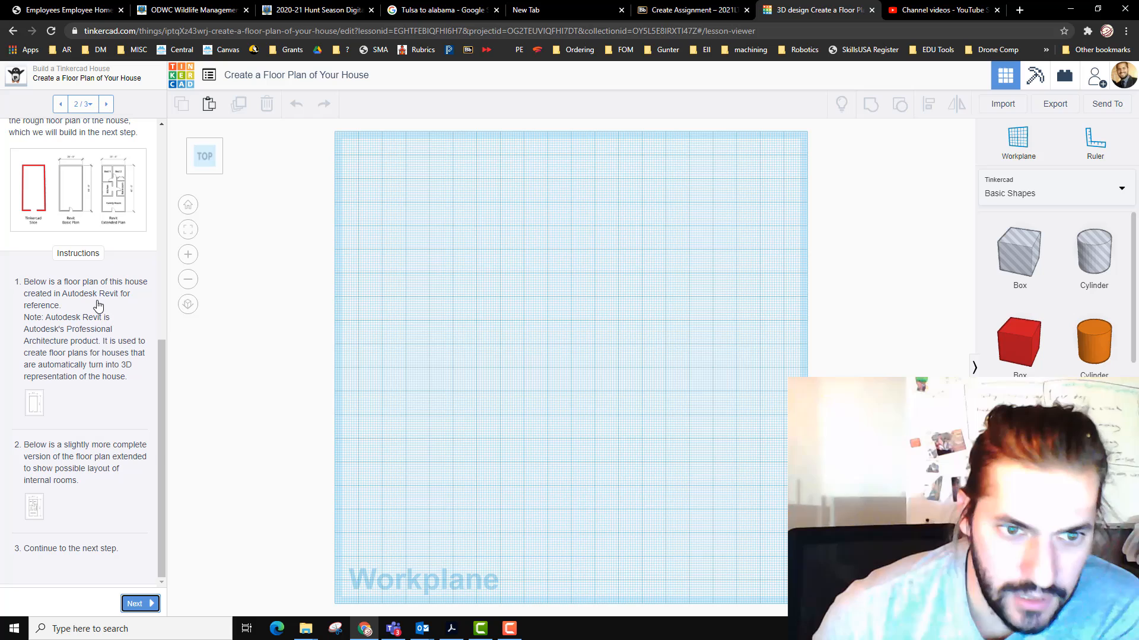
mouse_move(57, 342)
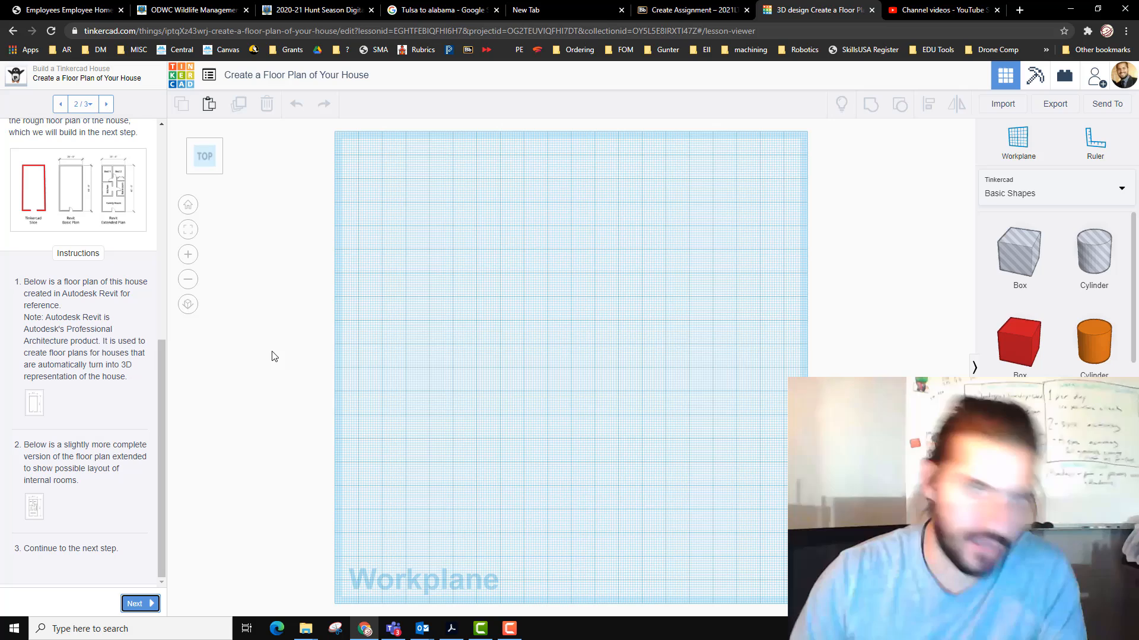
mouse_move(43, 428)
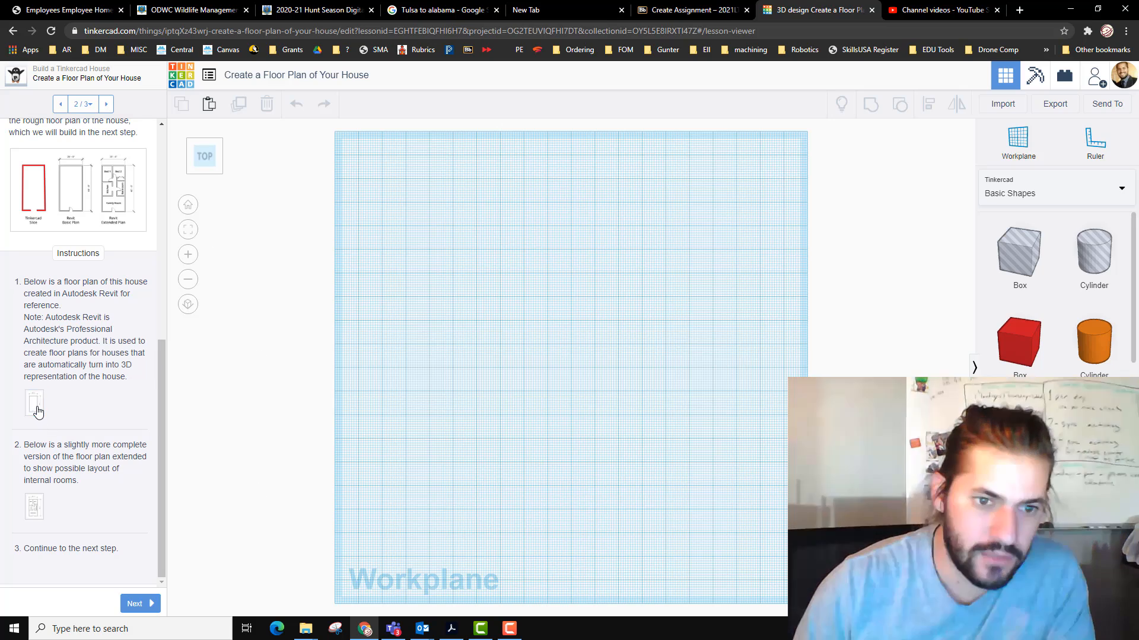
Step: Enlarge and close both reference floor plan images, then advance to the floor plan slice step
left_click(35, 403)
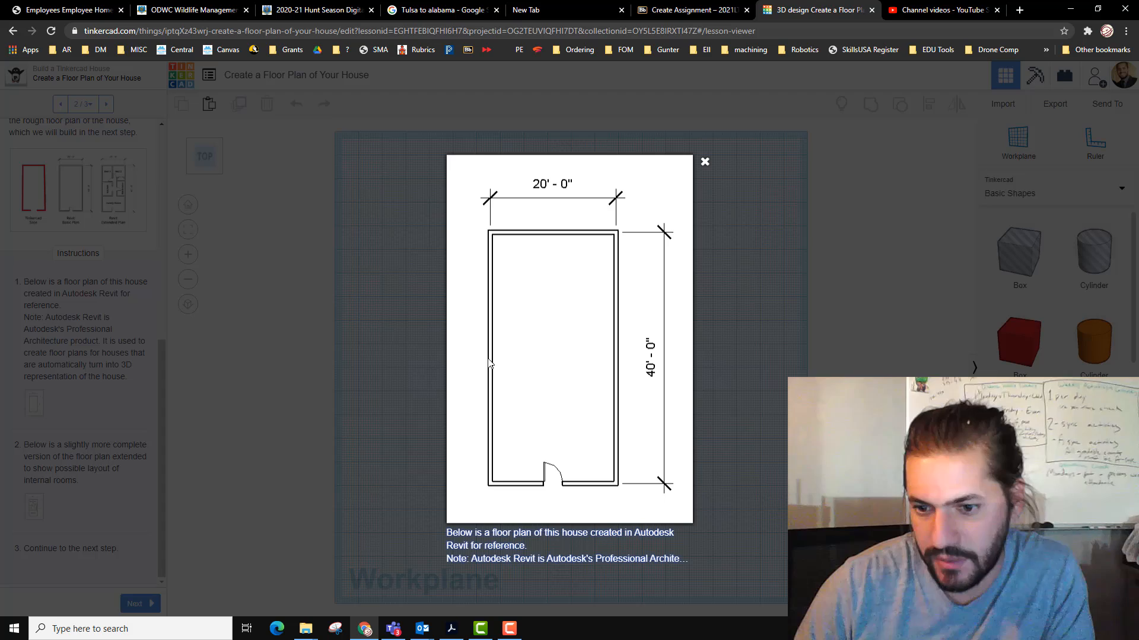
left_click(703, 161)
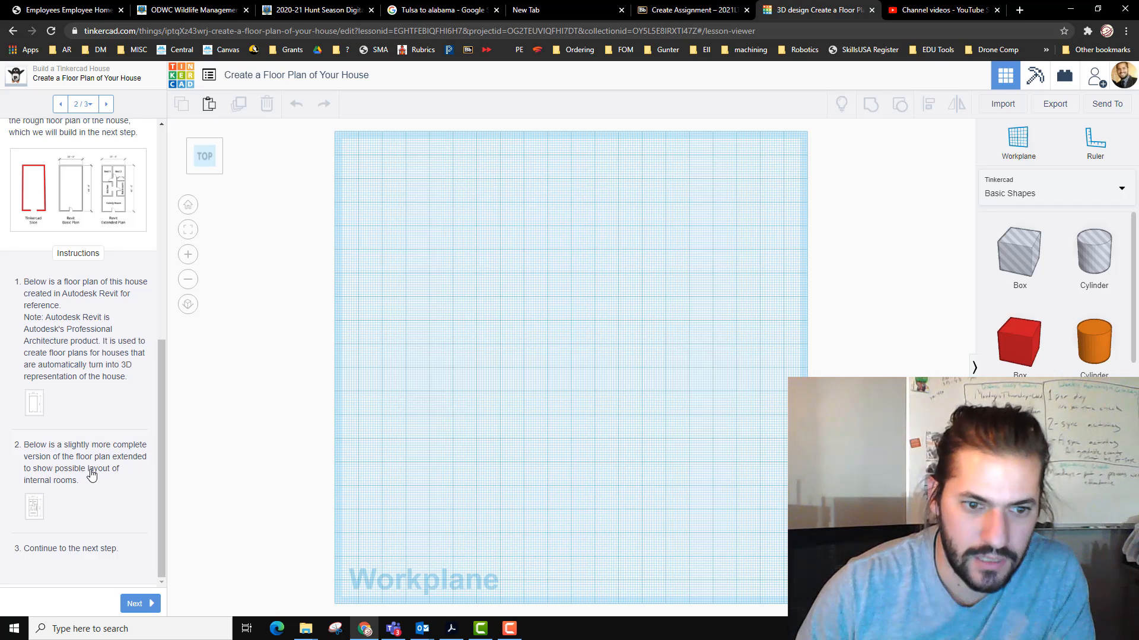
left_click(35, 505)
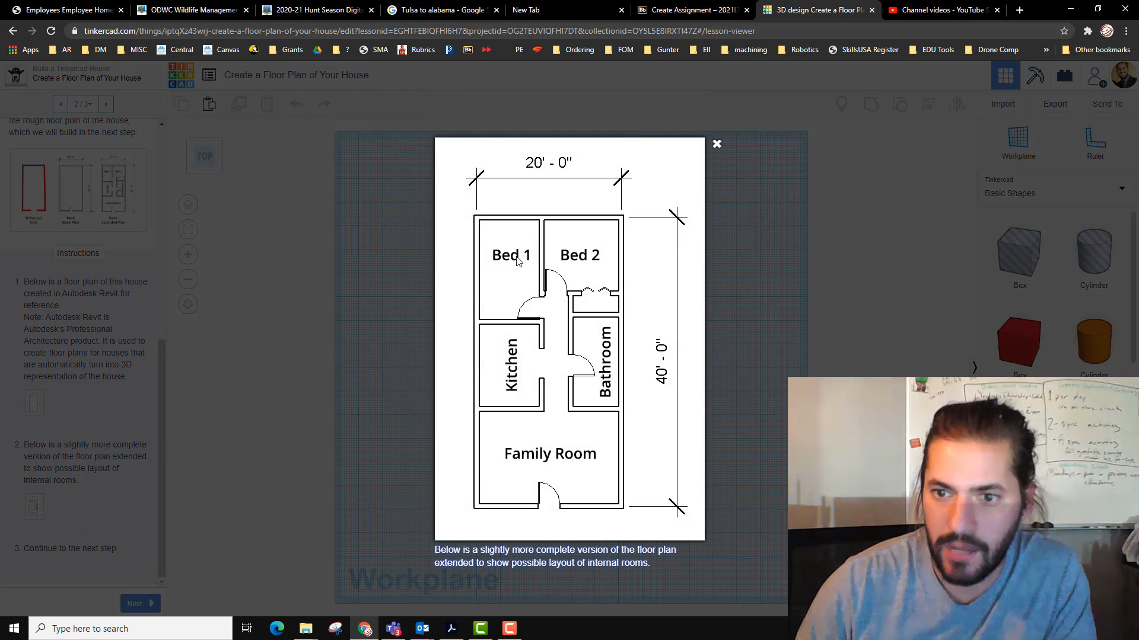
mouse_move(657, 325)
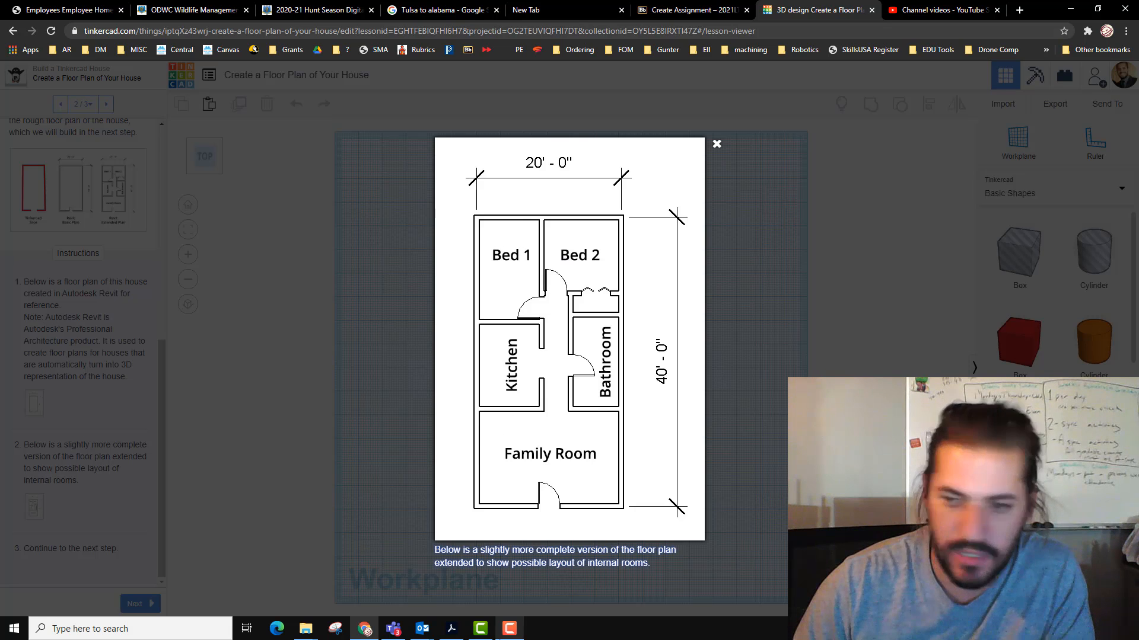
left_click(716, 143)
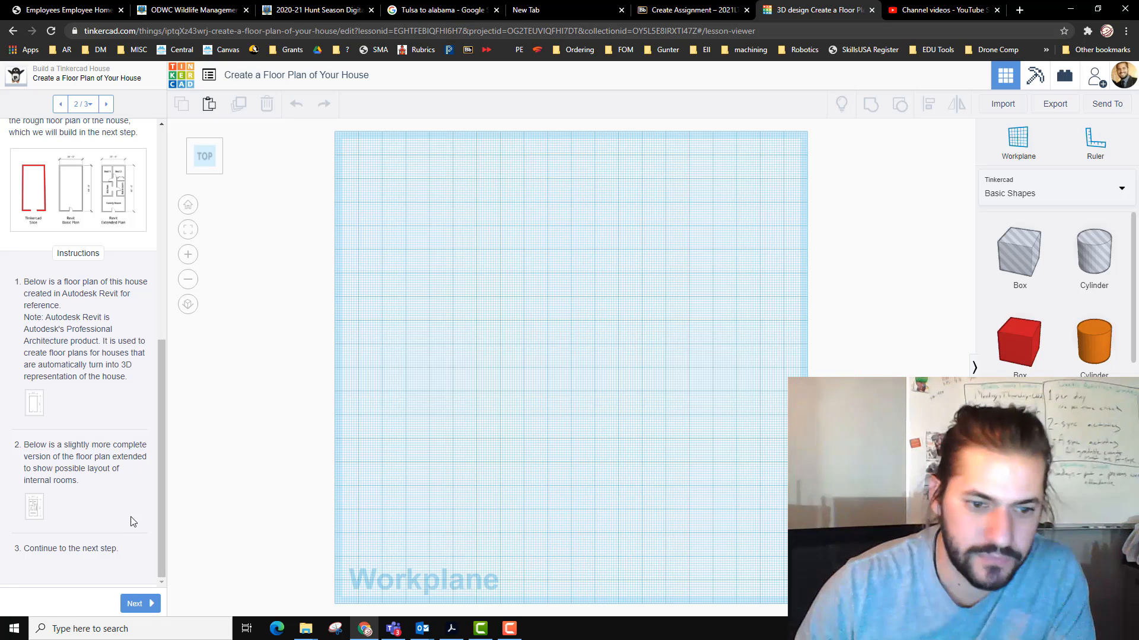
left_click(134, 604)
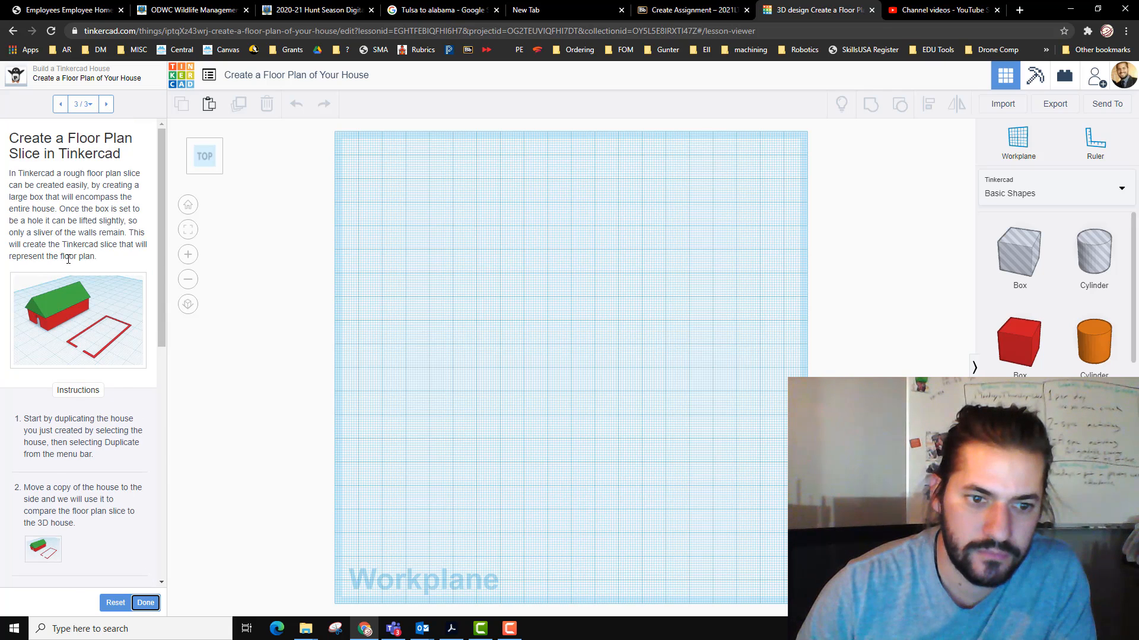
scroll("down", 3)
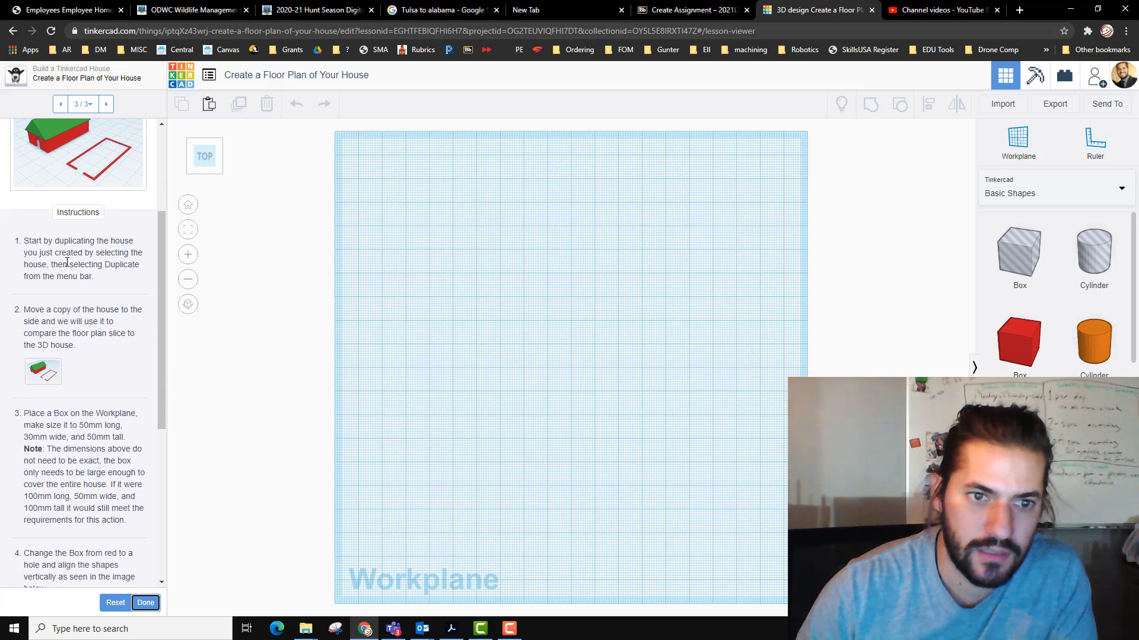
scroll("down", 3)
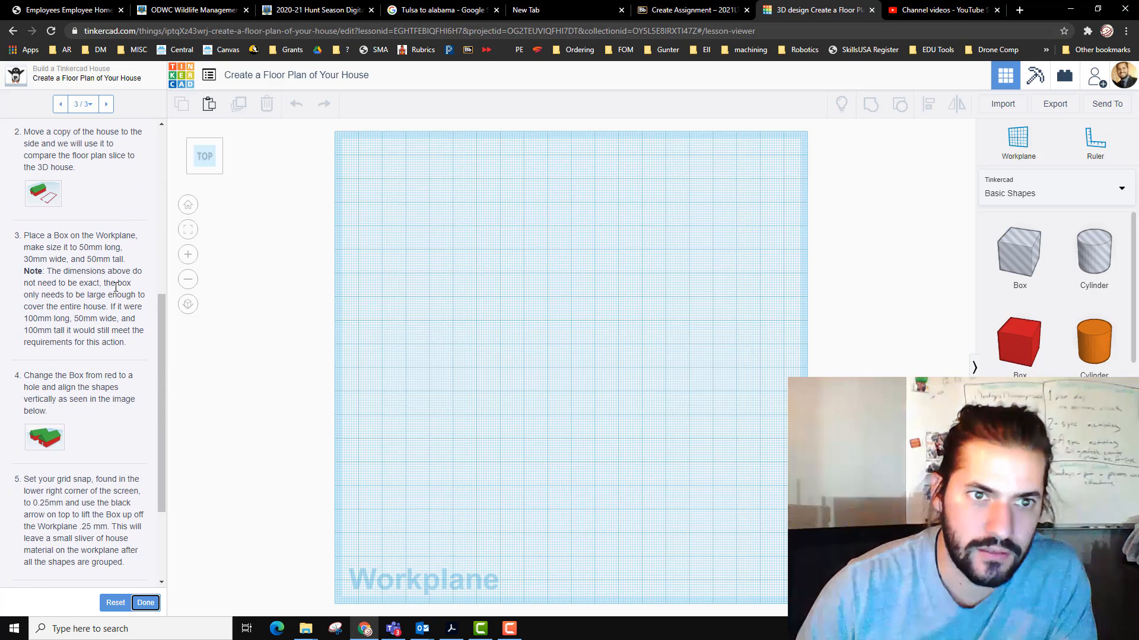
left_click(144, 603)
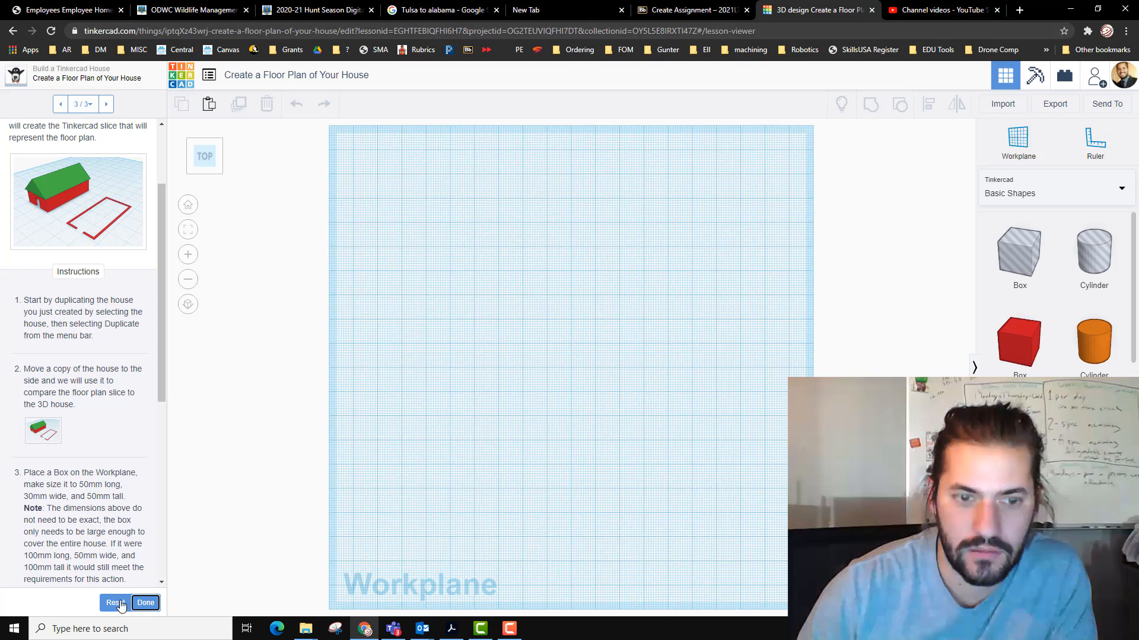
Step: Reset the lesson progress so the finished house loads, then select the house model
left_click(114, 603)
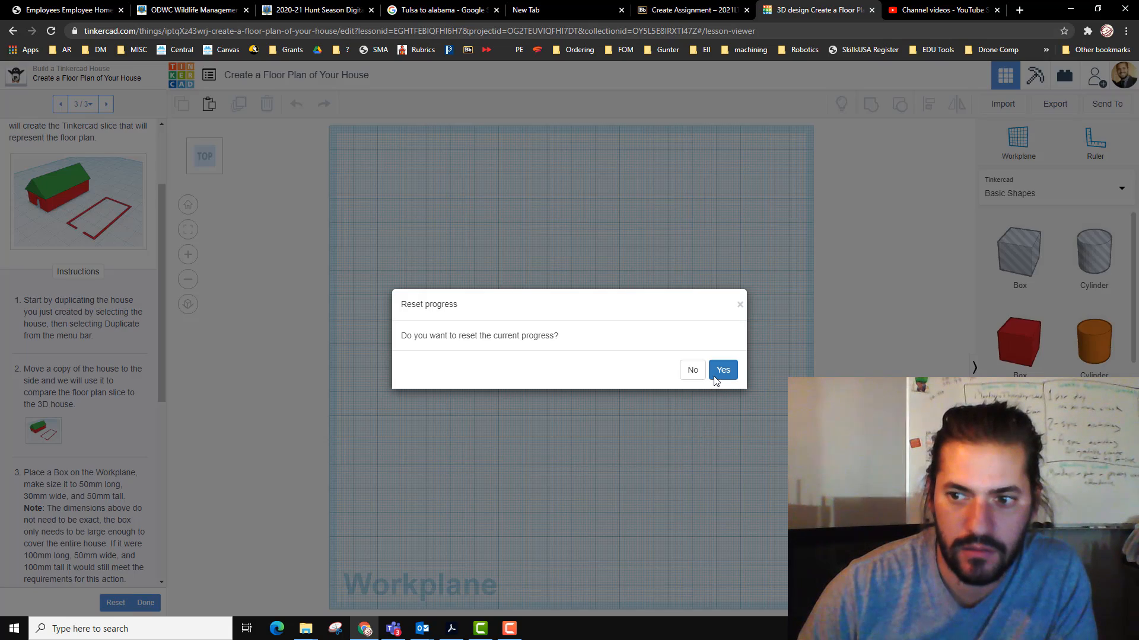
left_click(722, 370)
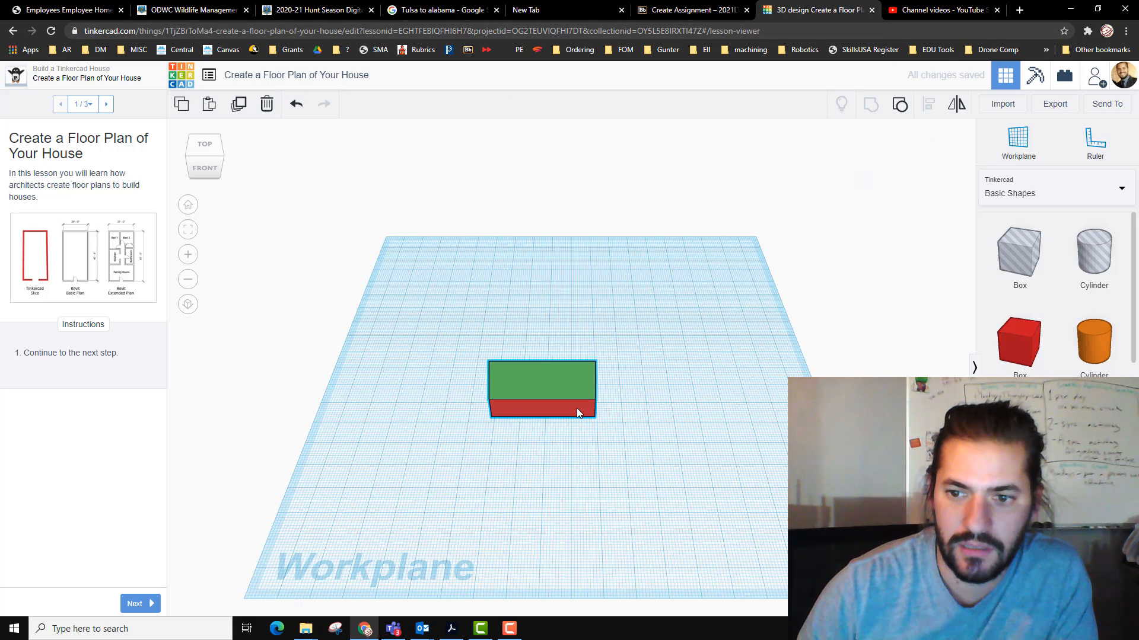
left_click(541, 389)
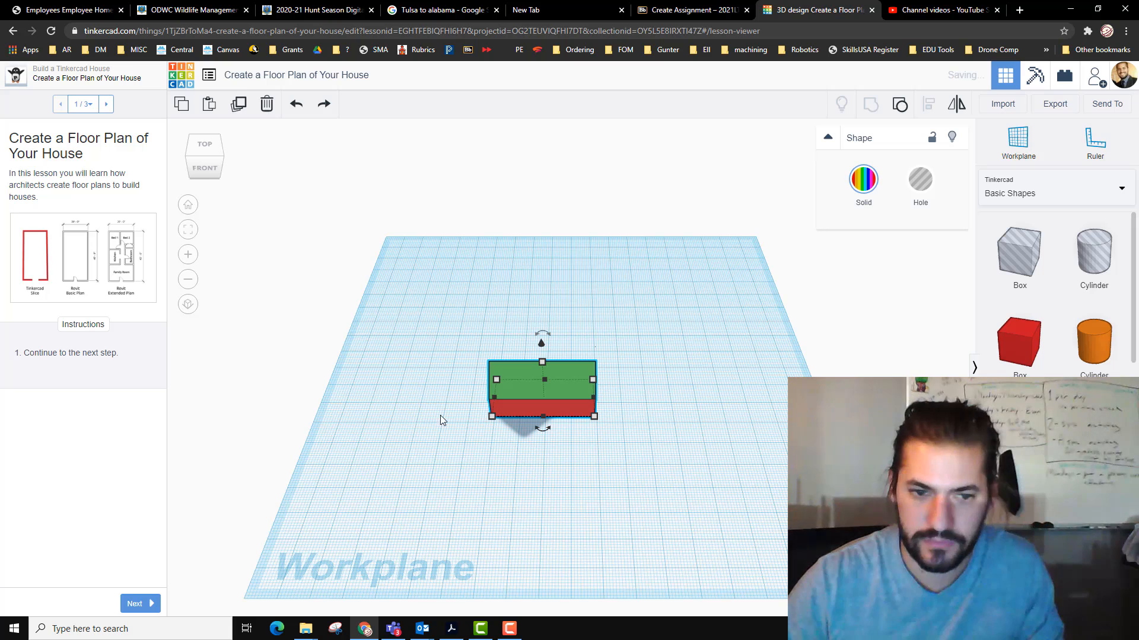
left_click(140, 604)
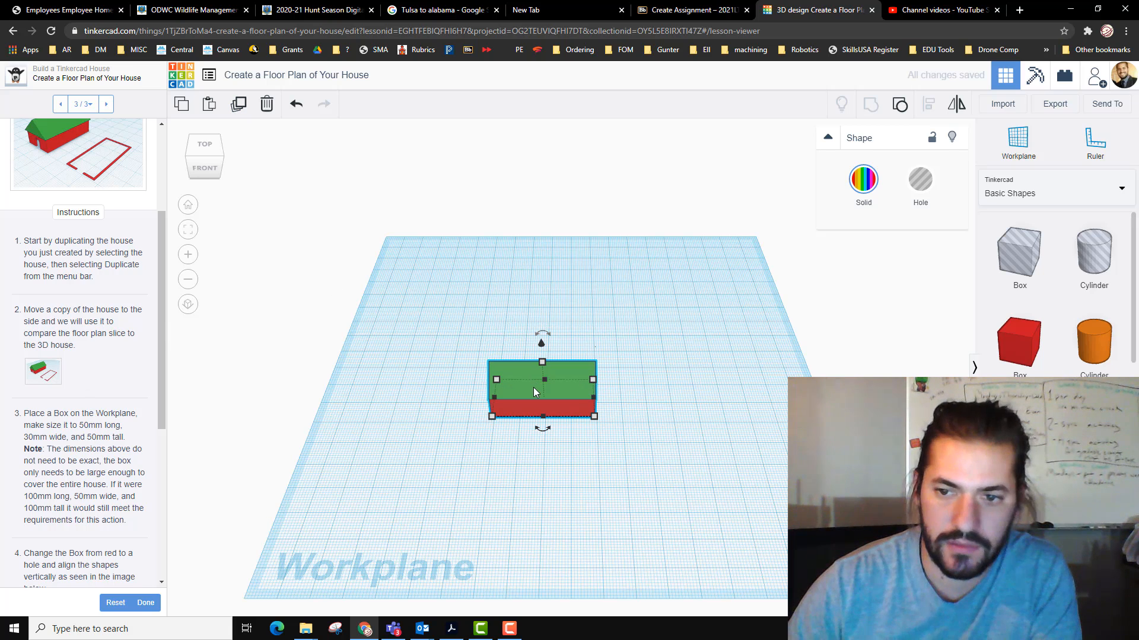
Step: Move the duplicated house copy beside the original
left_click_drag(541, 392, 541, 438)
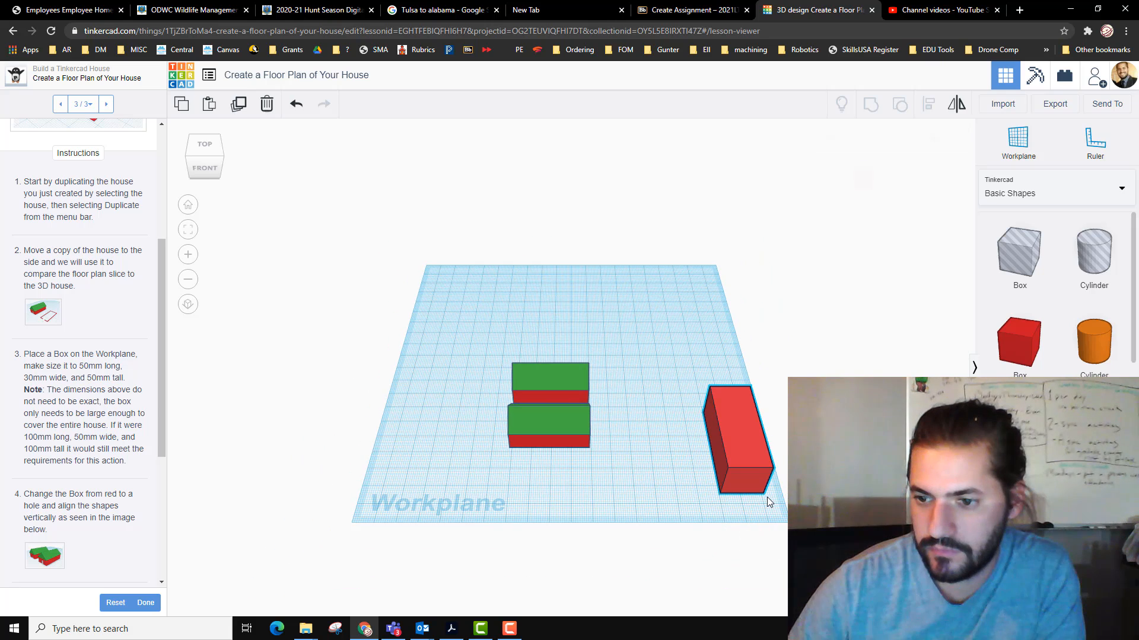
Step: Select the red box and turn it into a Hole for cutting the floor plan slice
left_click(736, 435)
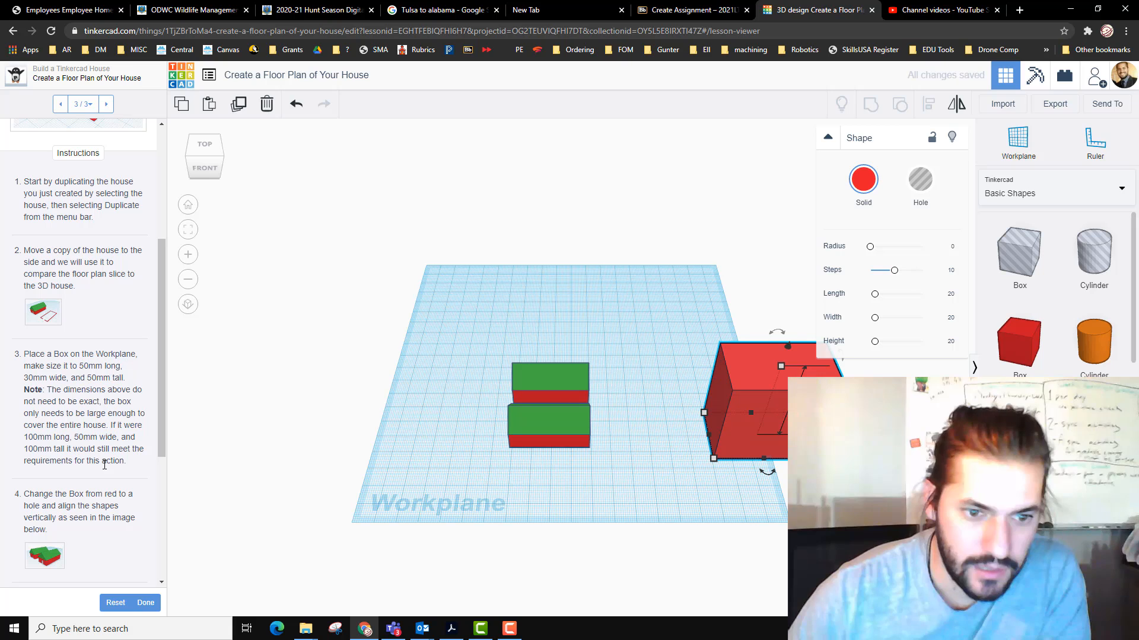
scroll("down", 3)
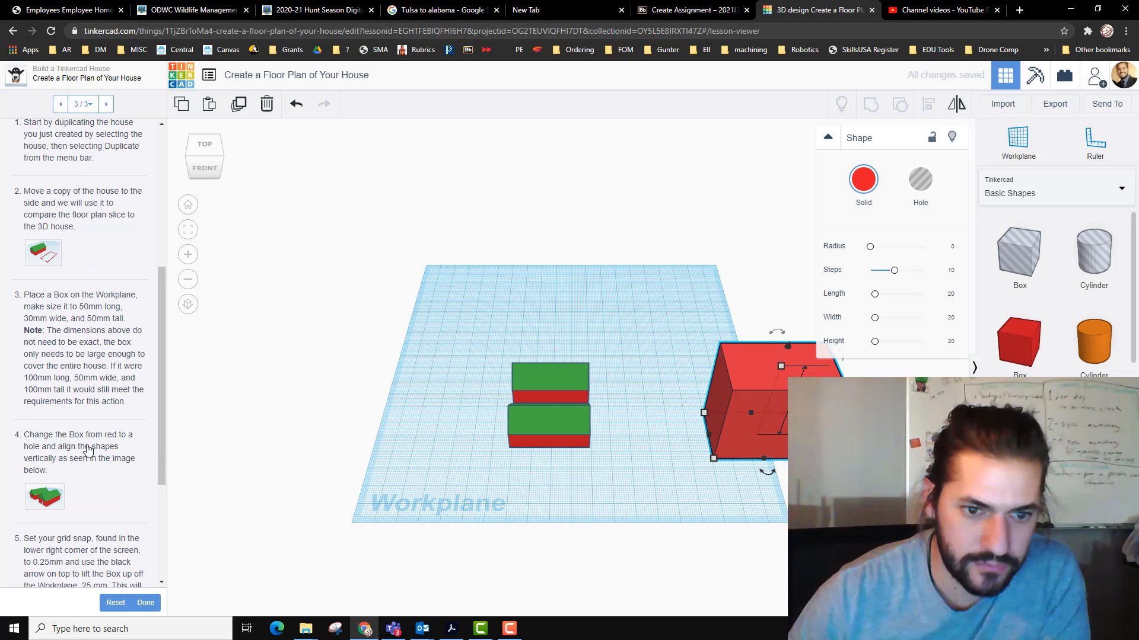
scroll("down", 3)
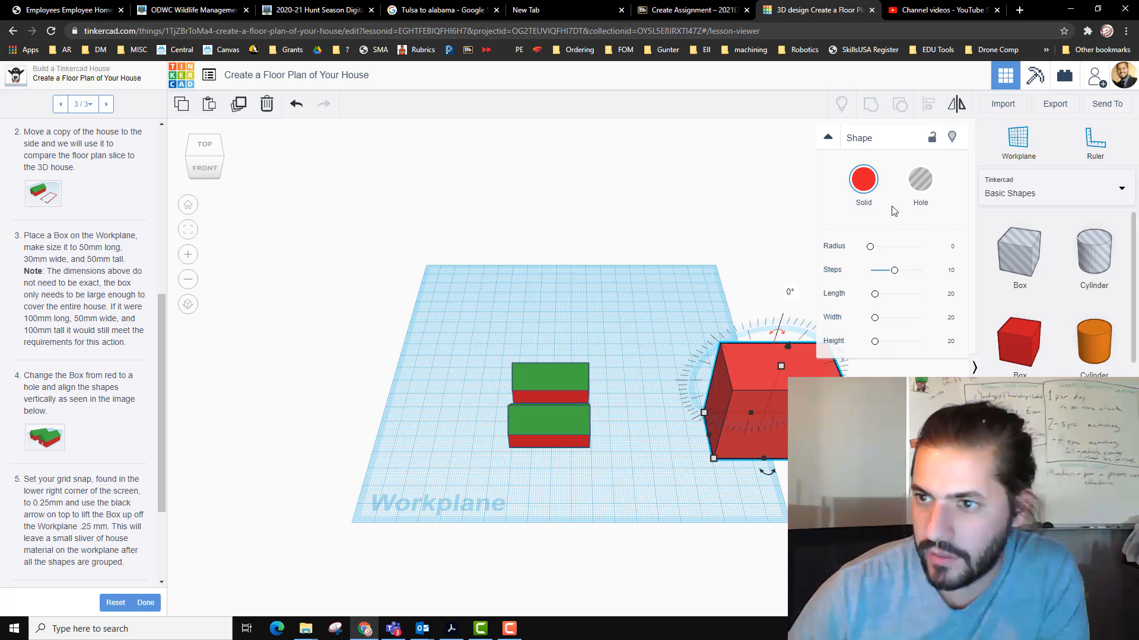
left_click(920, 179)
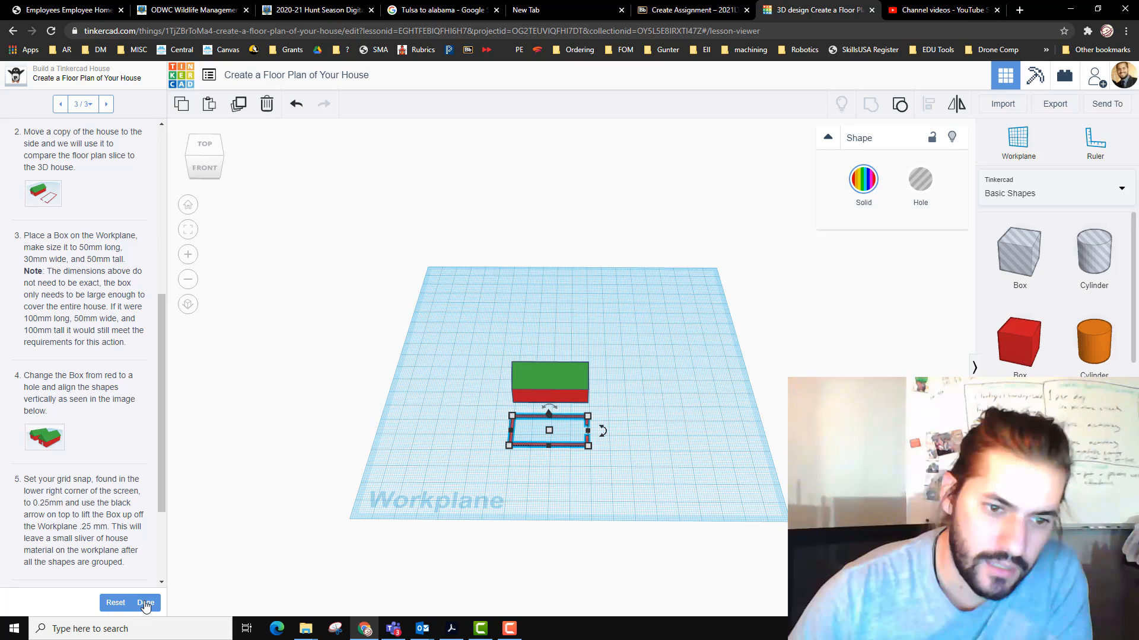
Step: Mark the floor plan lesson Done and continue into the Make It Your Own lesson
left_click(145, 603)
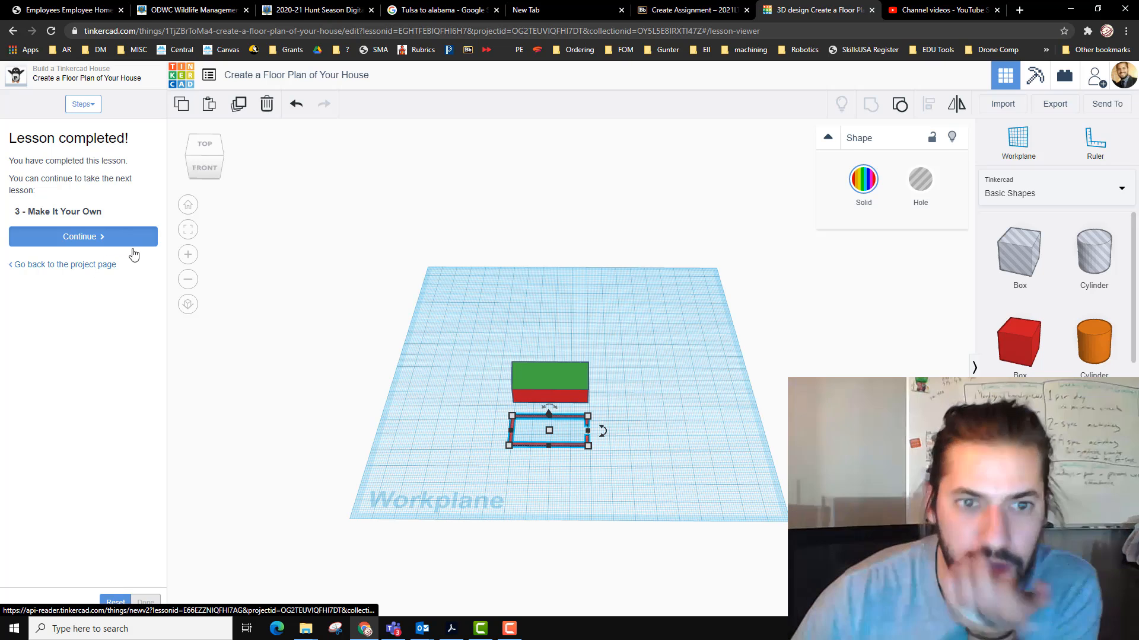
left_click(83, 236)
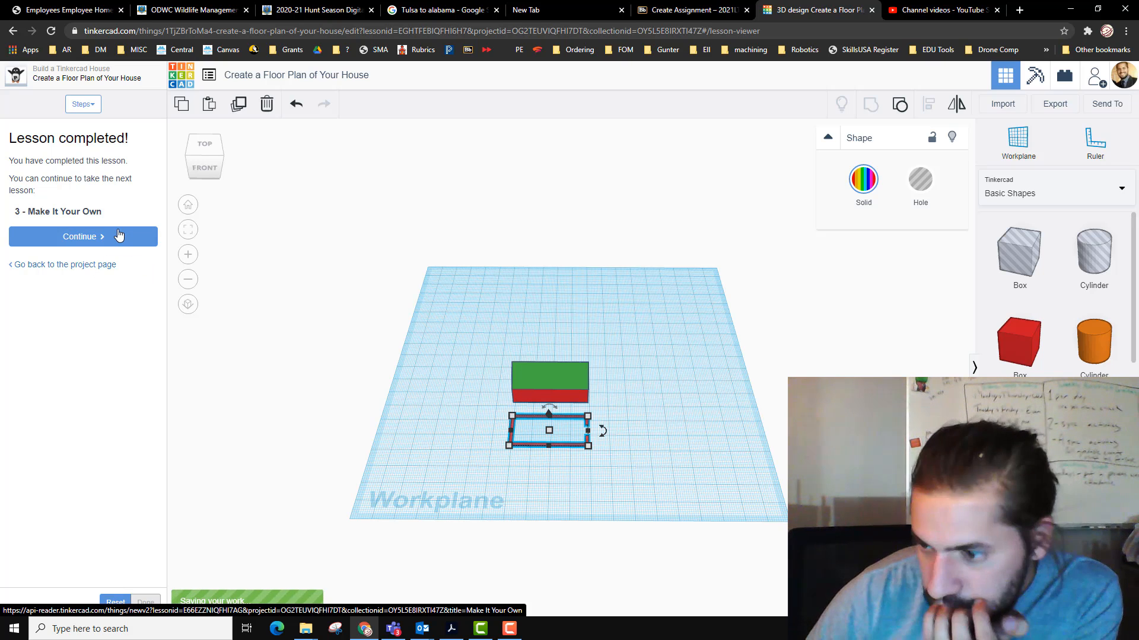
left_click(79, 236)
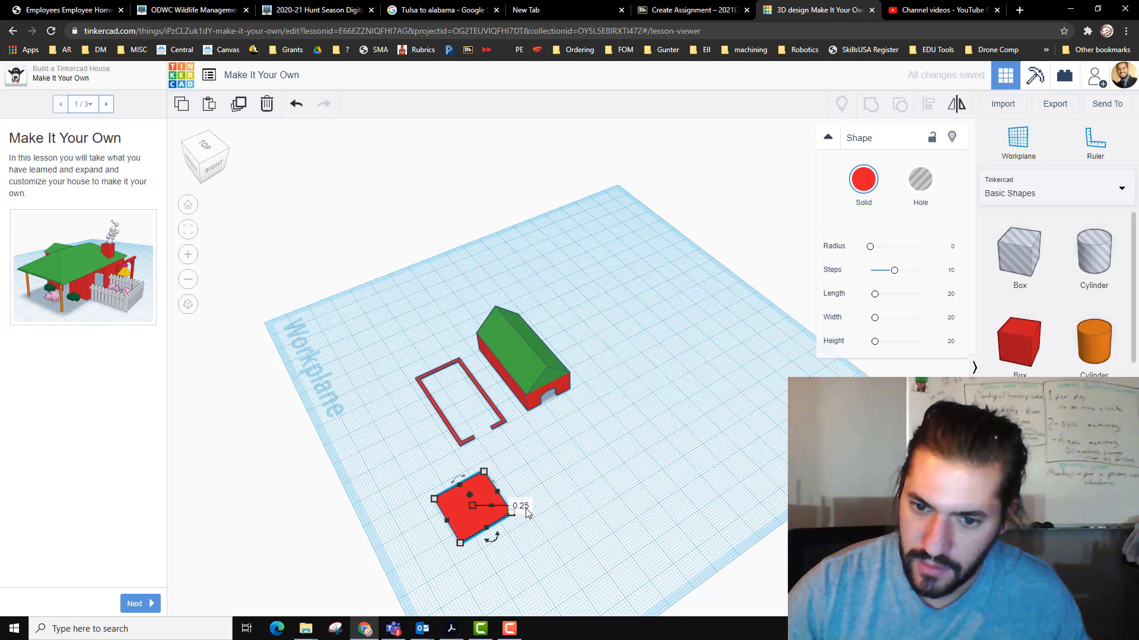
mouse_move(486, 475)
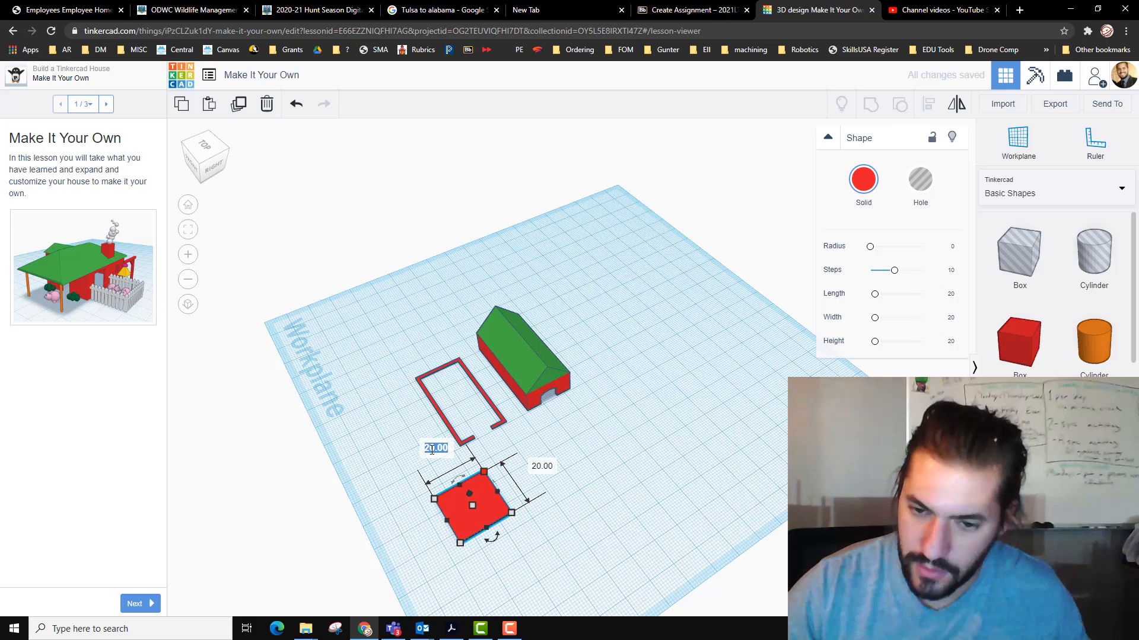
Step: Set a box 1 wide, place it inside the outline and shorten it to leave a doorway gap
type("1")
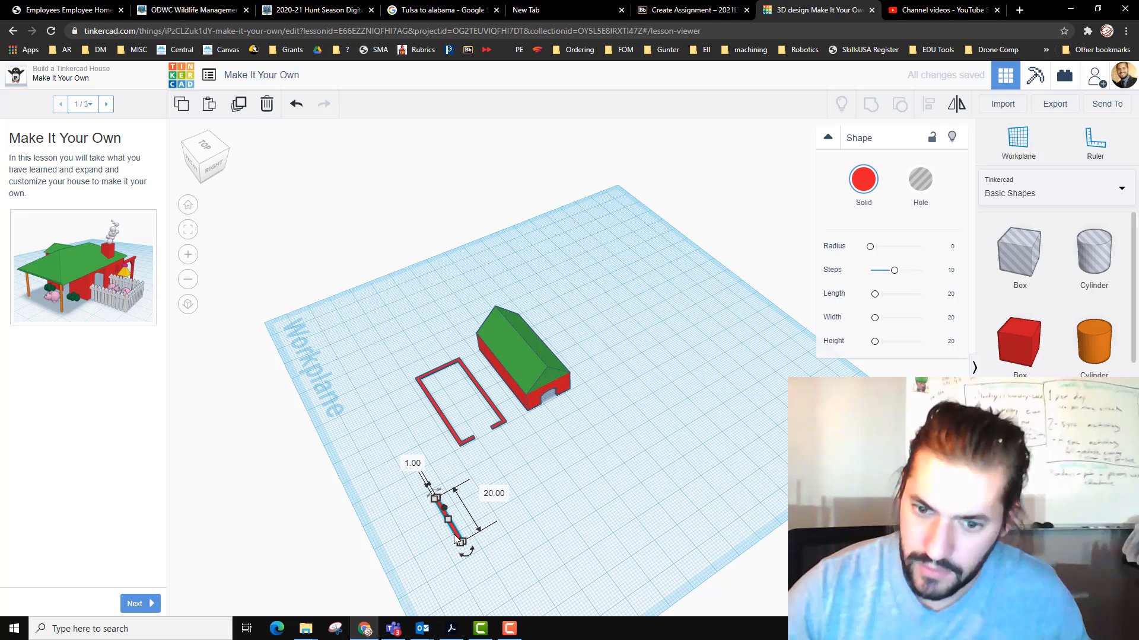
left_click_drag(447, 508, 451, 385)
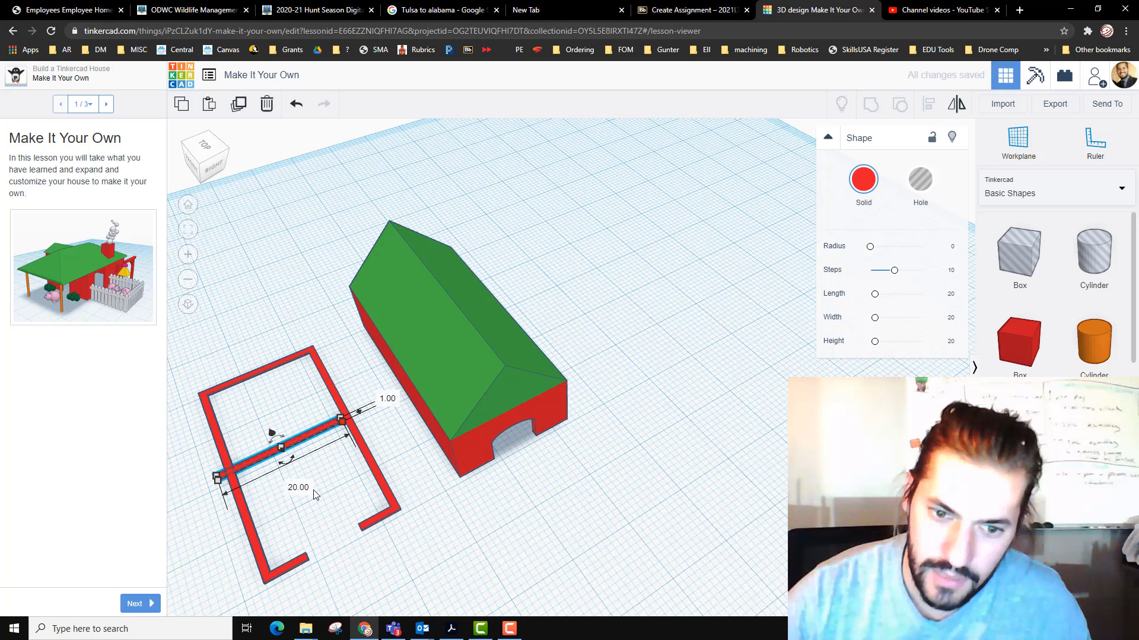
left_click(298, 486)
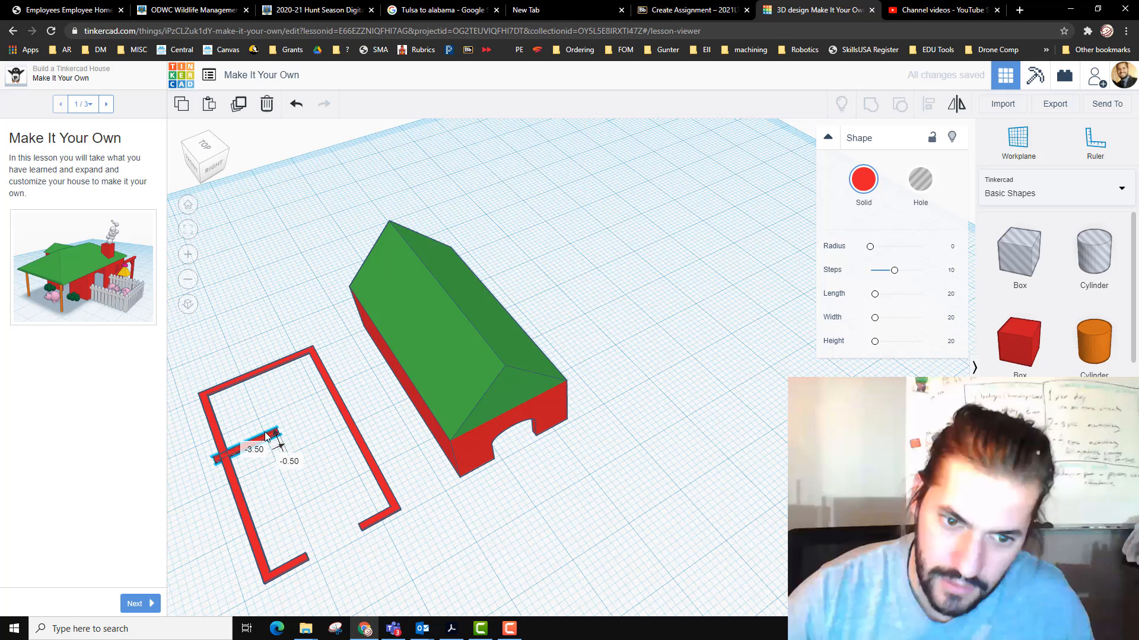
left_click_drag(261, 439, 261, 414)
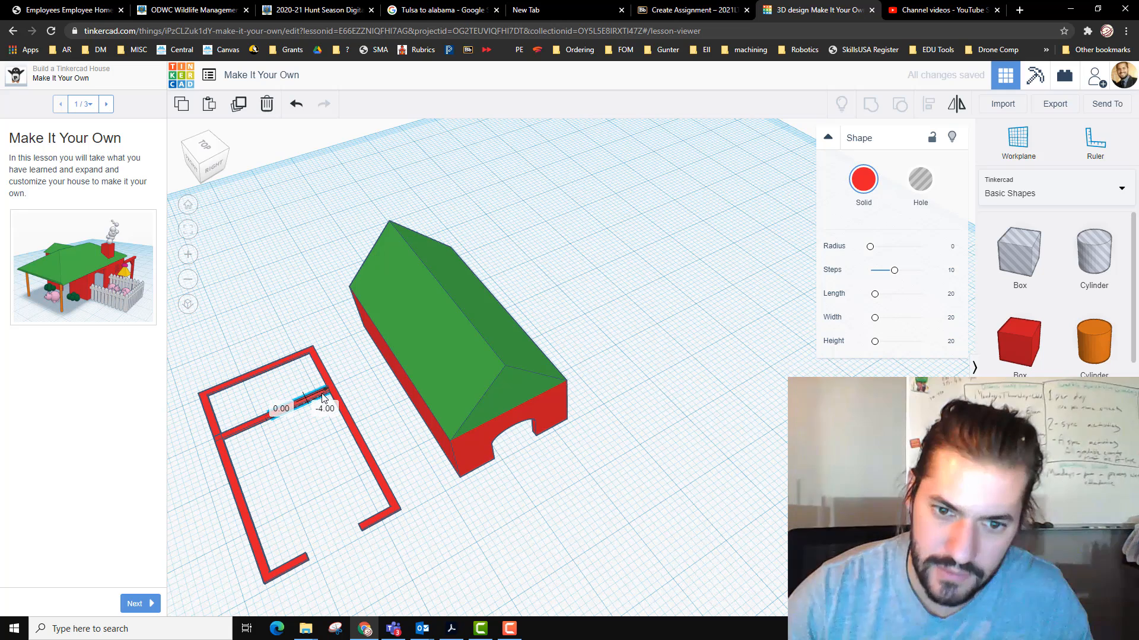
Step: Move the second wall piece against the right wall and set its length to 5
left_click_drag(323, 396, 328, 407)
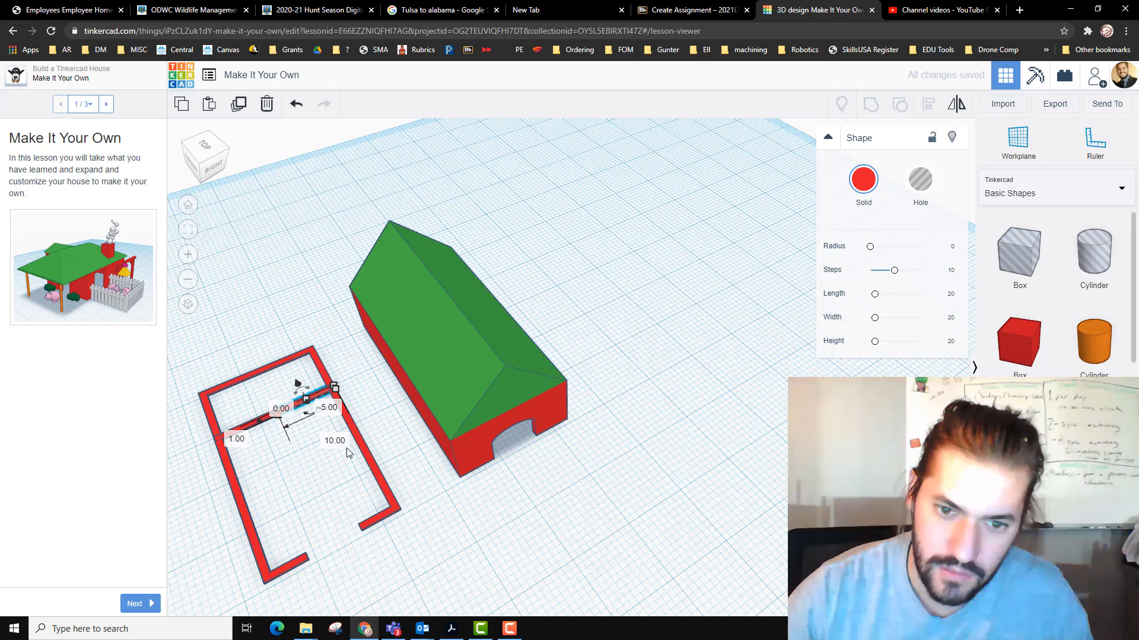
type("5")
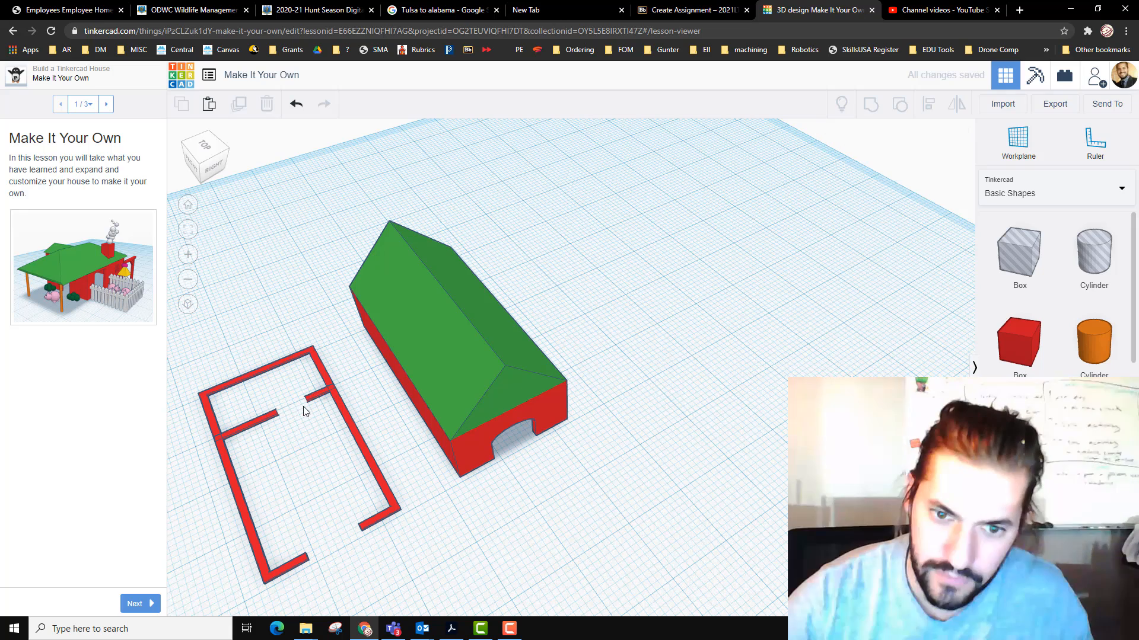
mouse_move(274, 504)
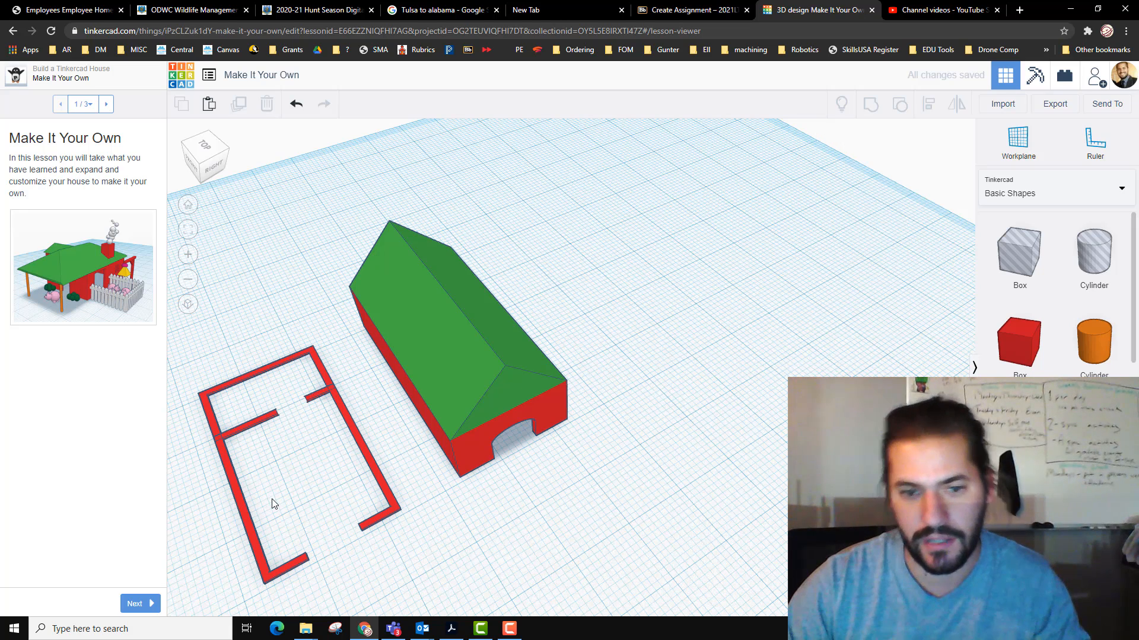
mouse_move(267, 424)
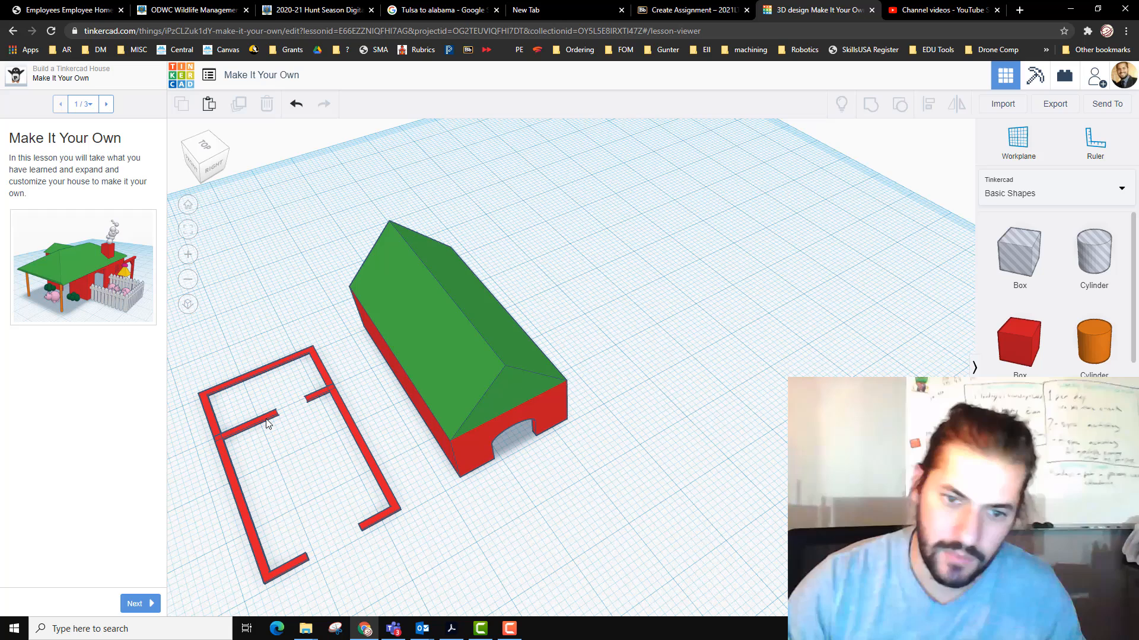
Step: Copy the upper-left interior wall, rotate it vertical and hang it as a short stub from the upper wall
left_click(250, 417)
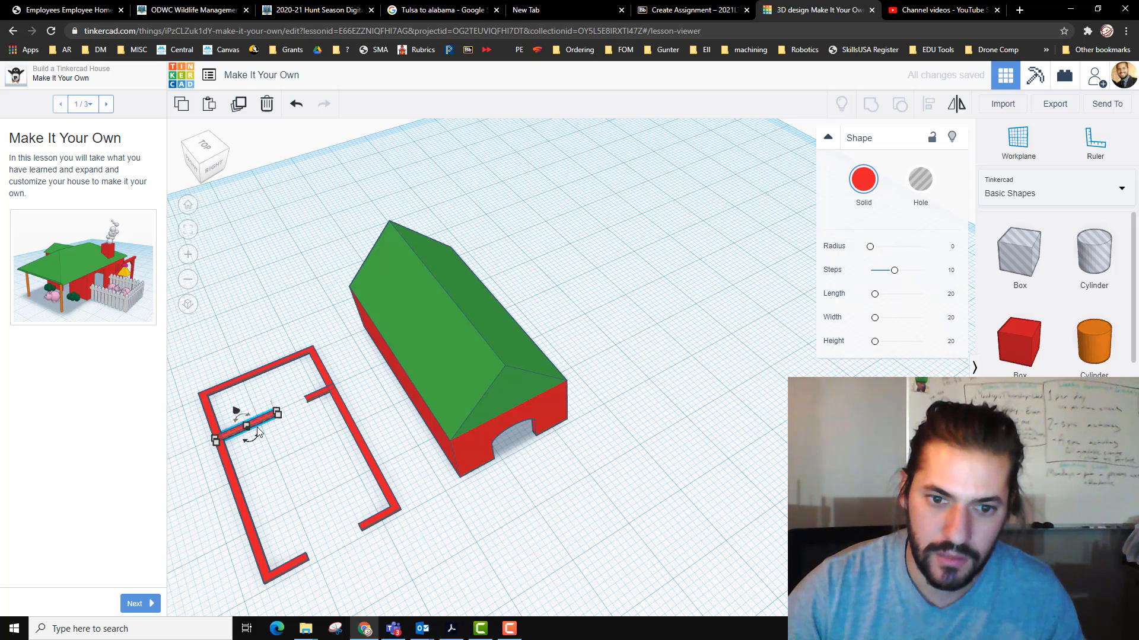
left_click_drag(260, 417, 240, 428)
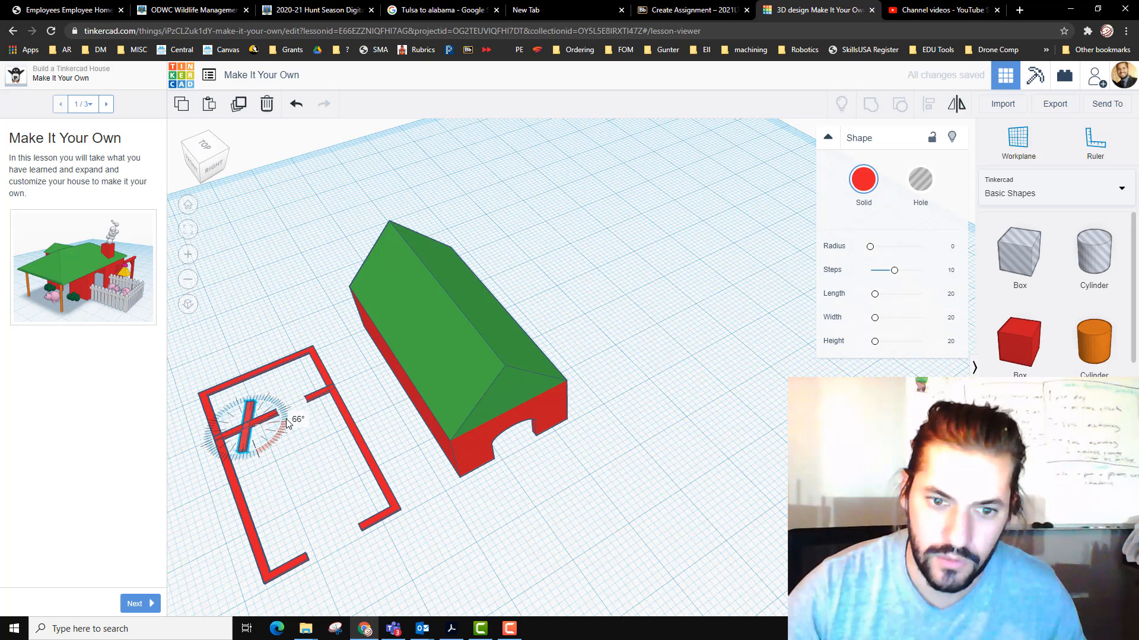
left_click_drag(269, 425, 273, 414)
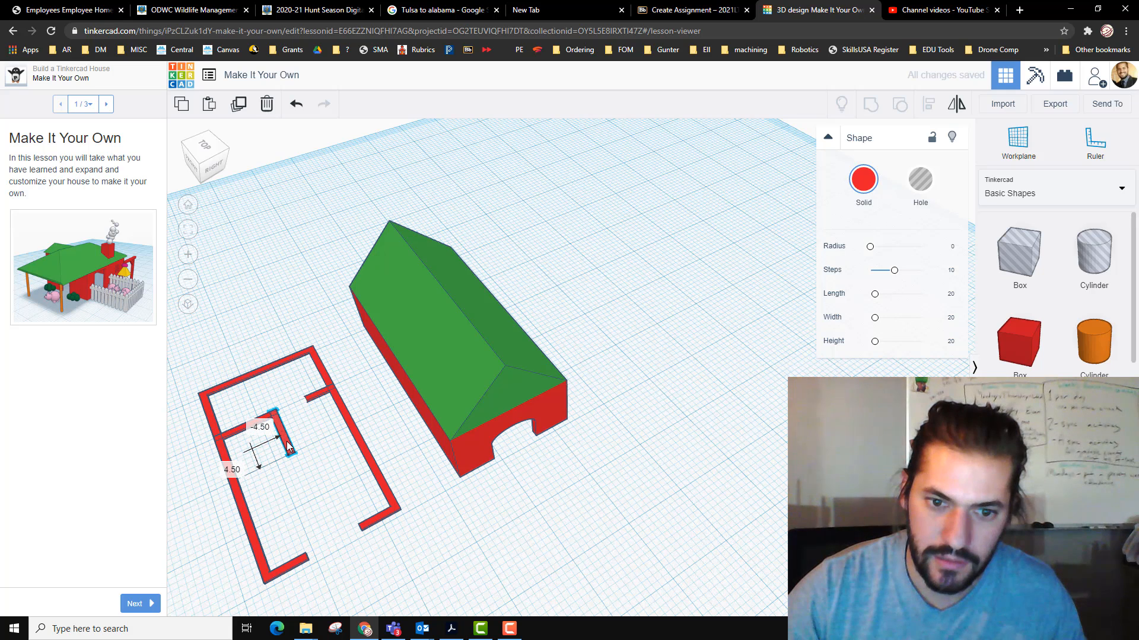
left_click(253, 441)
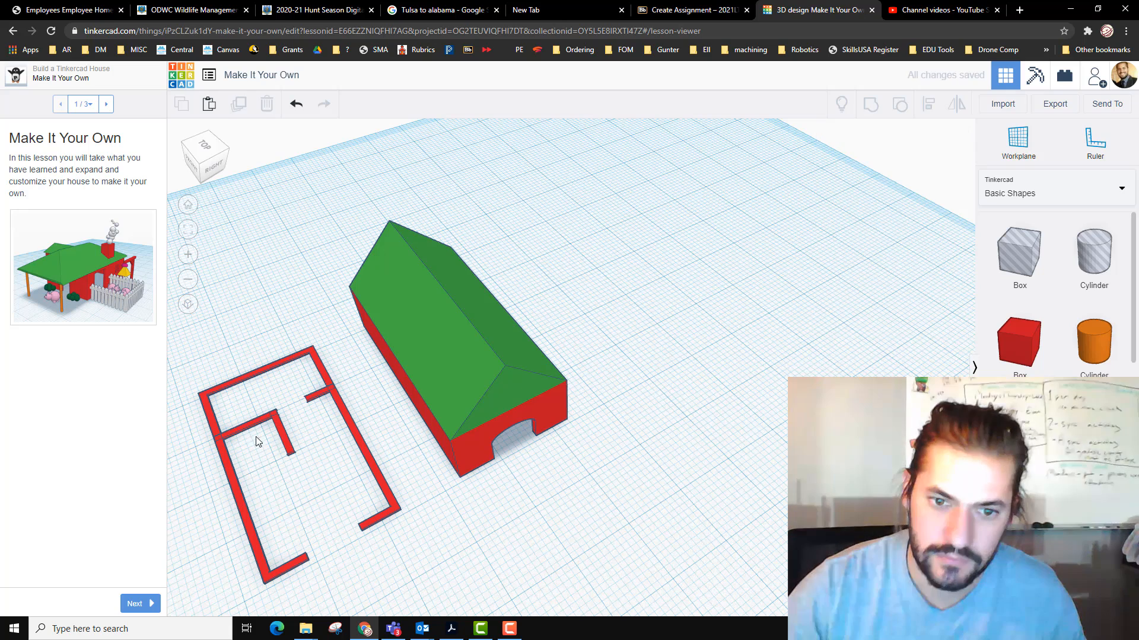
Step: Copy the upper-left interior wall again to form a second horizontal wall lower down
left_click(246, 415)
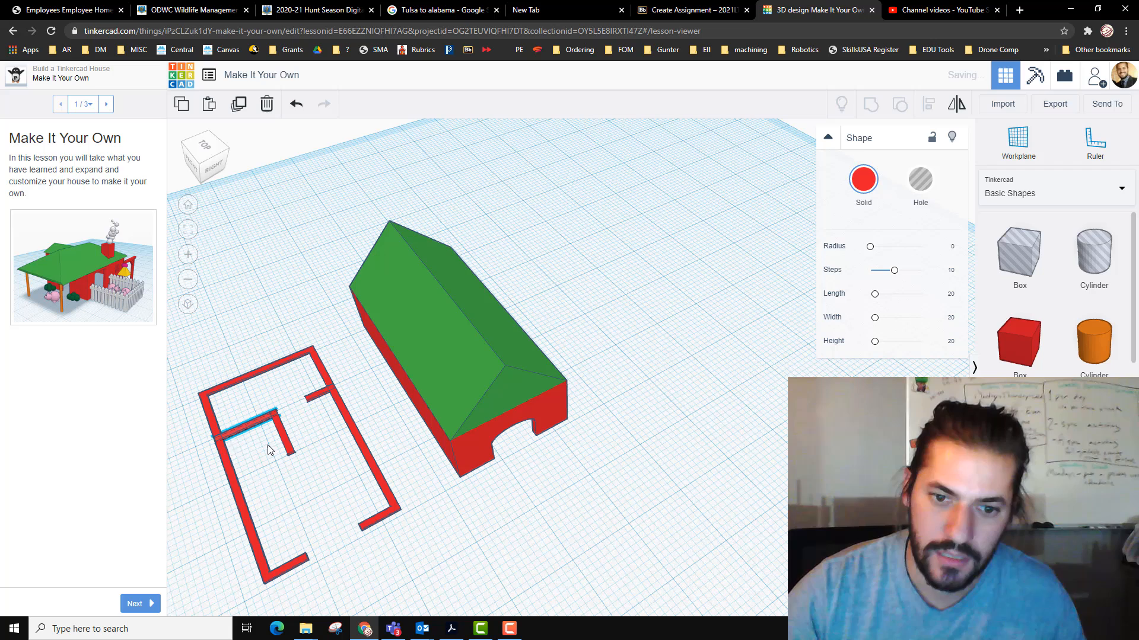
left_click_drag(269, 417, 291, 486)
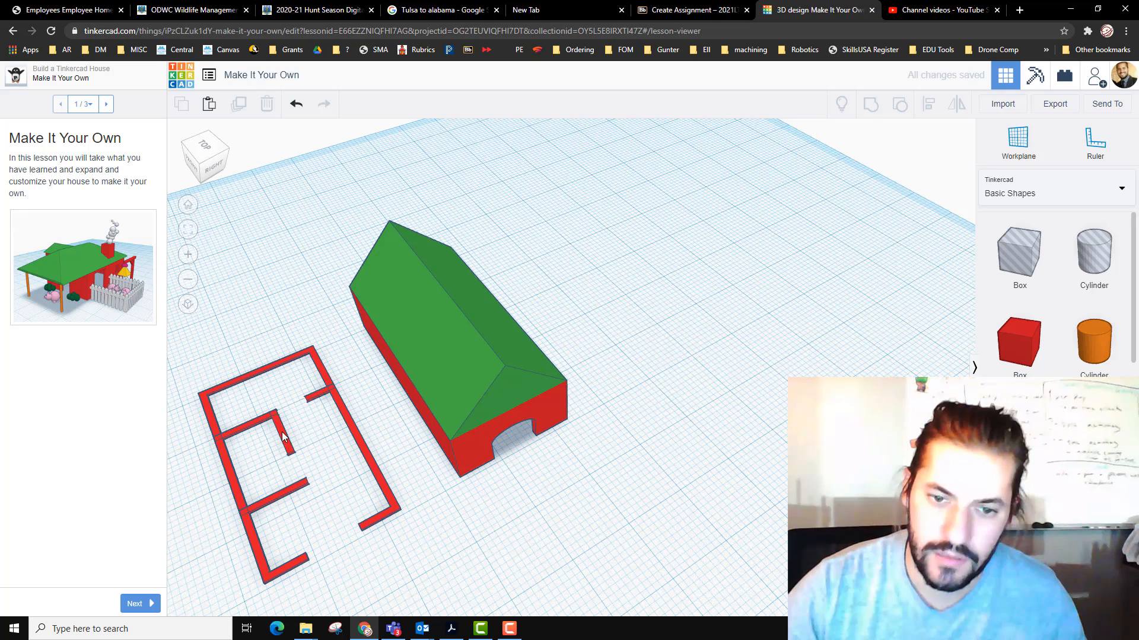
mouse_move(310, 405)
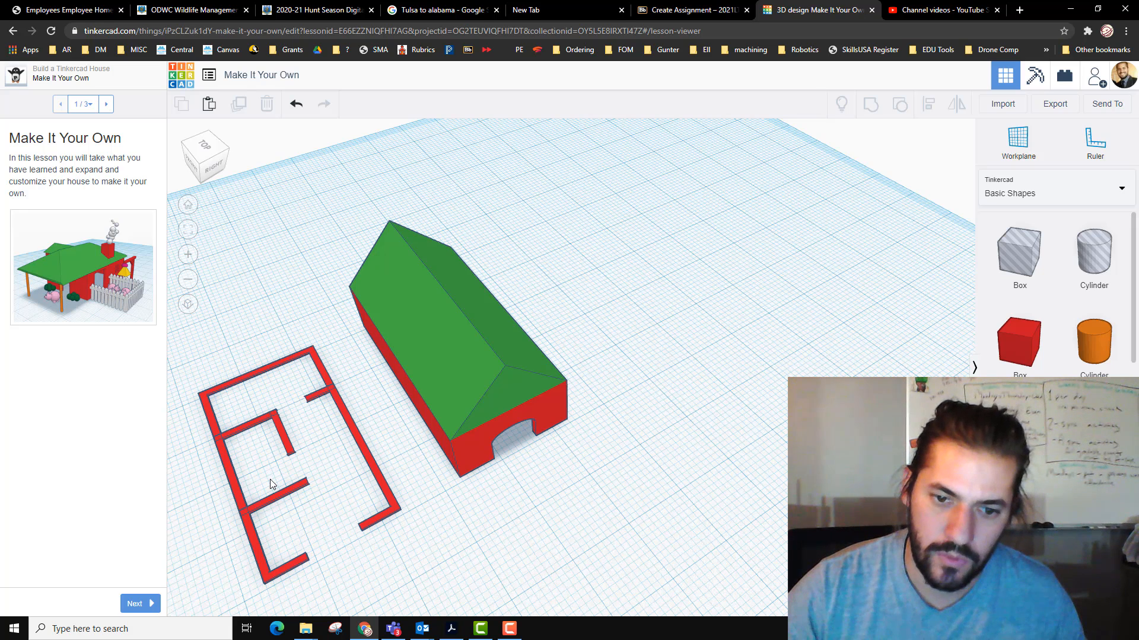
Step: Copy the short vertical wall farther right and stretch it into a 16-long middle wall
left_click(274, 417)
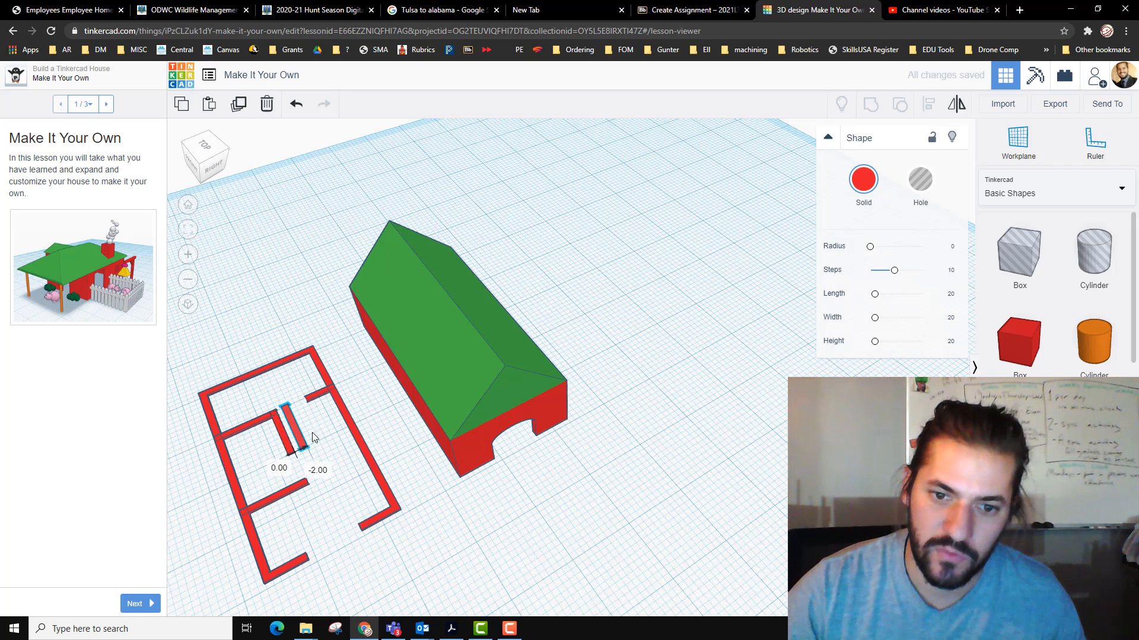
left_click_drag(294, 428, 309, 425)
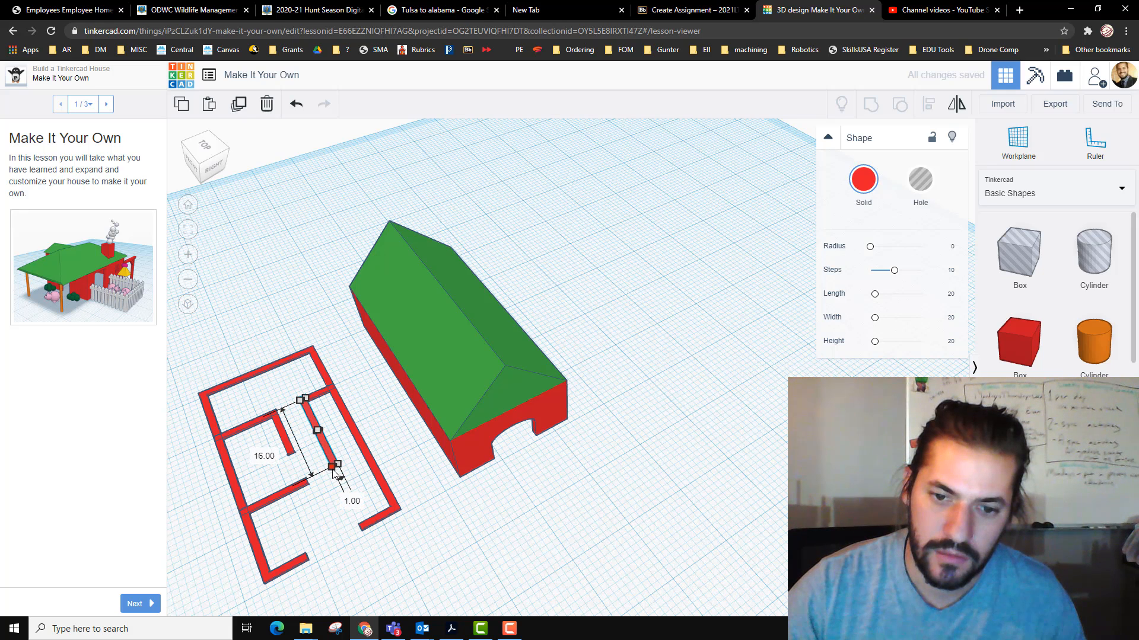
left_click_drag(331, 466, 338, 472)
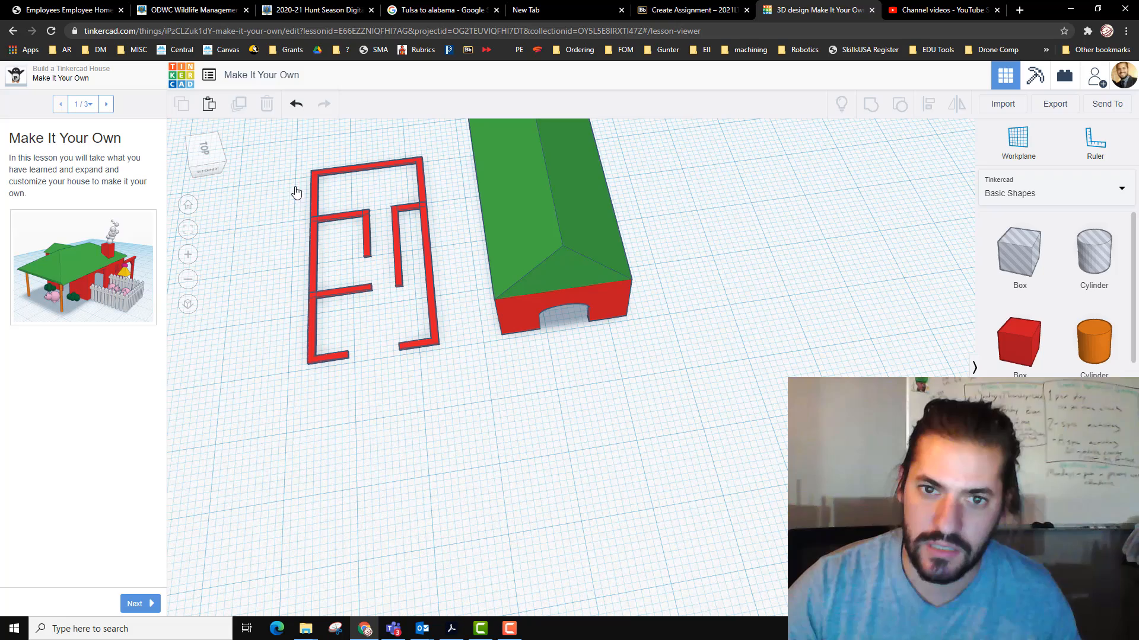
Step: Box-select all the floor-plan walls and raise them to full height
left_click_drag(295, 191, 439, 390)
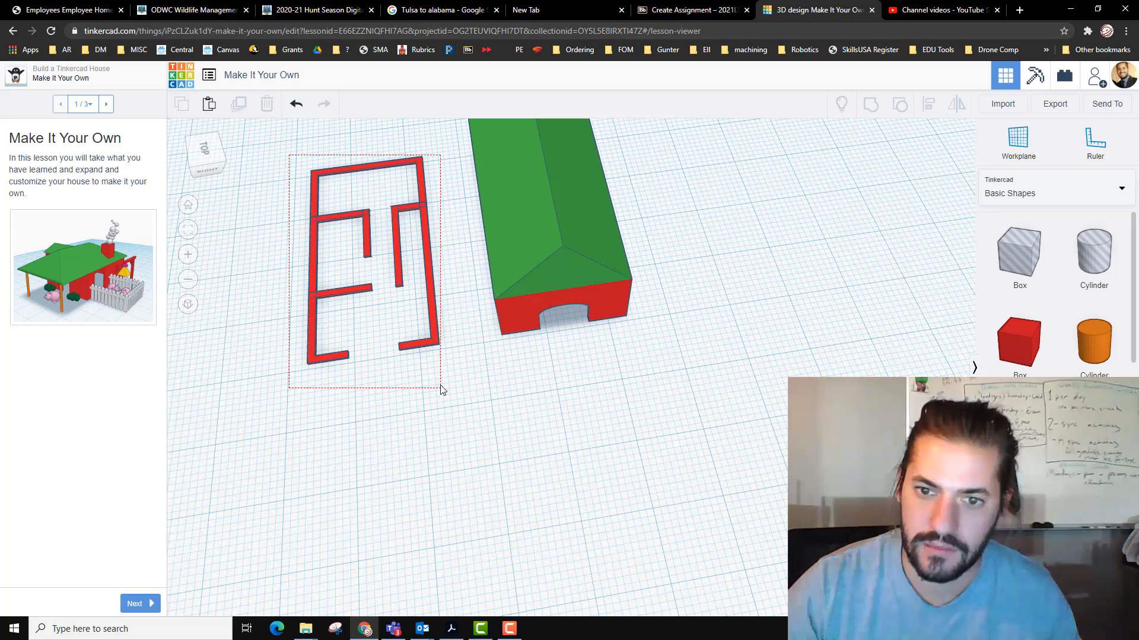
left_click(363, 273)
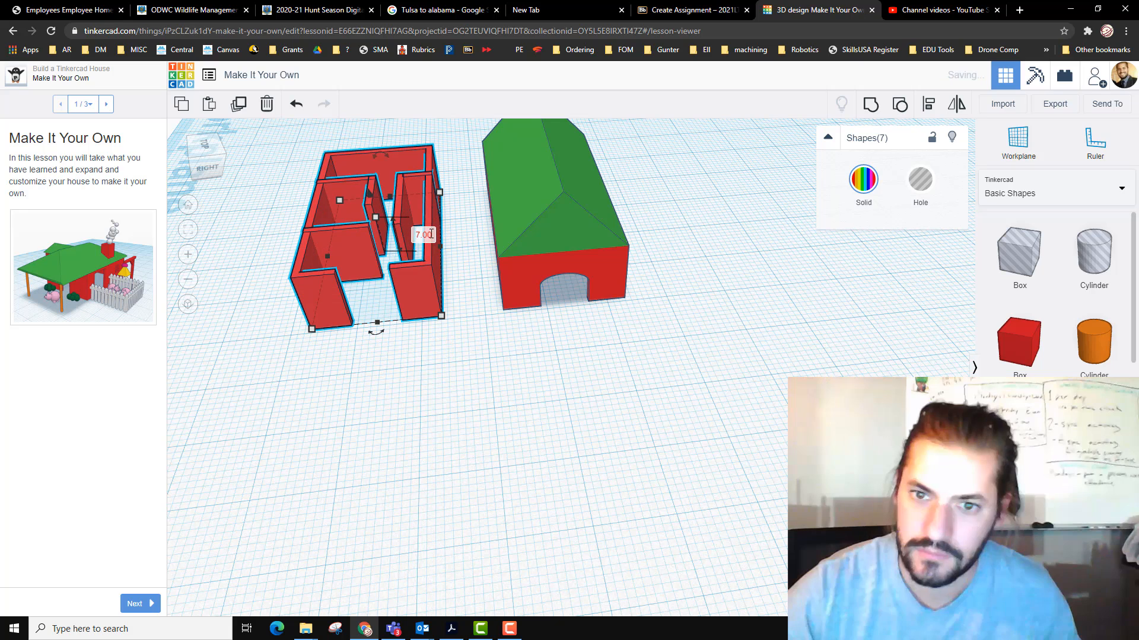
left_click(568, 221)
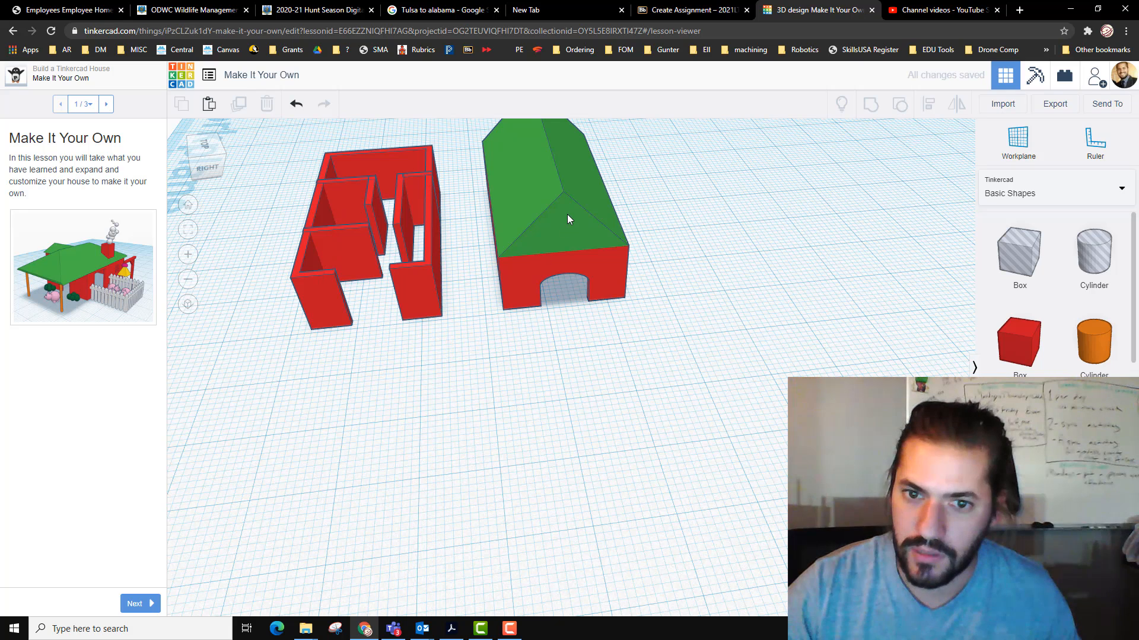
Step: Duplicate the house and set the copy over the raised walls so the rooms sit inside
left_click(555, 219)
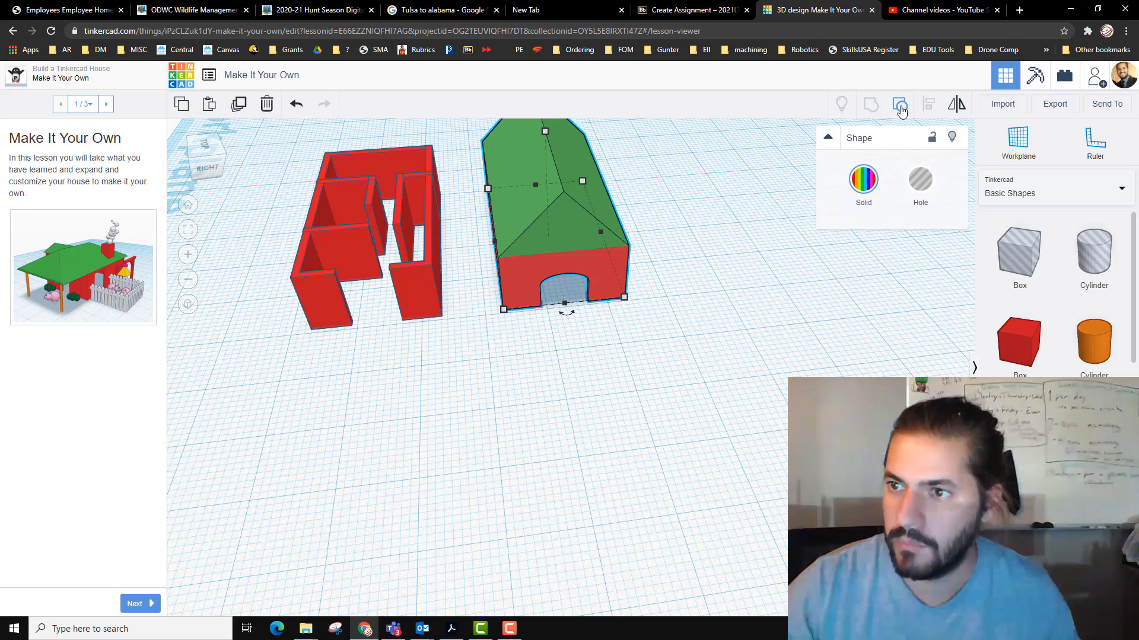
left_click(900, 105)
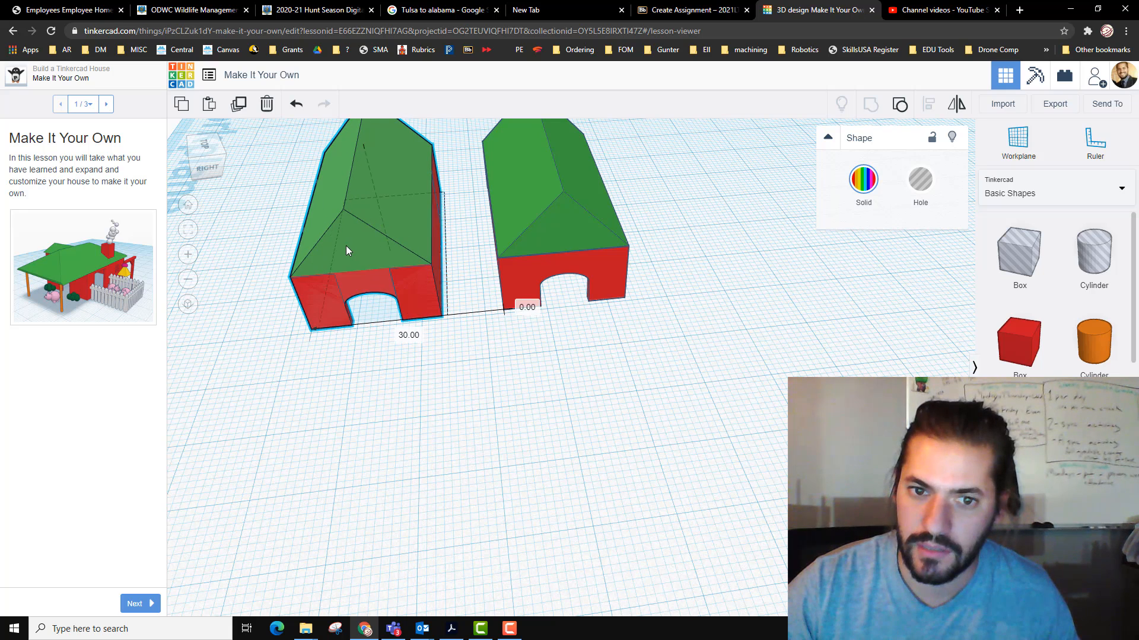
left_click(349, 247)
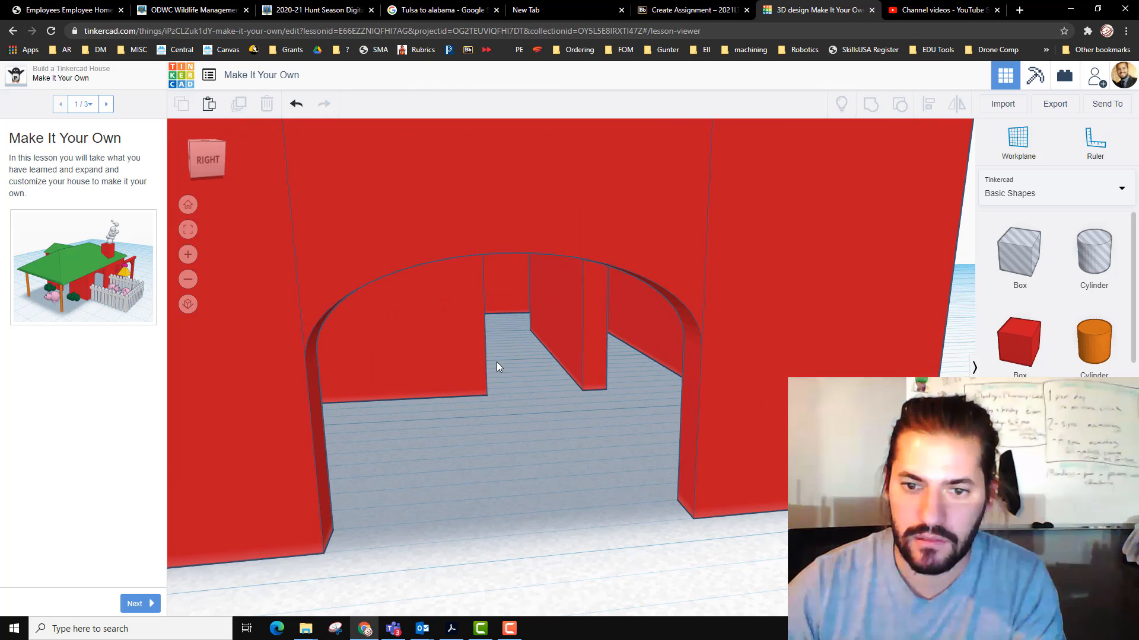
Step: Orbit and zoom to look through the arched doorway at the interior rooms
left_click_drag(497, 366, 493, 338)
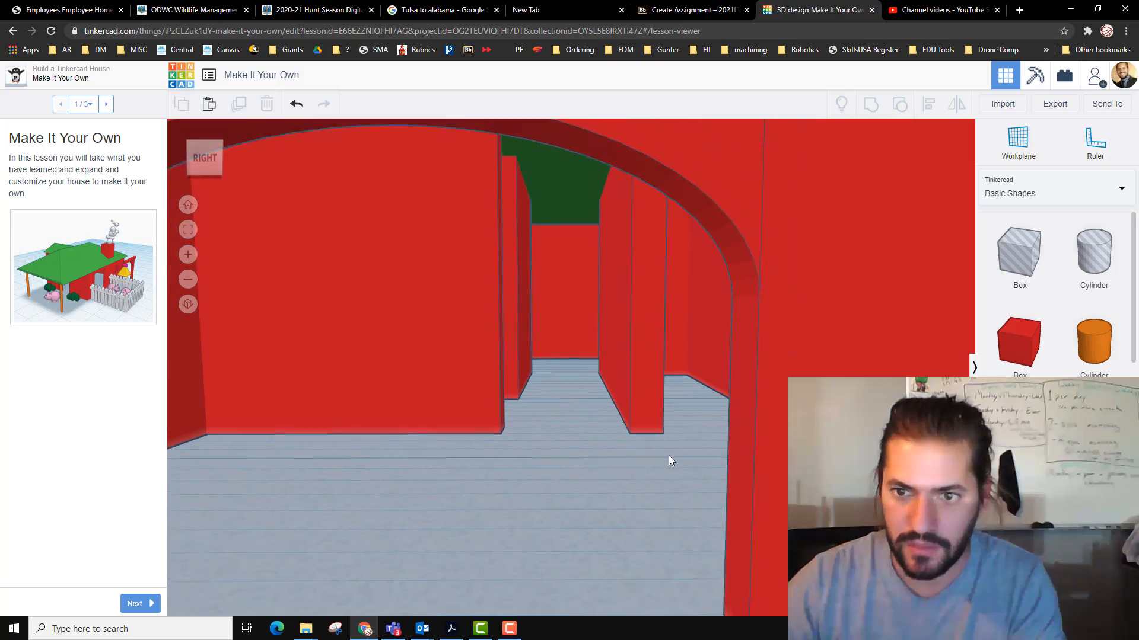
scroll("down", 3)
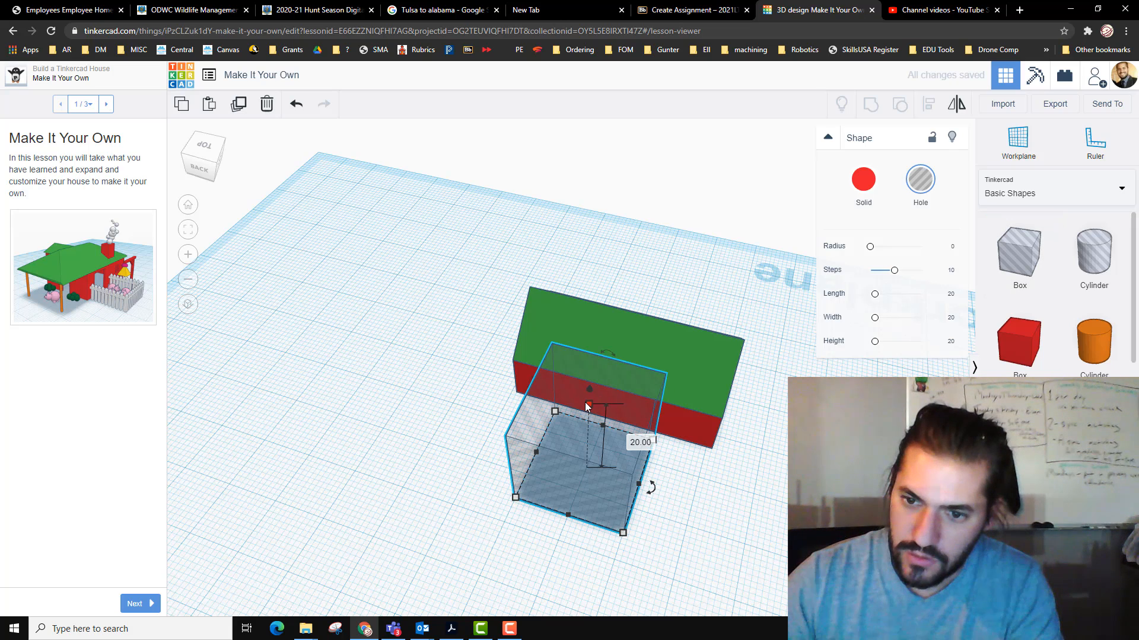
Step: Shrink the hole box to window size, lift it up the side wall and push it in to cut a small opening
left_click_drag(587, 407, 587, 442)
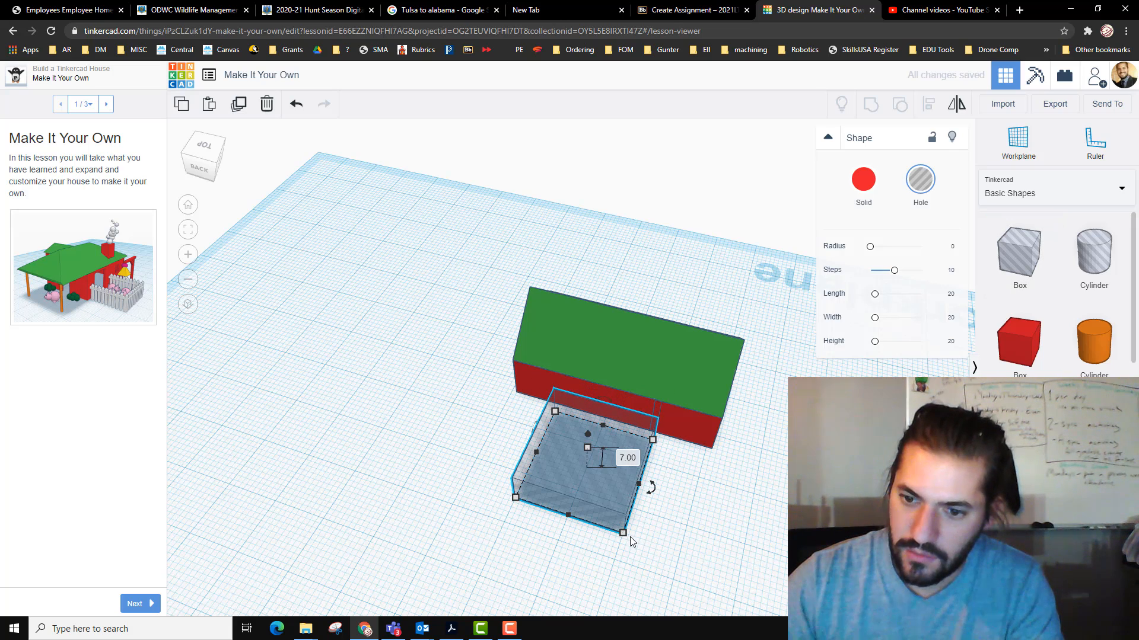
left_click_drag(623, 533, 578, 471)
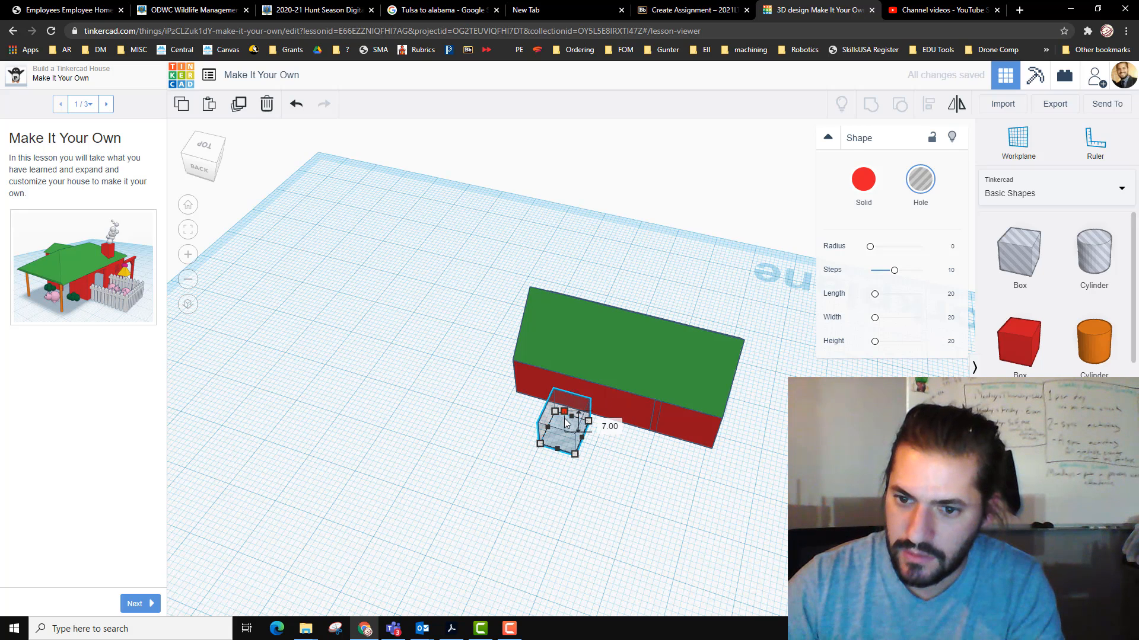
left_click_drag(562, 410, 562, 424)
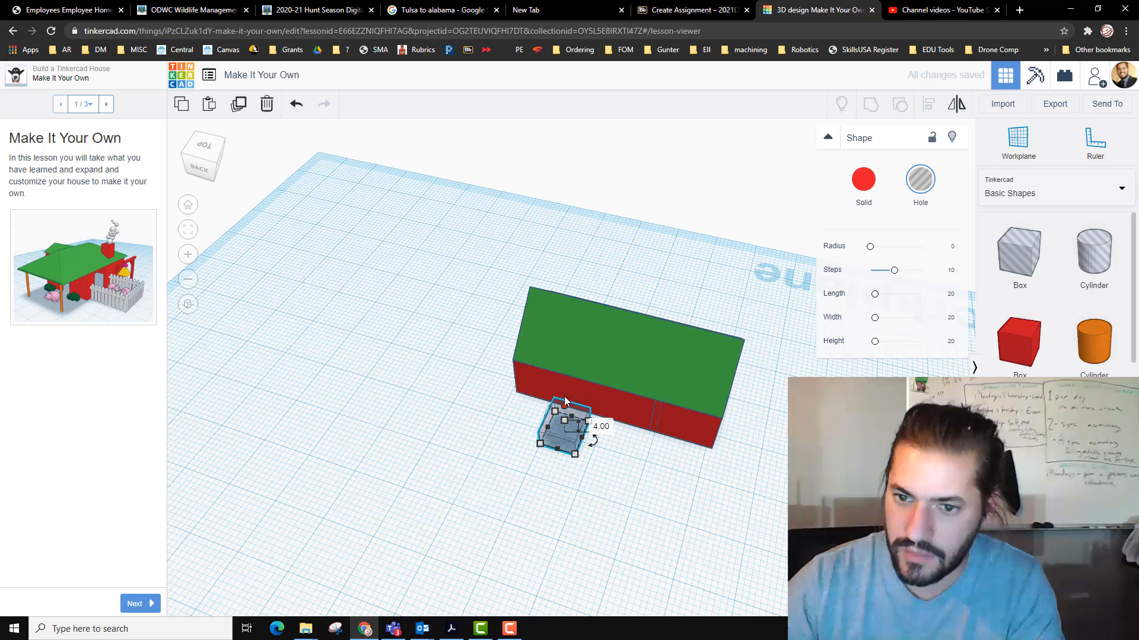
left_click_drag(558, 428, 585, 407)
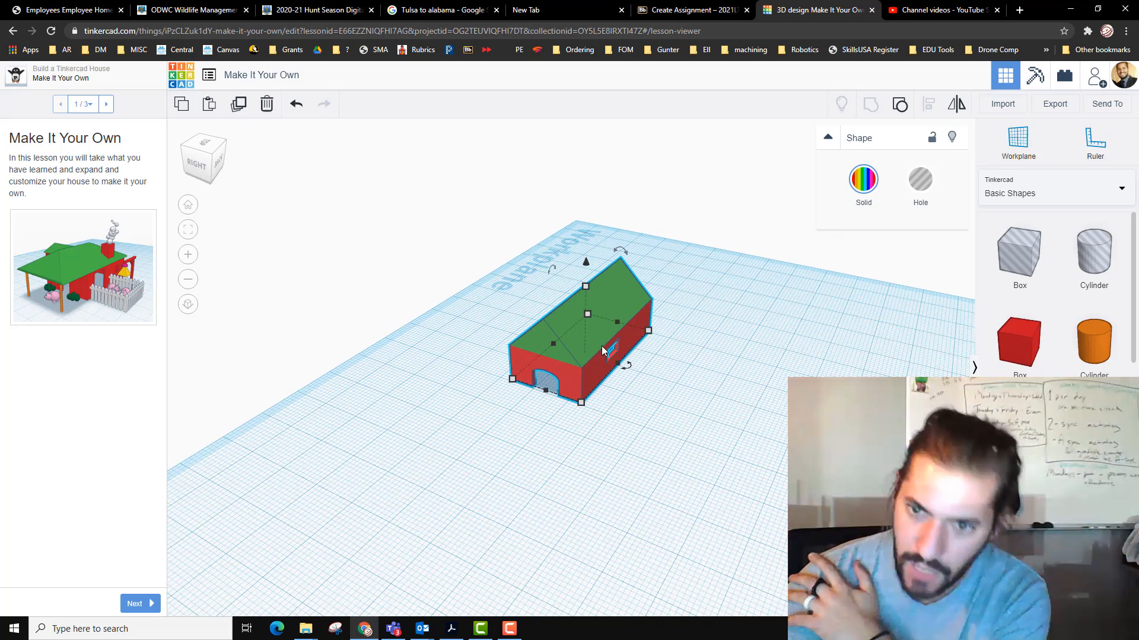
left_click_drag(588, 341, 647, 327)
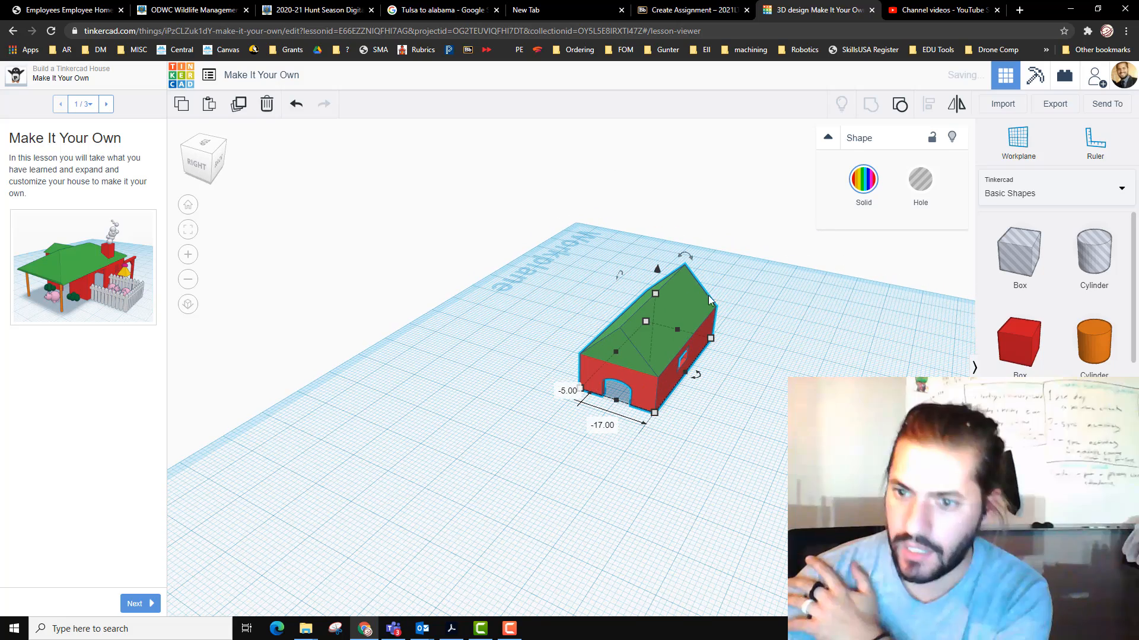